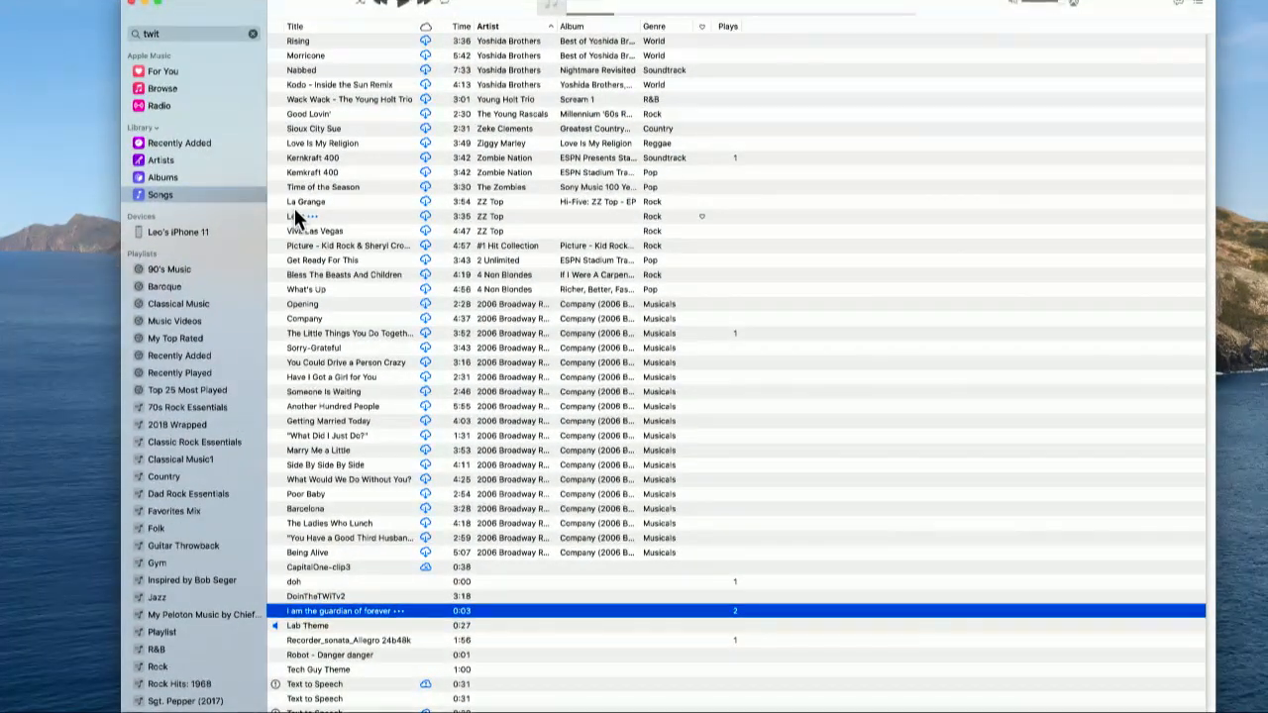
{"action": "mouse_move", "coordinate": [378, 458]}
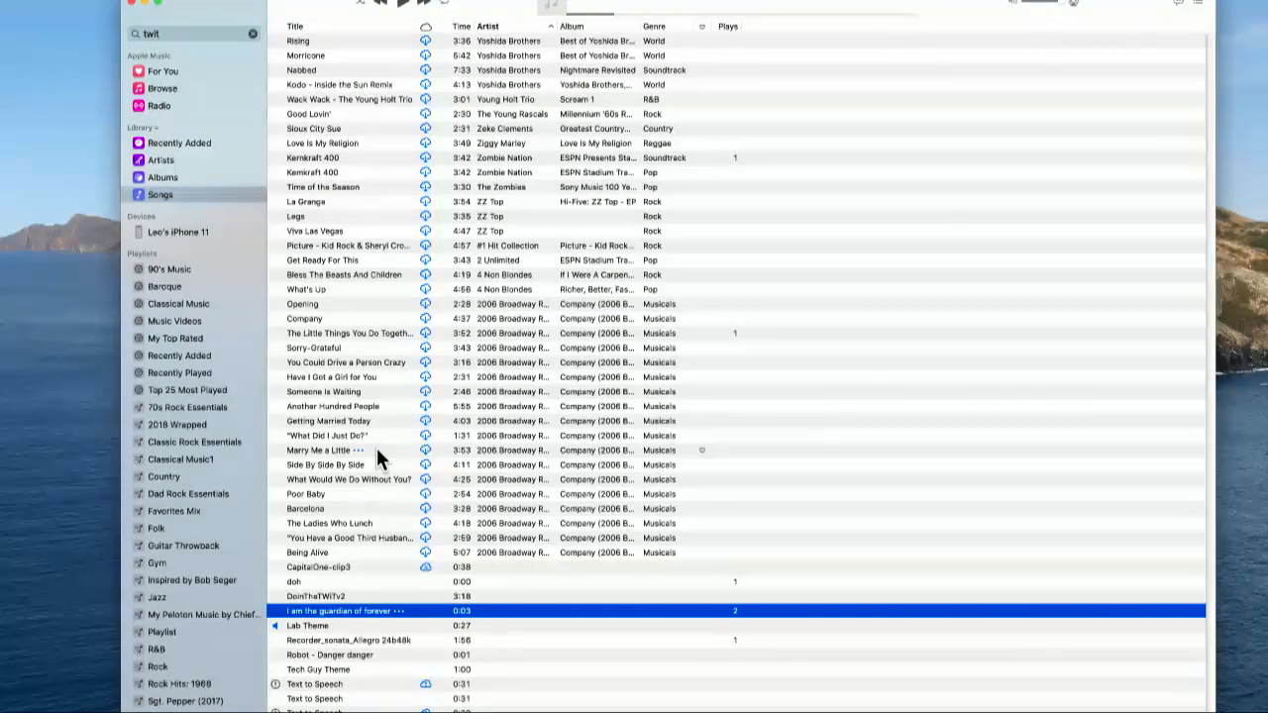
- Reach the Music preferences window from the Music menu
{"action": "scroll", "scroll_direction": "up", "scroll_amount": 3}
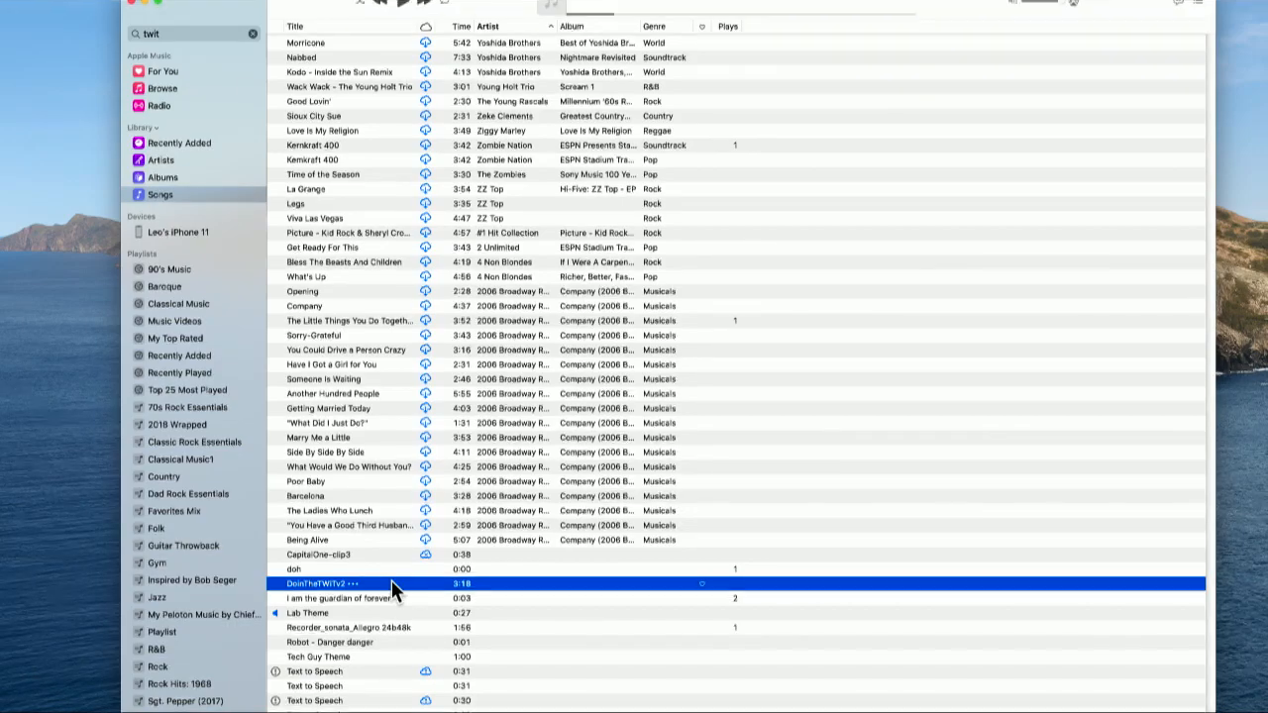
{"action": "scroll", "scroll_direction": "up", "scroll_amount": 3}
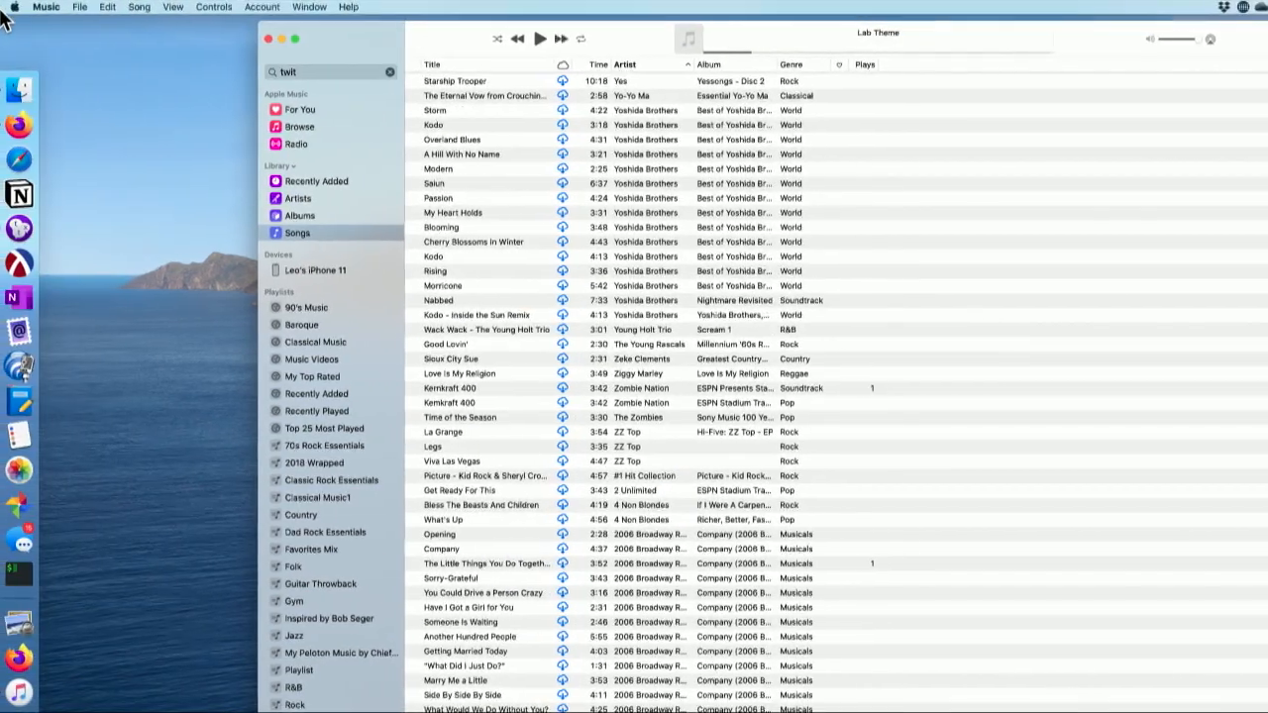
{"action": "left_click", "coordinate": [48, 8]}
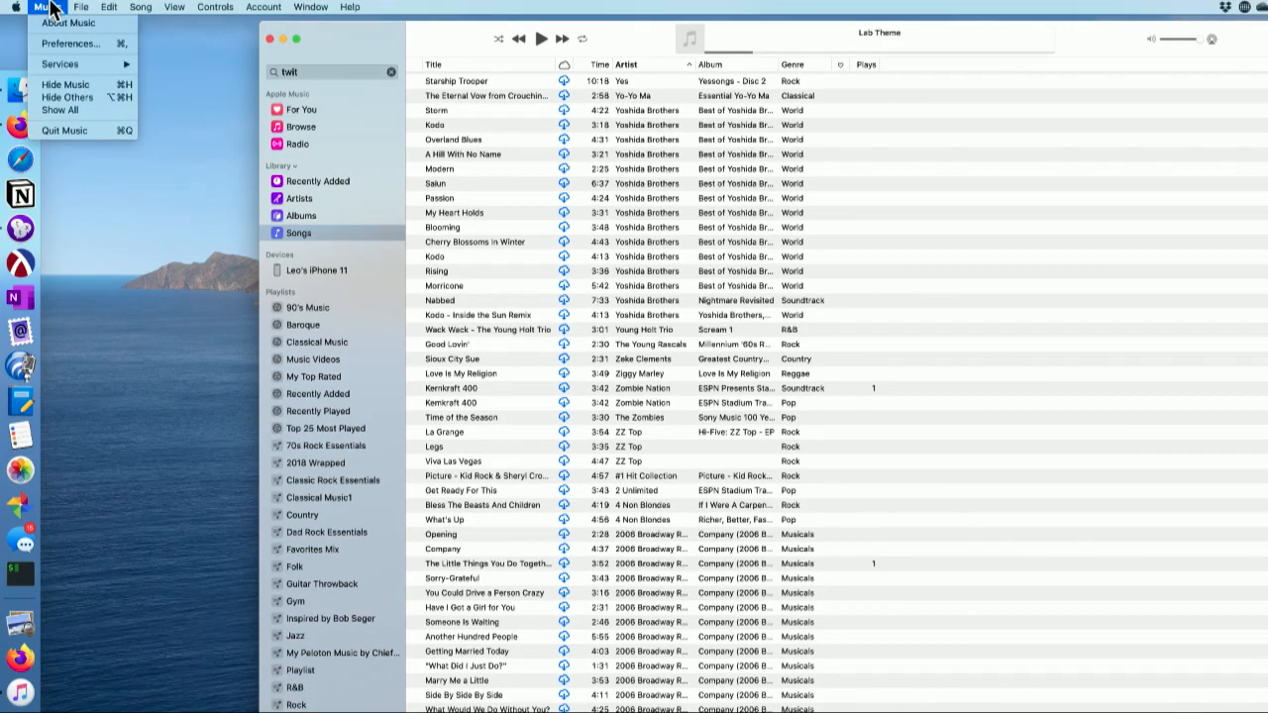
{"action": "mouse_move", "coordinate": [69, 44]}
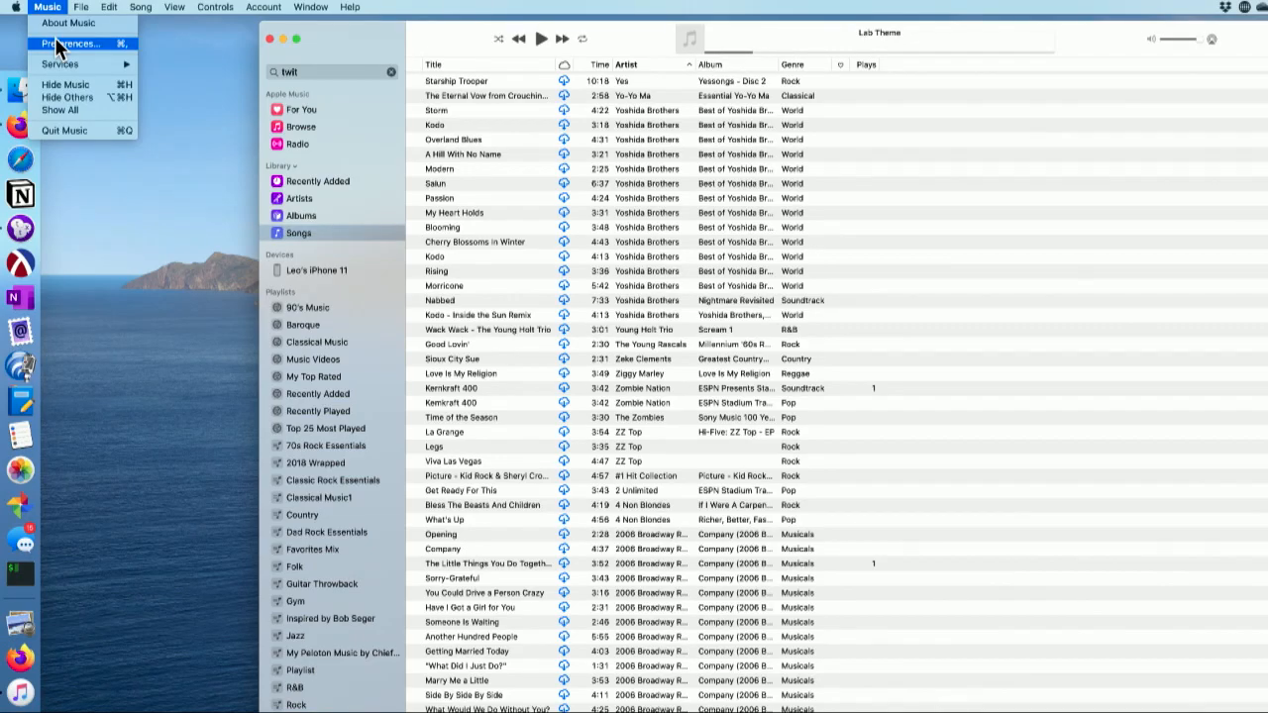
{"action": "left_click", "coordinate": [69, 44]}
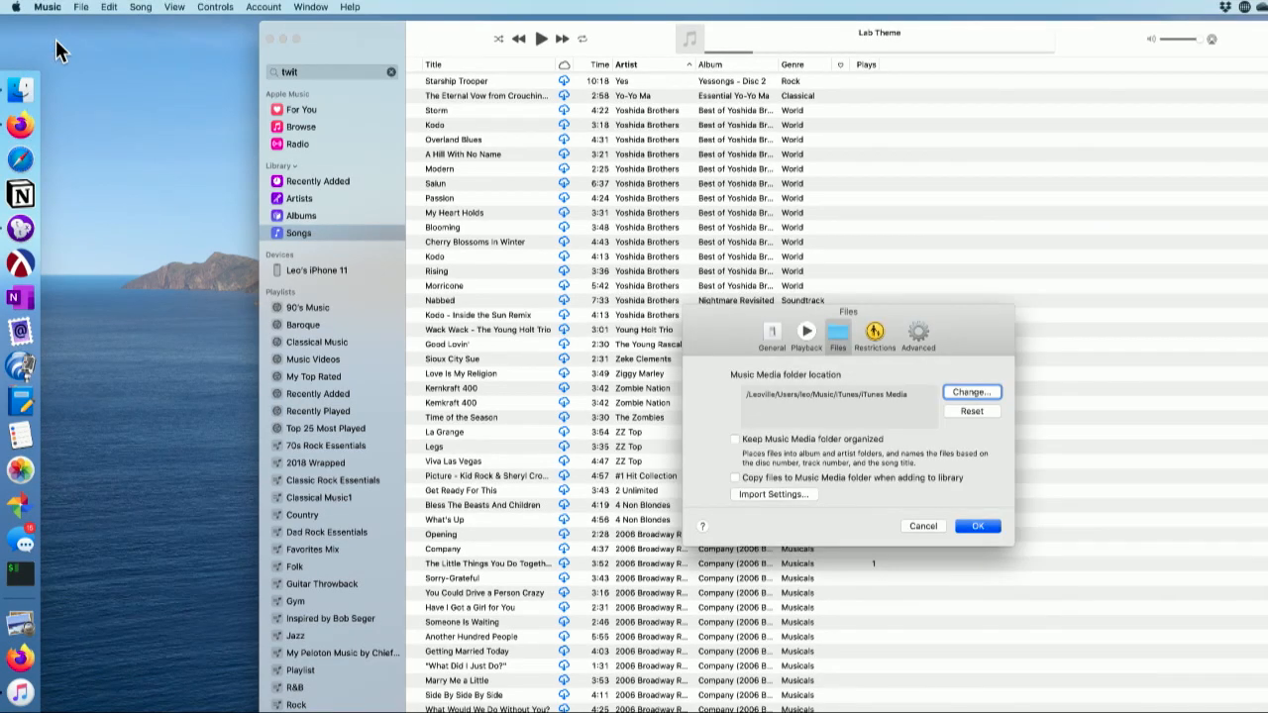
{"action": "mouse_move", "coordinate": [978, 463]}
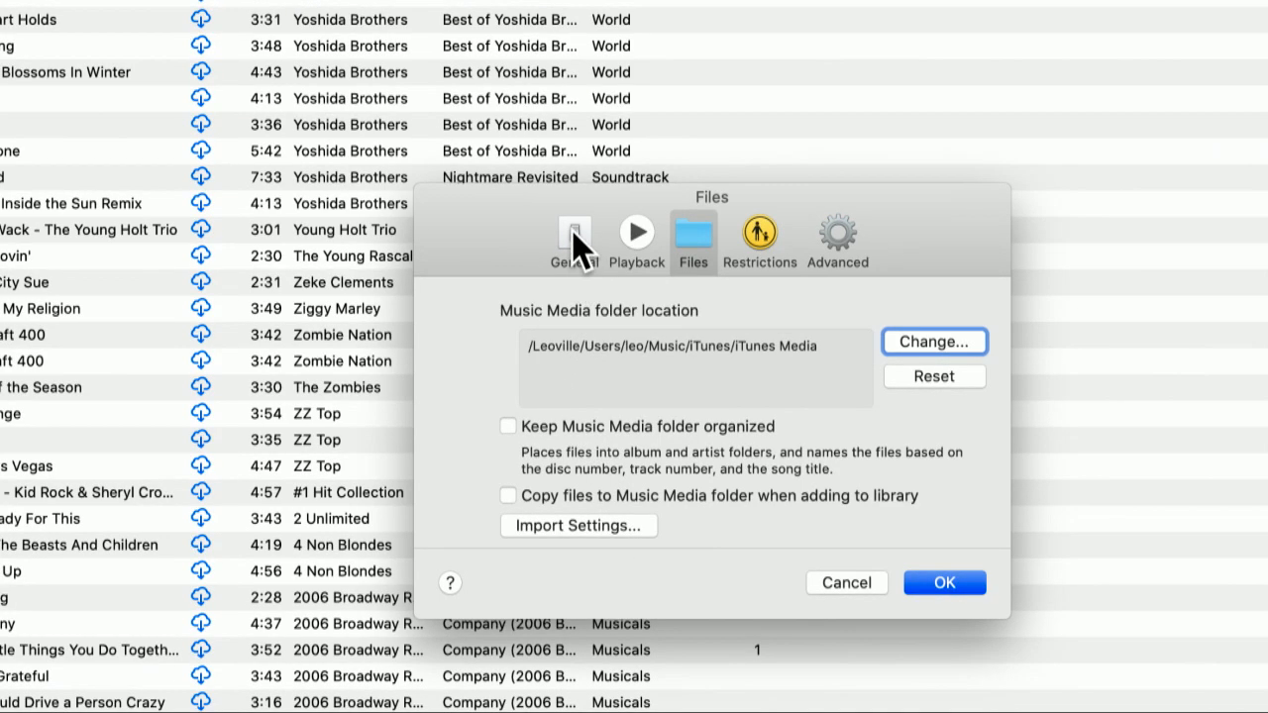
{"action": "mouse_move", "coordinate": [578, 539]}
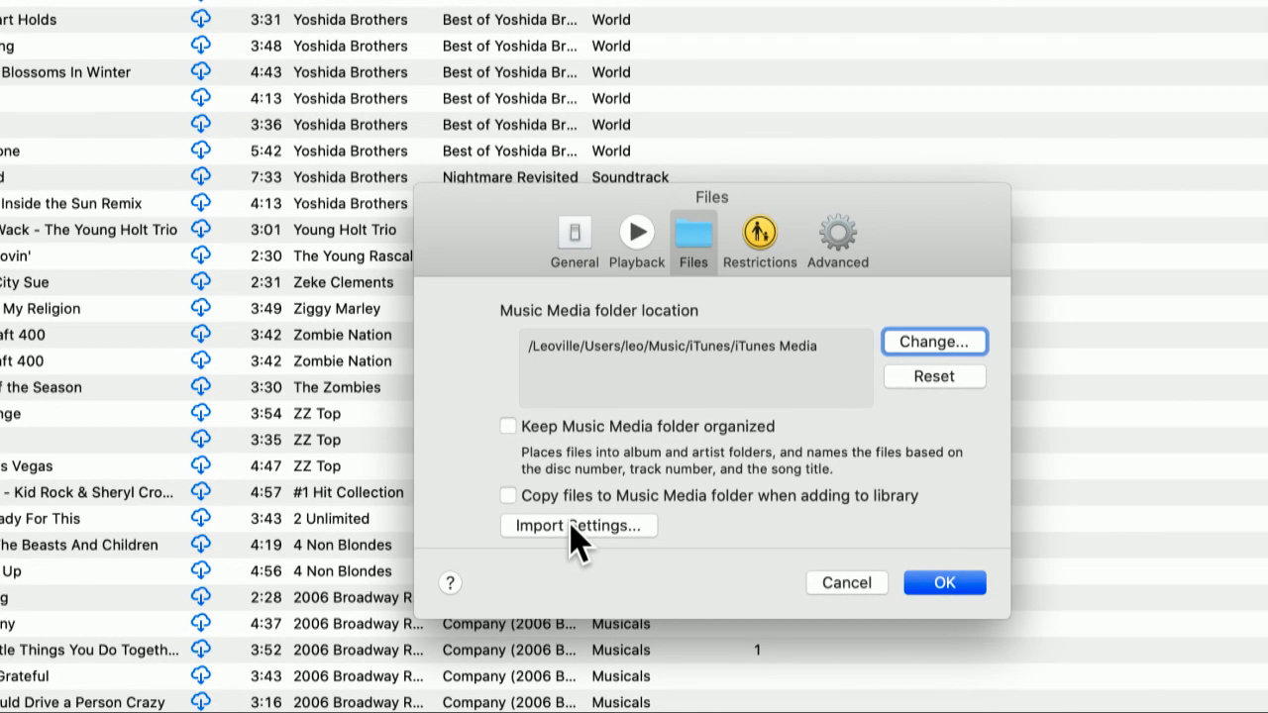
- Show the Import Settings dialog and its encoder choices, keeping AAC Encoder
{"action": "left_click", "coordinate": [579, 526]}
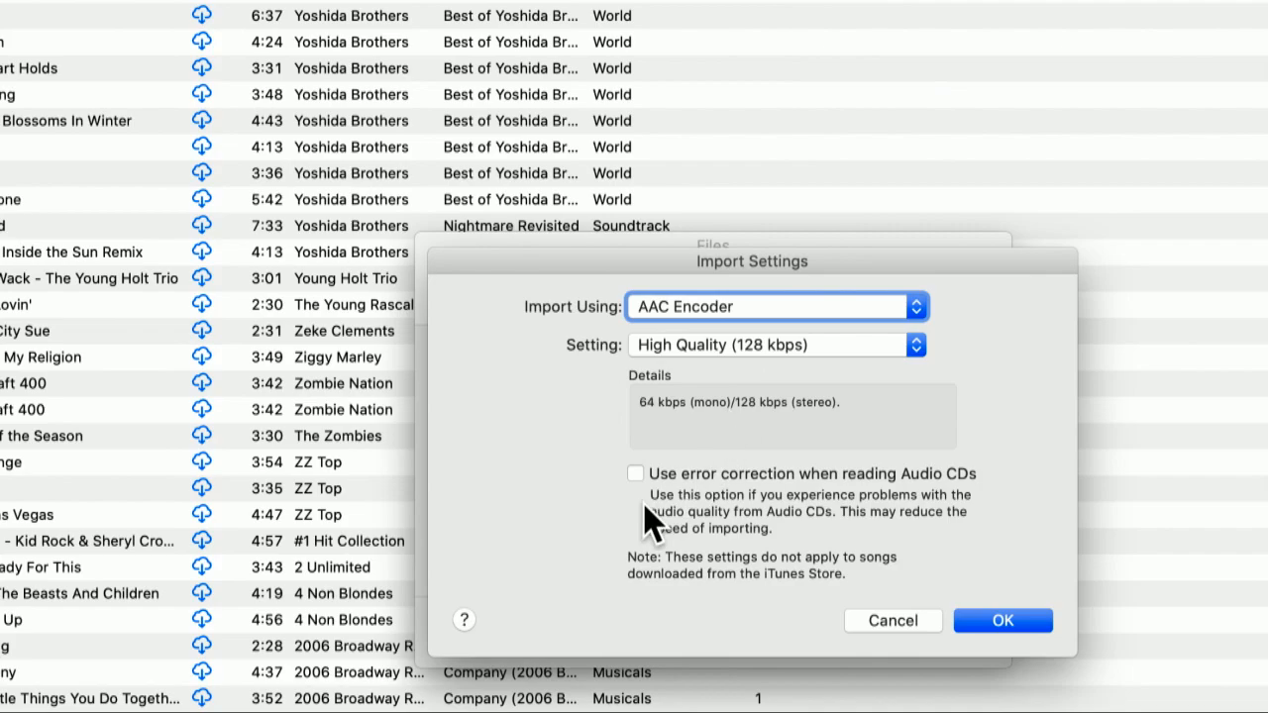
{"action": "mouse_move", "coordinate": [703, 317]}
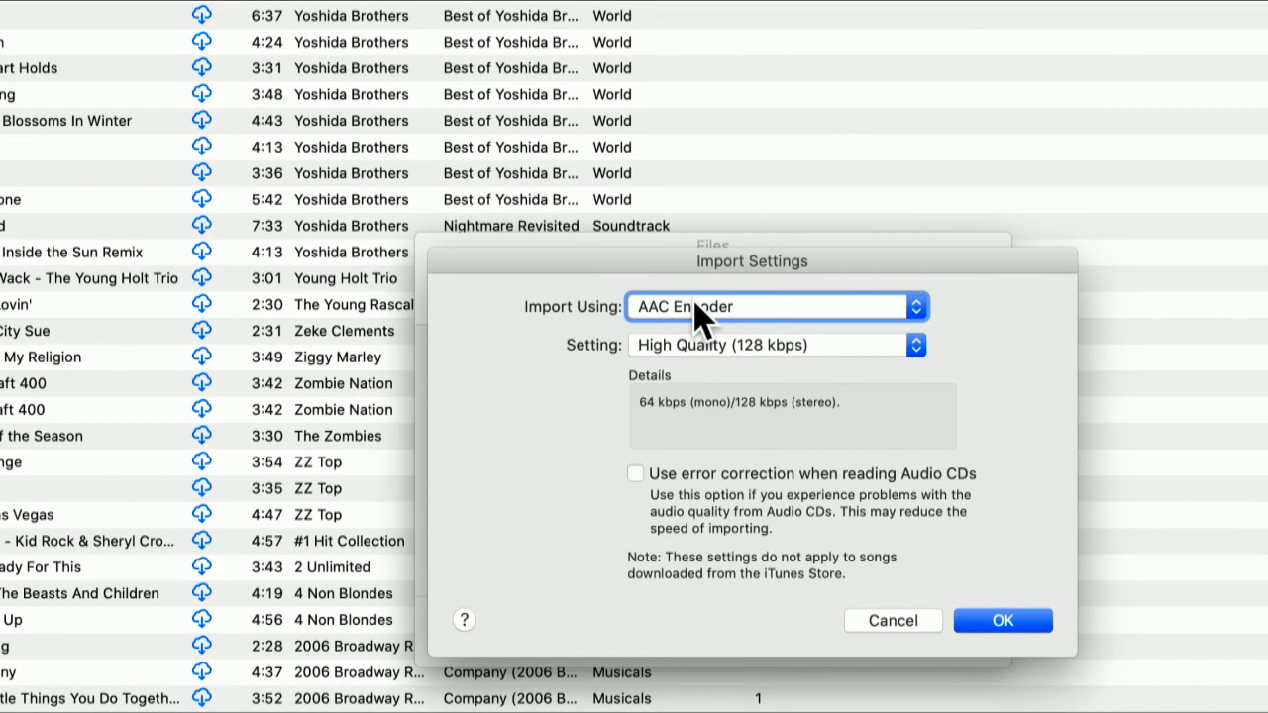
{"action": "left_click", "coordinate": [776, 305]}
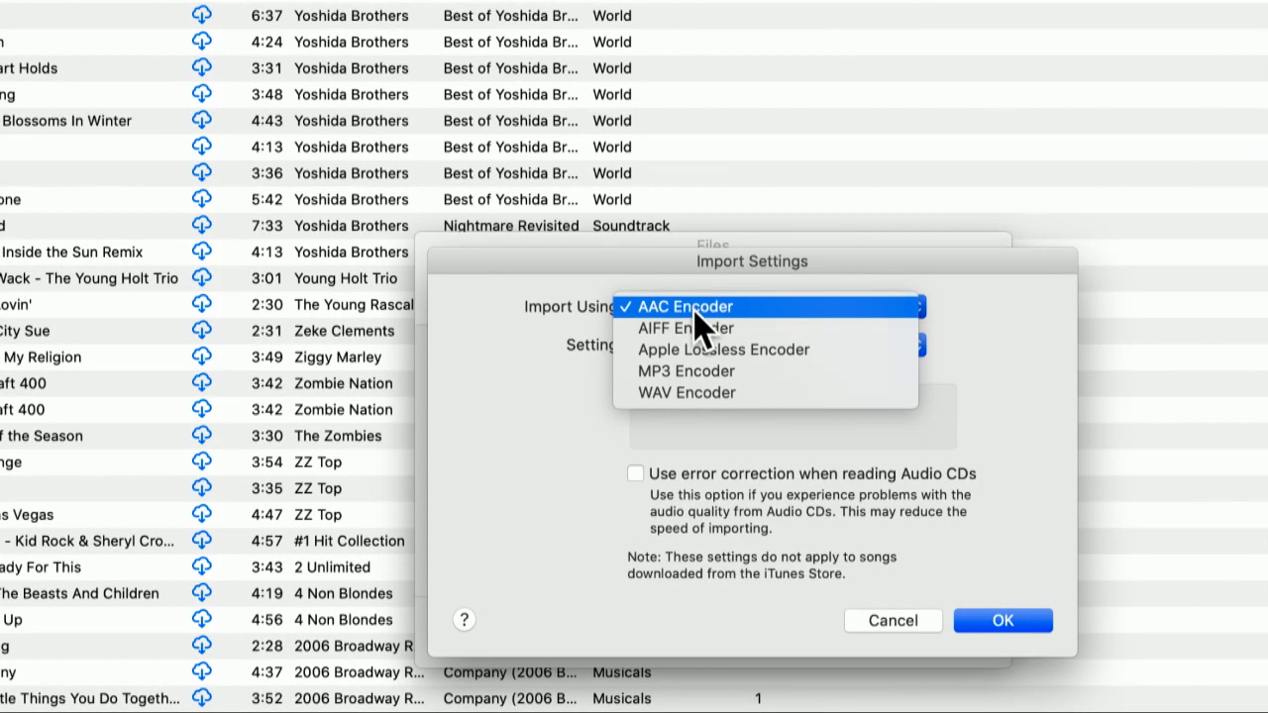
{"action": "mouse_move", "coordinate": [685, 329]}
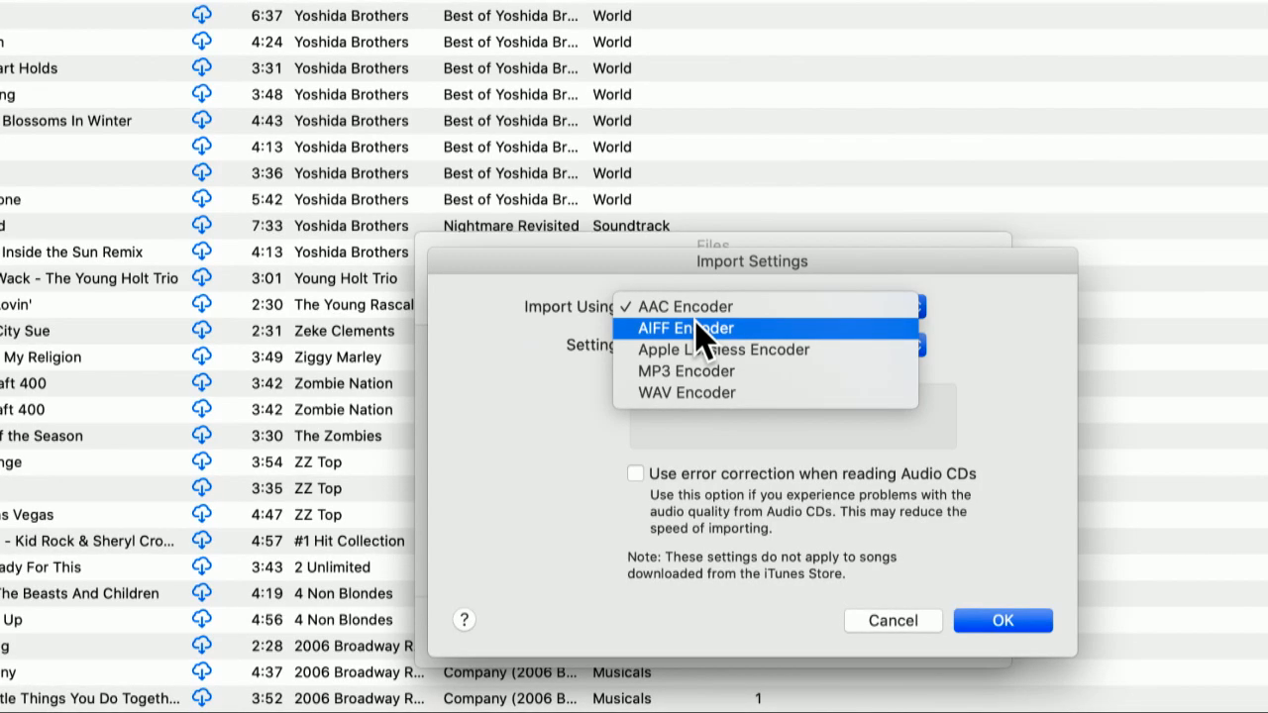
{"action": "mouse_move", "coordinate": [683, 305]}
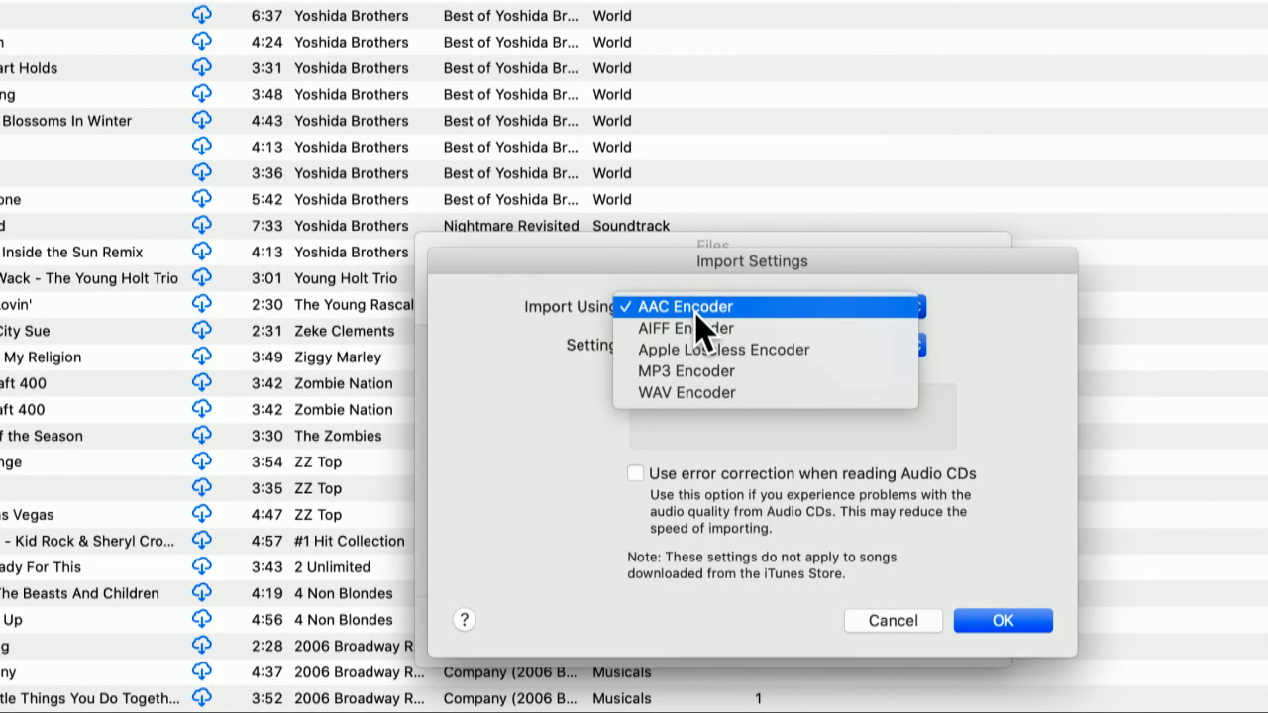
{"action": "mouse_move", "coordinate": [703, 329]}
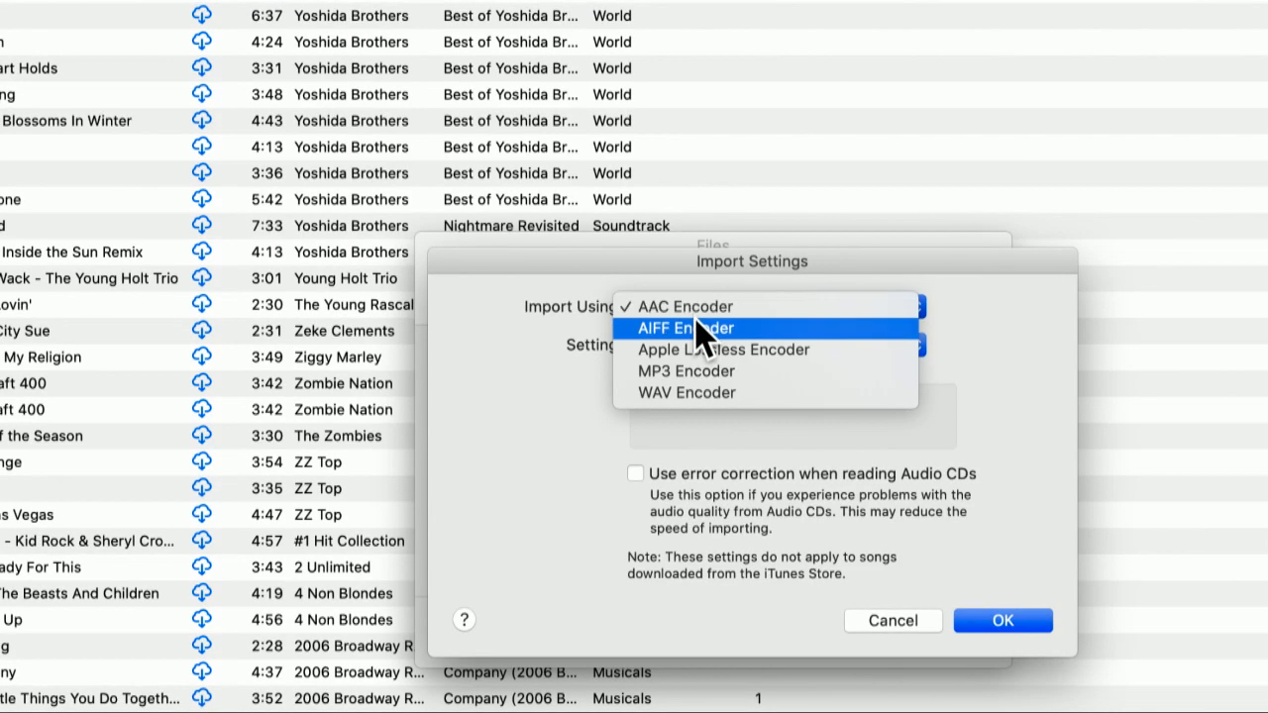
{"action": "mouse_move", "coordinate": [741, 340]}
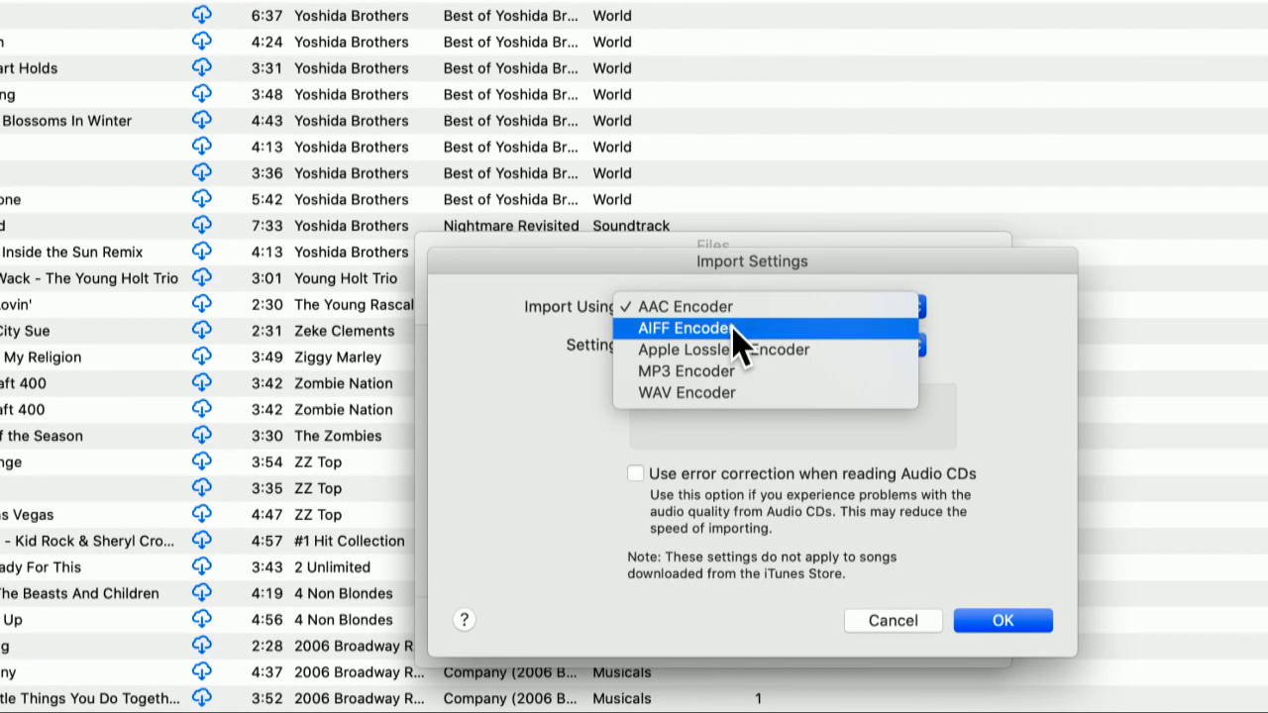
{"action": "mouse_move", "coordinate": [743, 353]}
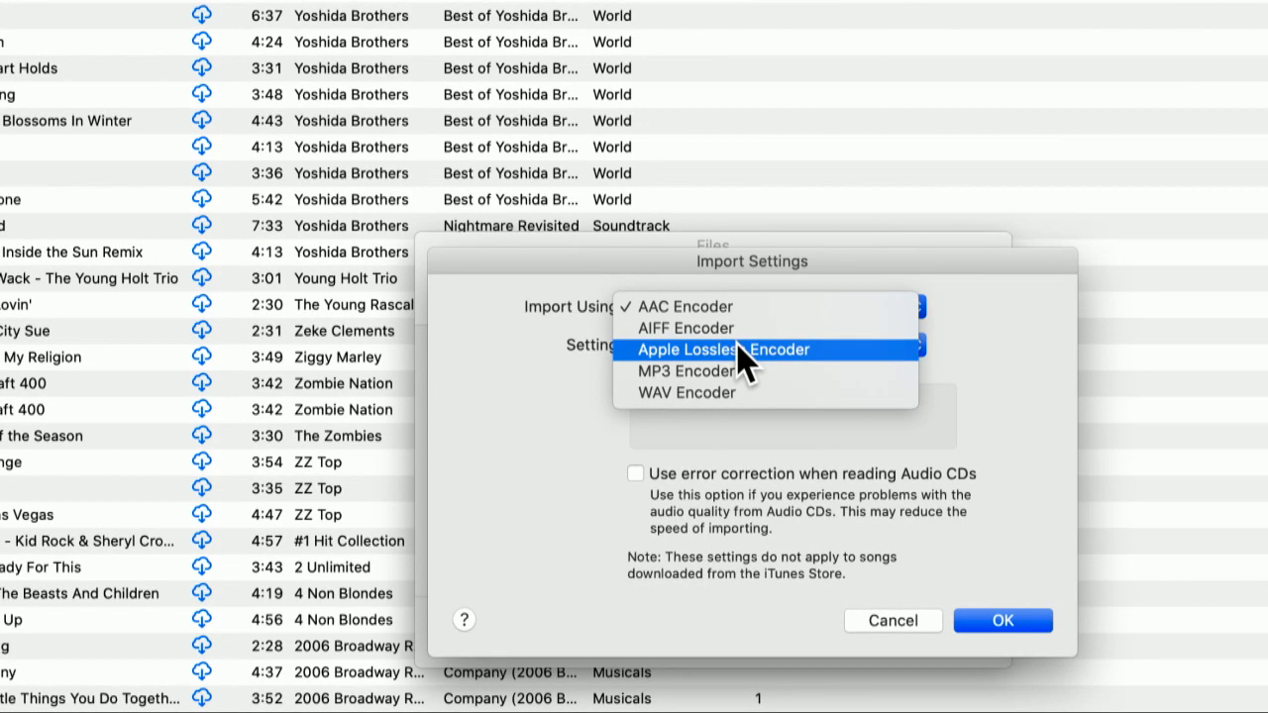
{"action": "mouse_move", "coordinate": [743, 370]}
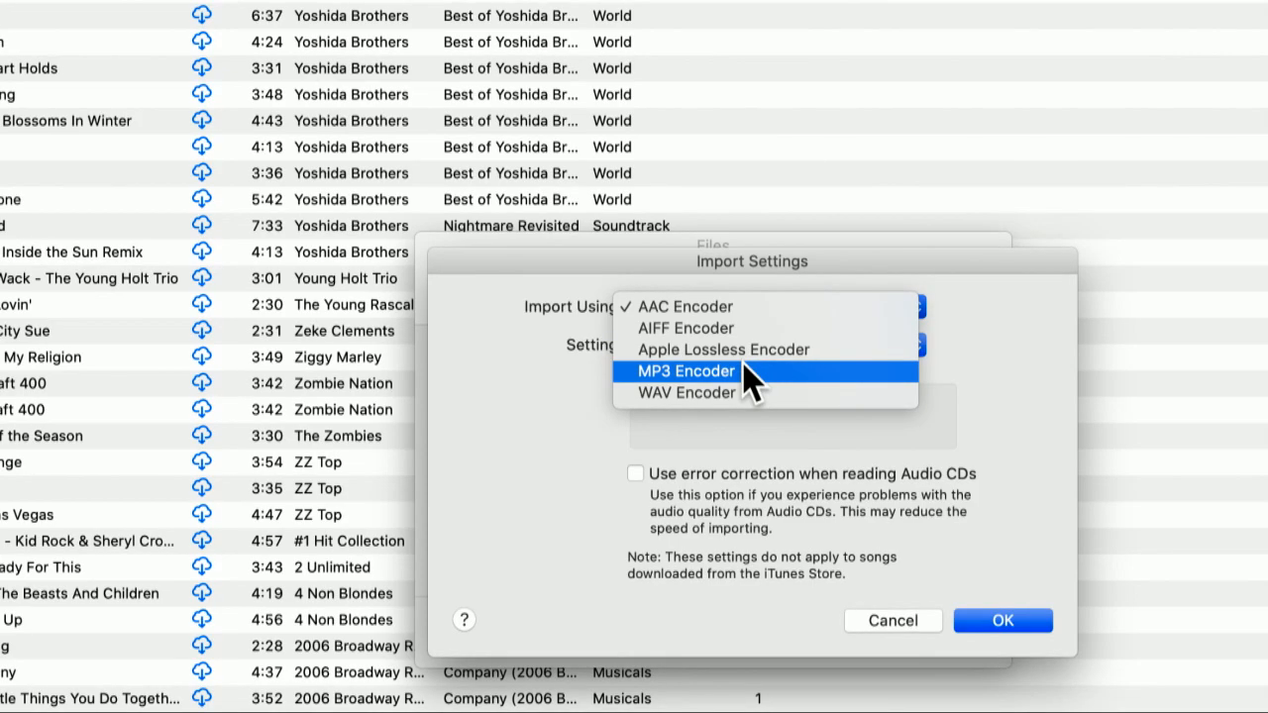
{"action": "mouse_move", "coordinate": [743, 392]}
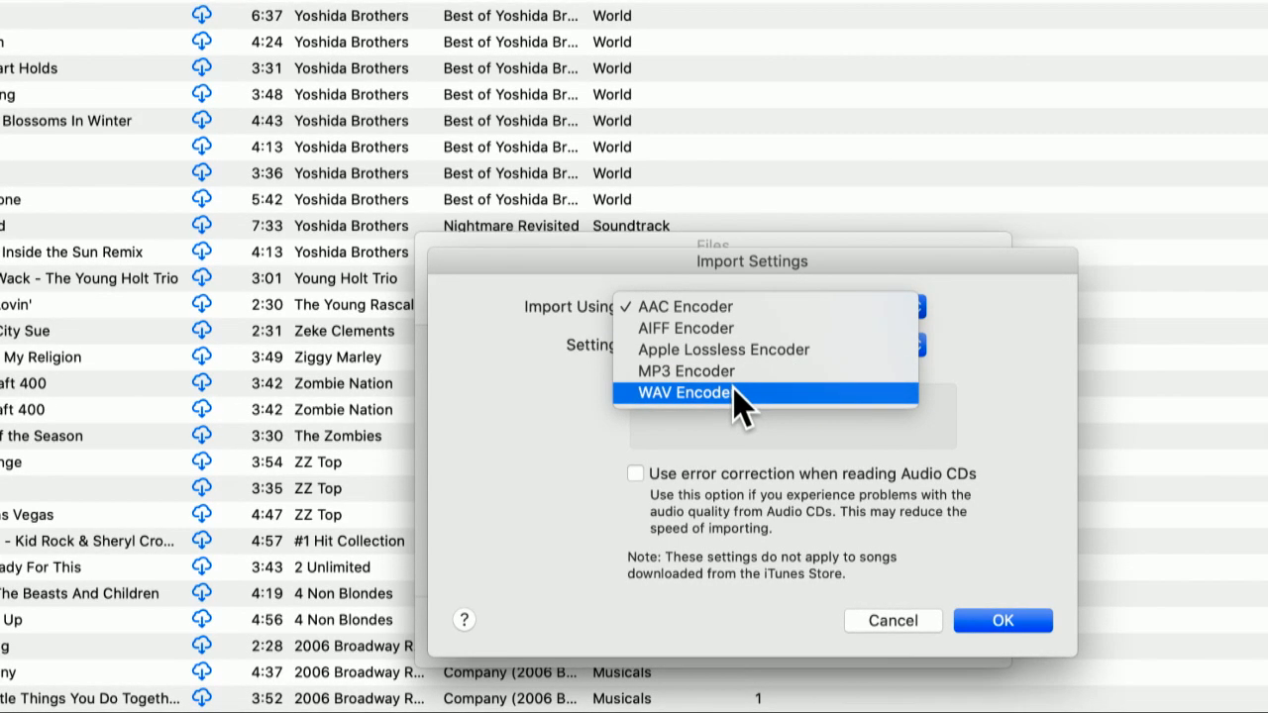
{"action": "mouse_move", "coordinate": [723, 327]}
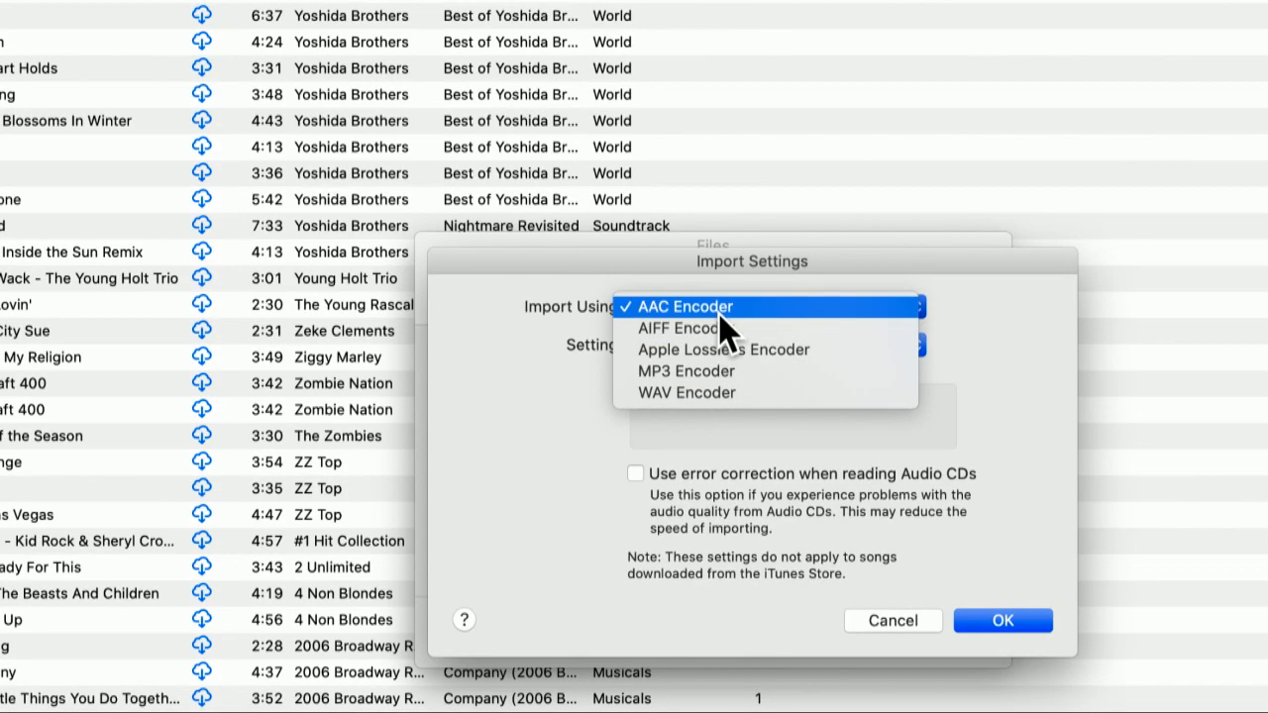
- Try iTunes Plus, then settle on High Quality (128 kbps) for AAC imports
{"action": "left_click", "coordinate": [684, 305]}
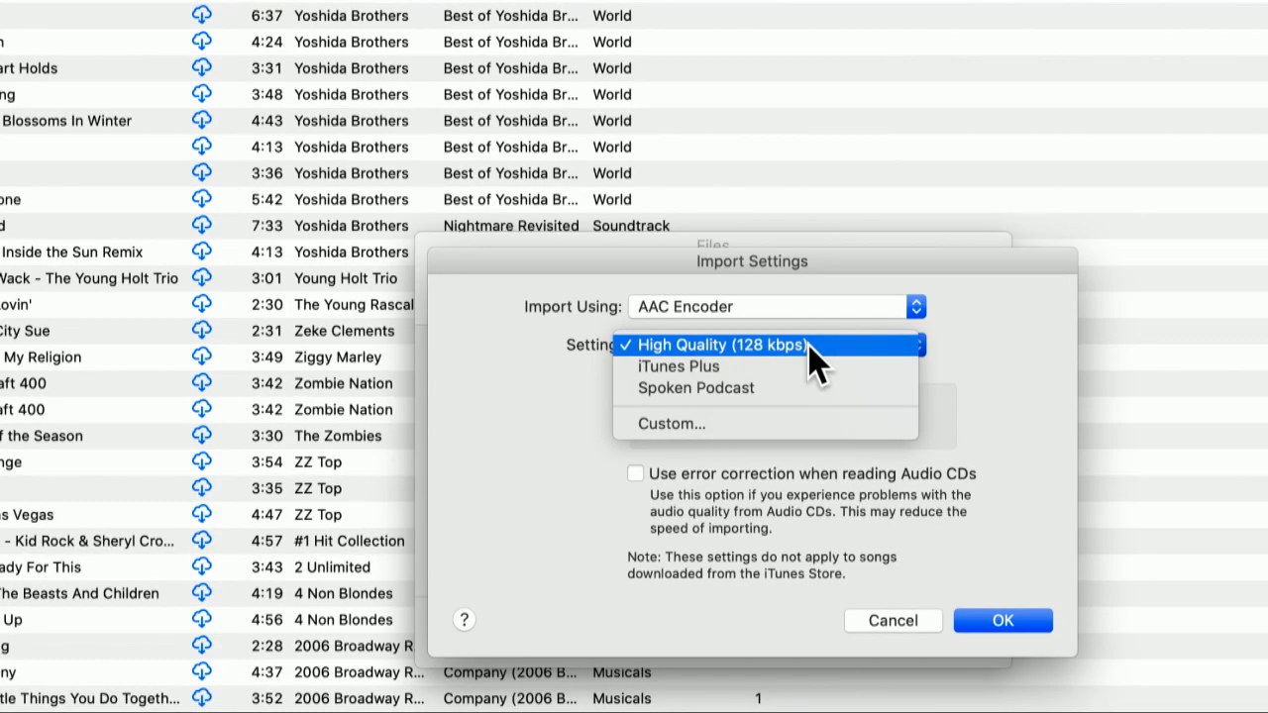
{"action": "mouse_move", "coordinate": [777, 366]}
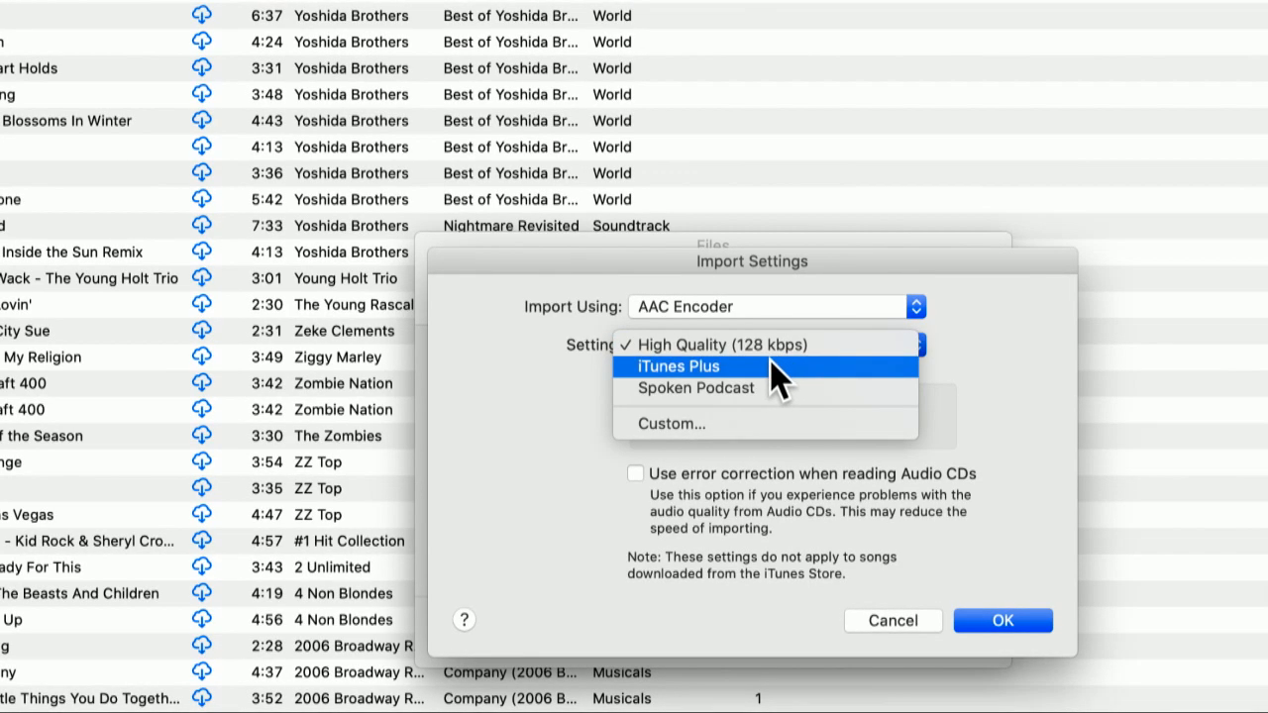
{"action": "left_click", "coordinate": [679, 366]}
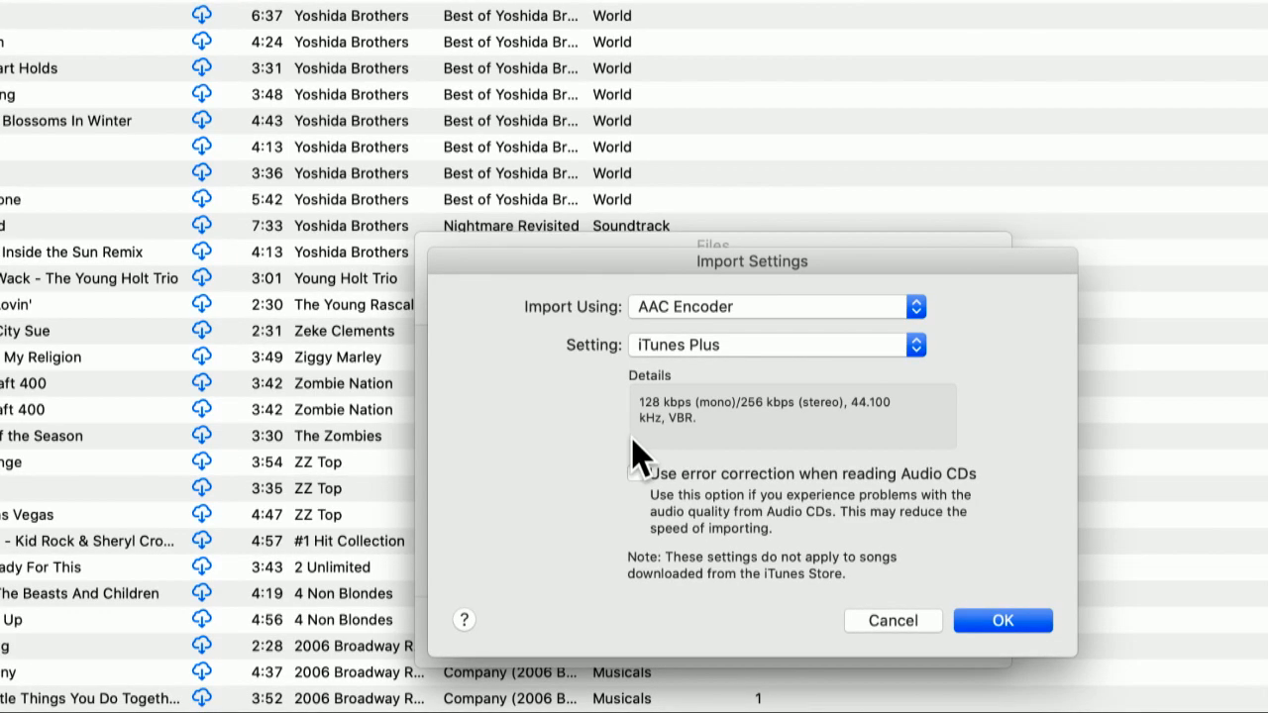
{"action": "mouse_move", "coordinate": [664, 436]}
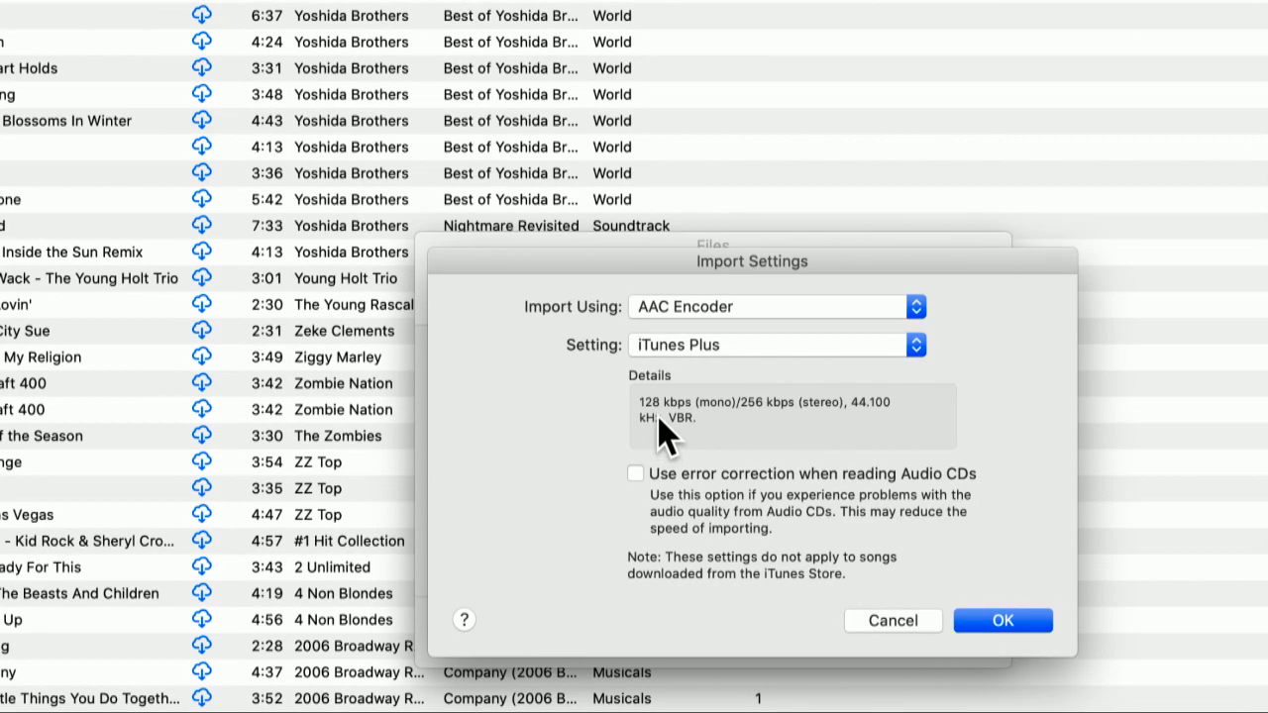
{"action": "mouse_move", "coordinate": [796, 420]}
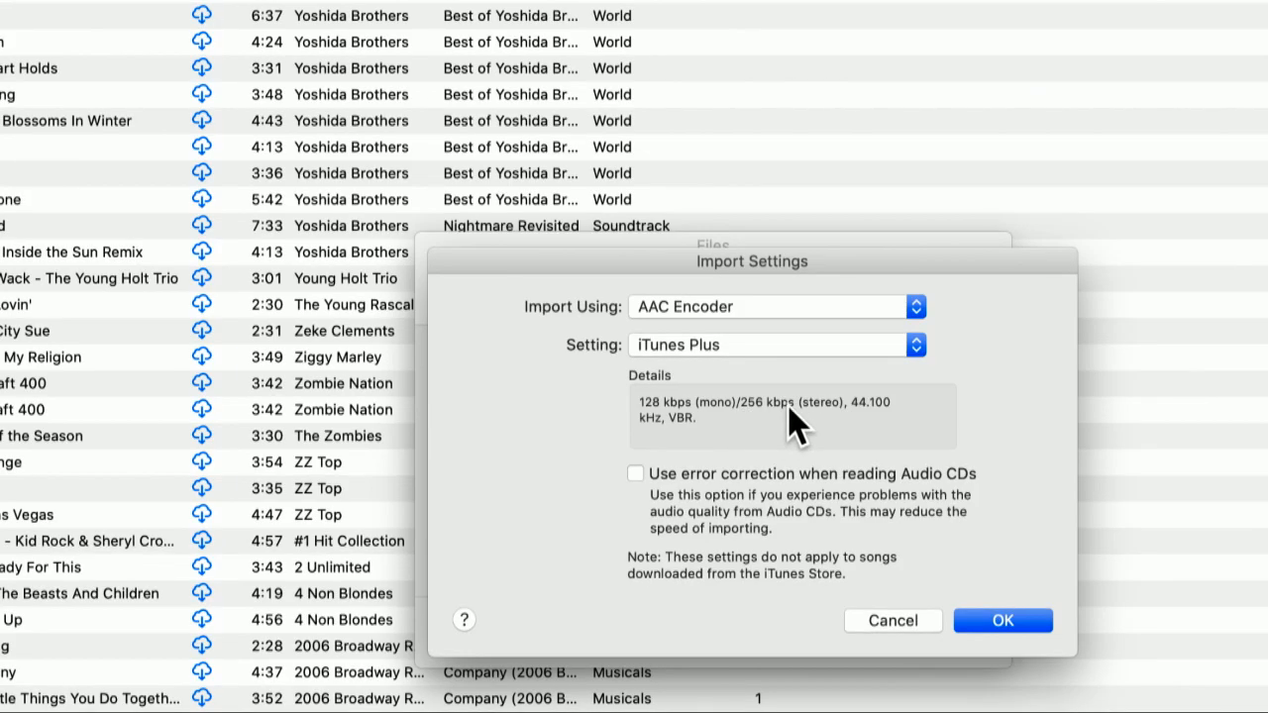
{"action": "mouse_move", "coordinate": [828, 425]}
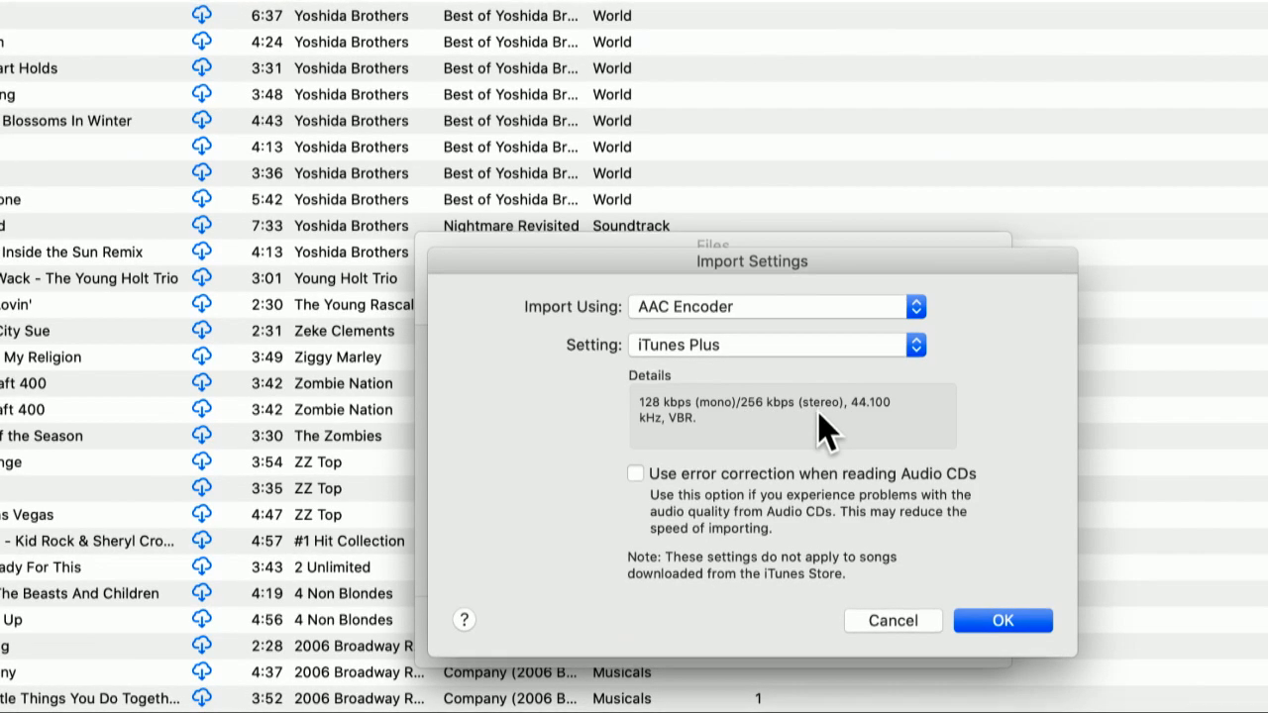
{"action": "mouse_move", "coordinate": [678, 367]}
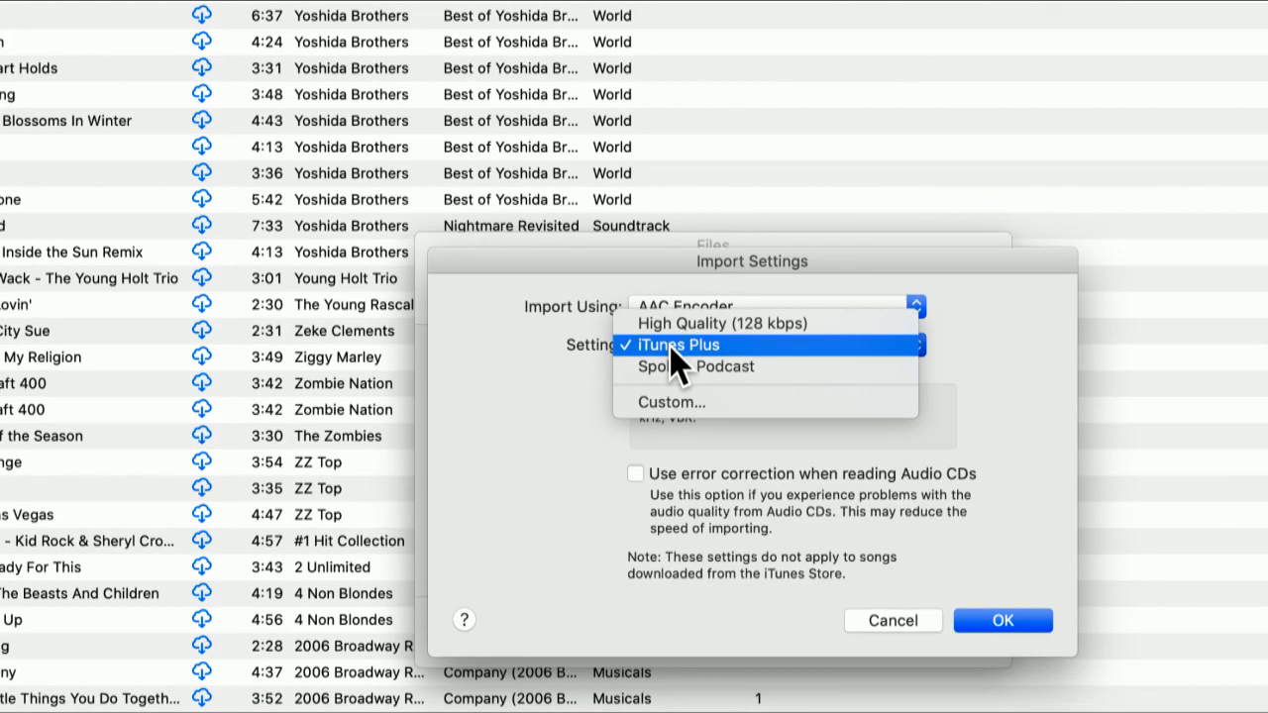
{"action": "left_click", "coordinate": [731, 323]}
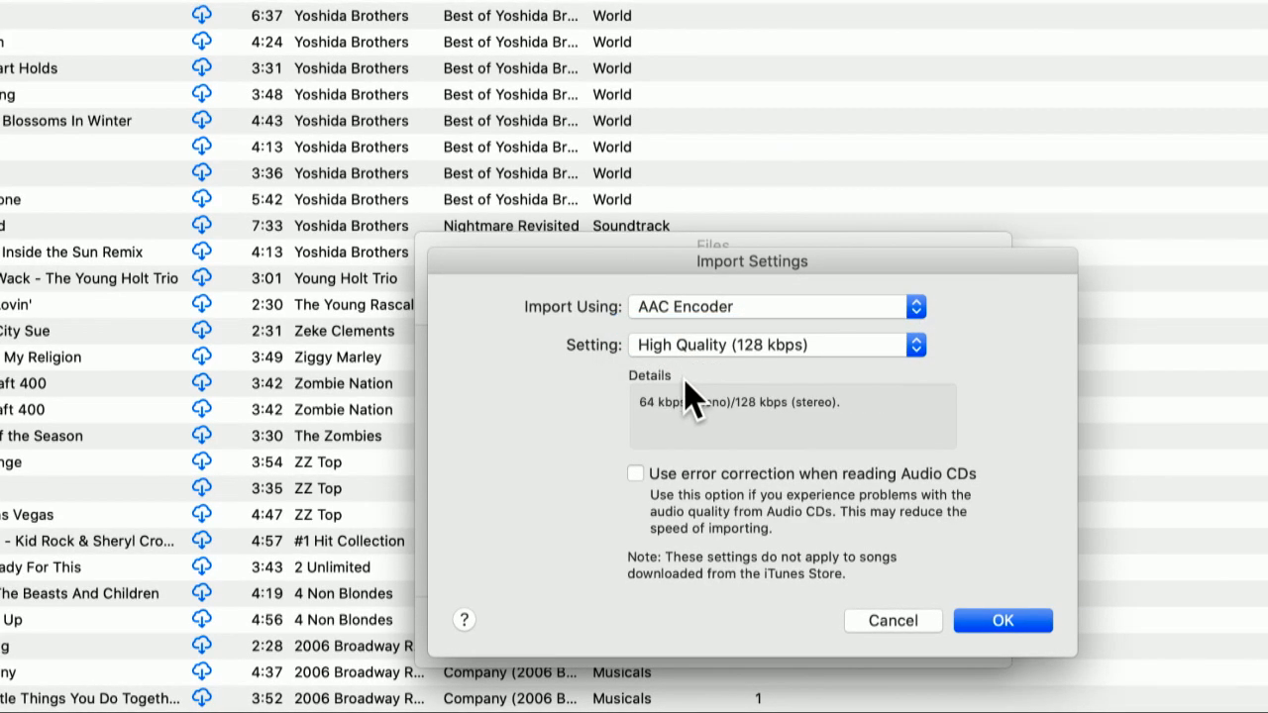
{"action": "mouse_move", "coordinate": [756, 287]}
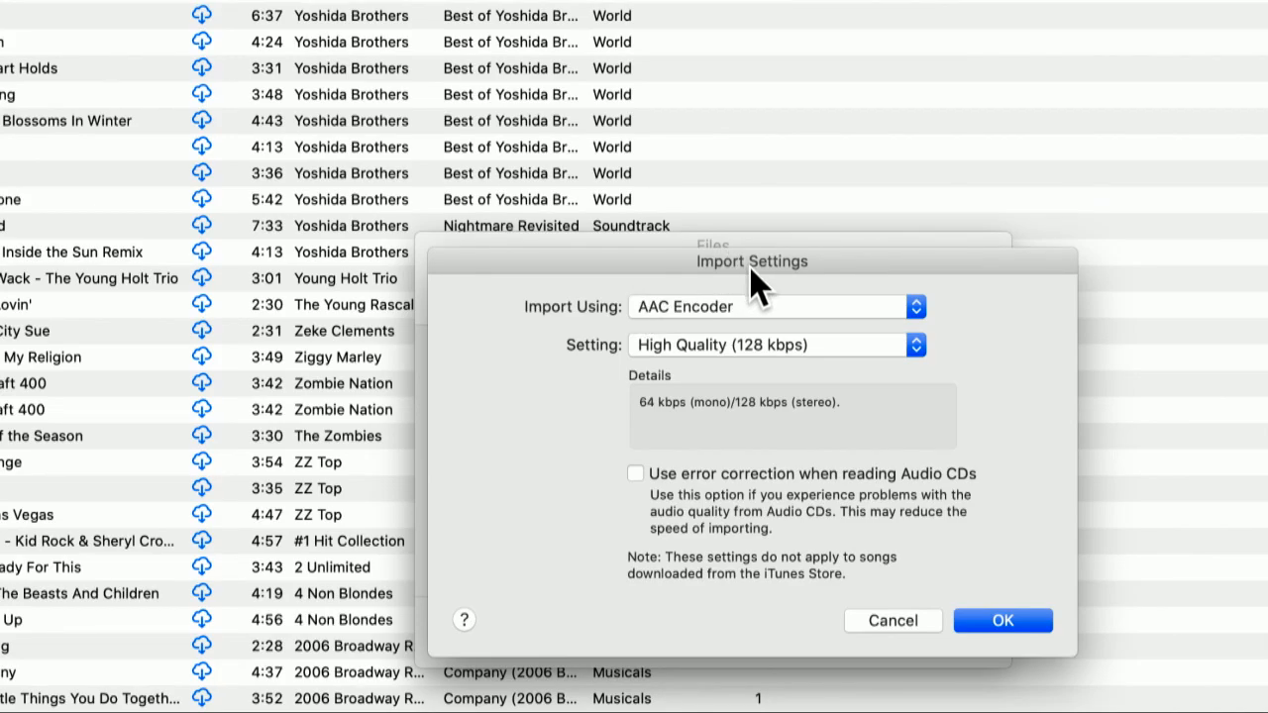
{"action": "mouse_move", "coordinate": [709, 381]}
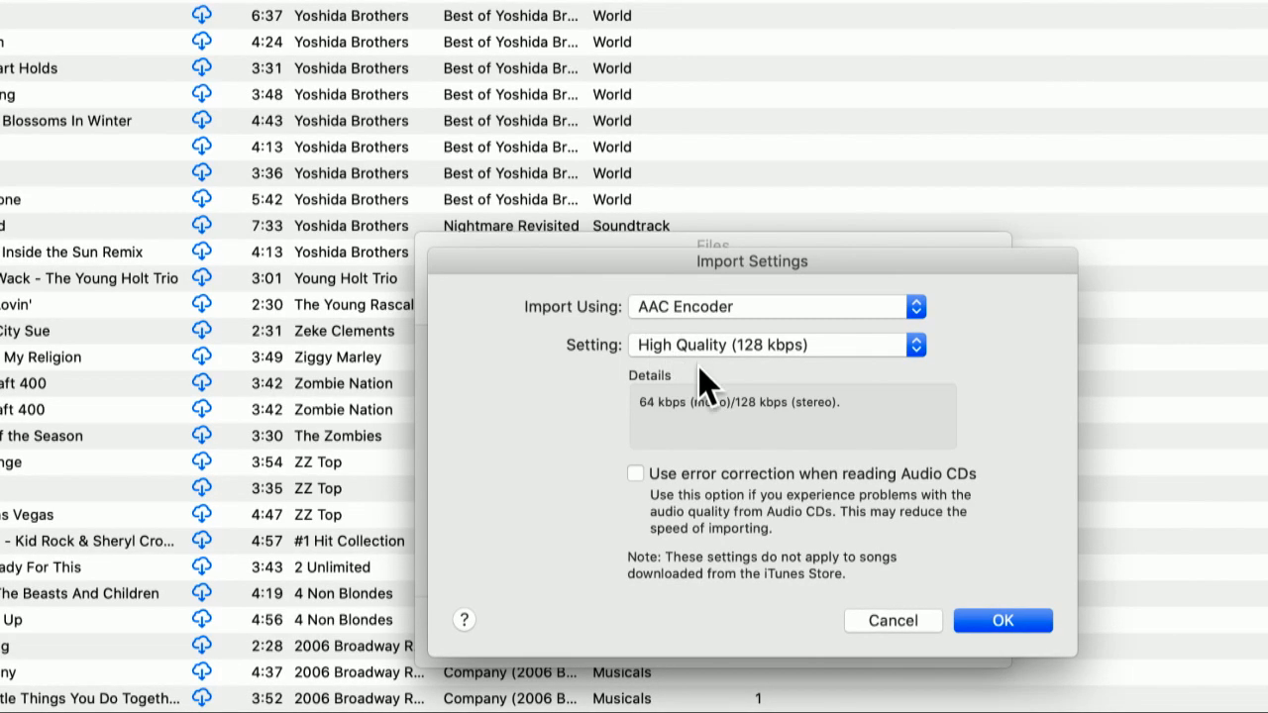
{"action": "mouse_move", "coordinate": [1003, 620]}
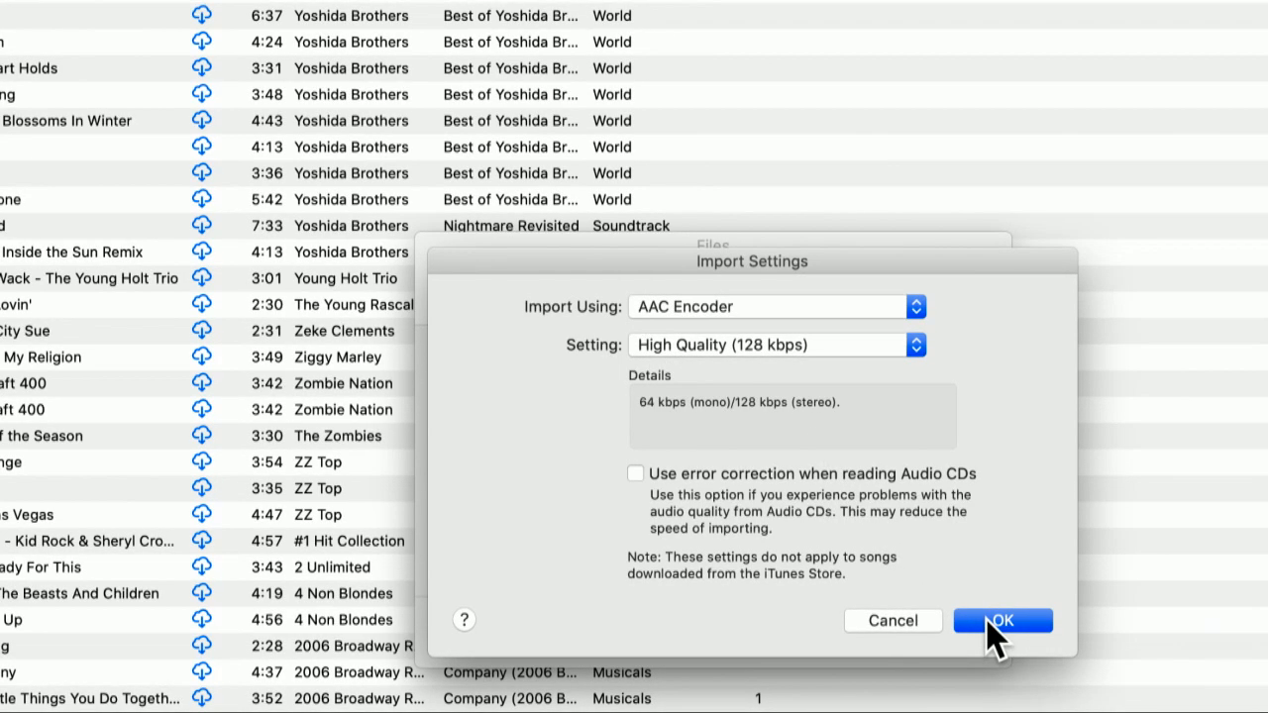
- Confirm Import Settings and the Files preferences, returning to the song library
{"action": "left_click", "coordinate": [1002, 620]}
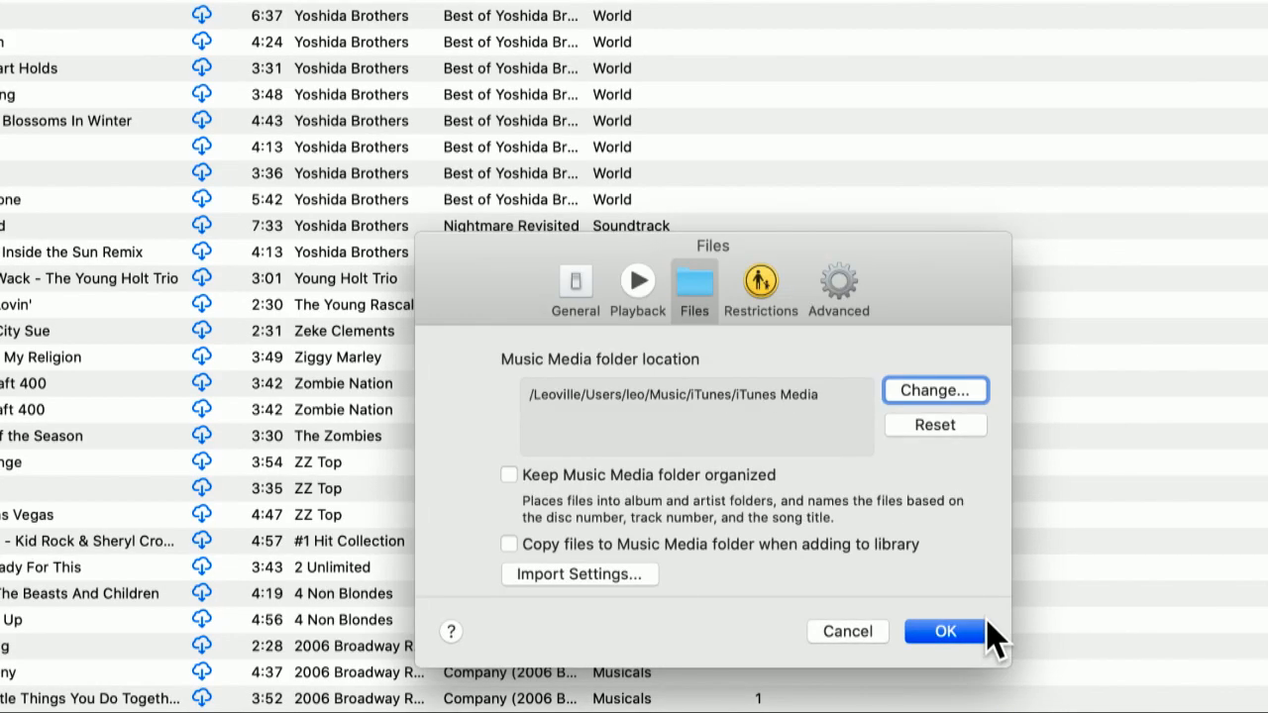
{"action": "mouse_move", "coordinate": [989, 641]}
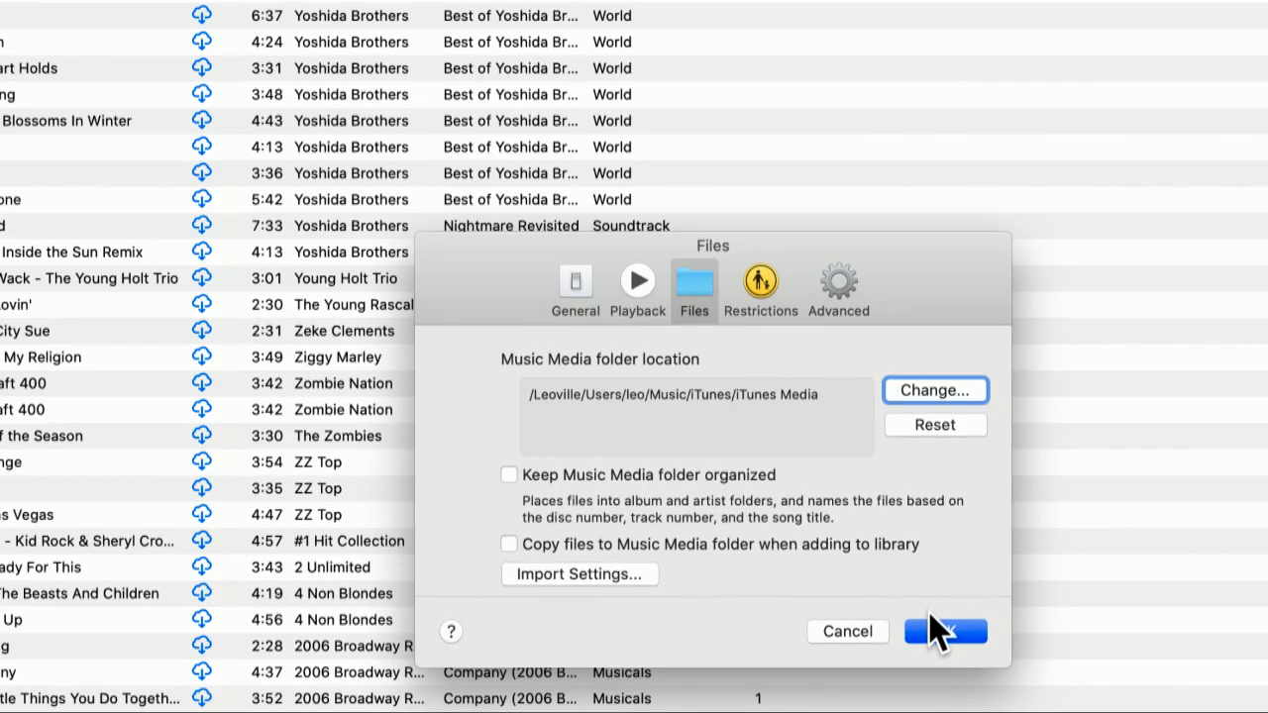
{"action": "left_click", "coordinate": [945, 630]}
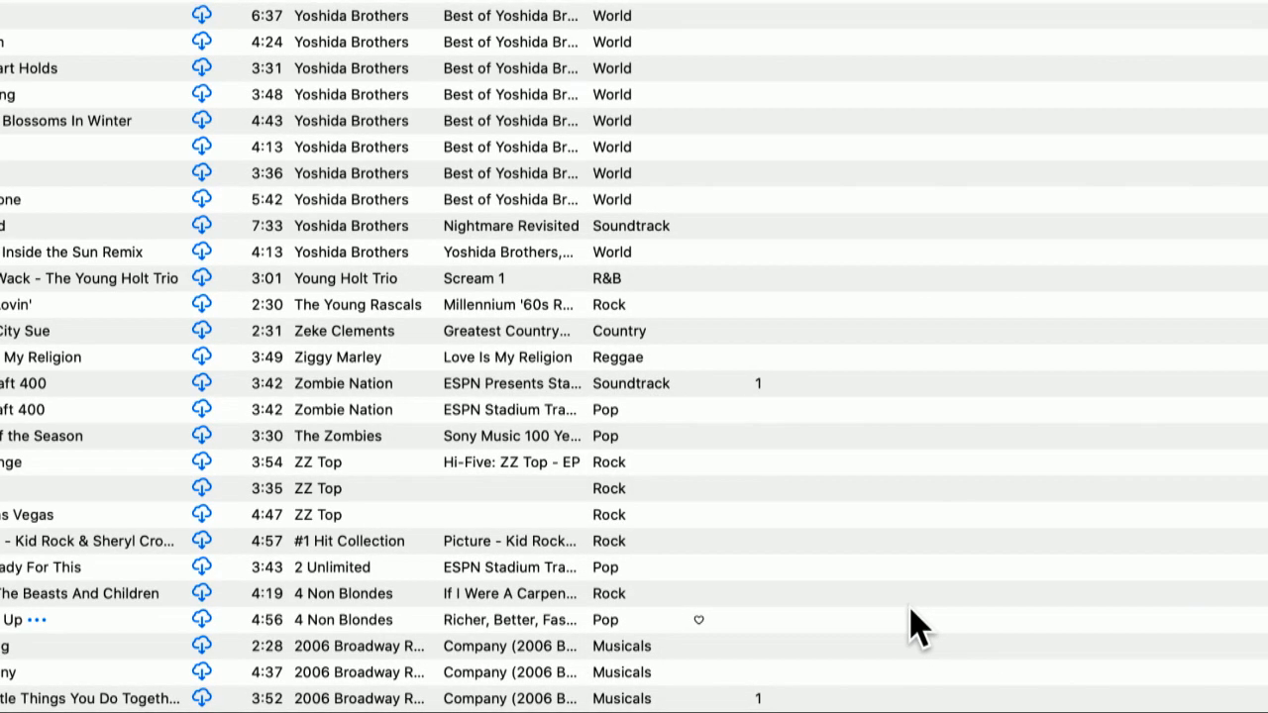
{"action": "mouse_move", "coordinate": [650, 584]}
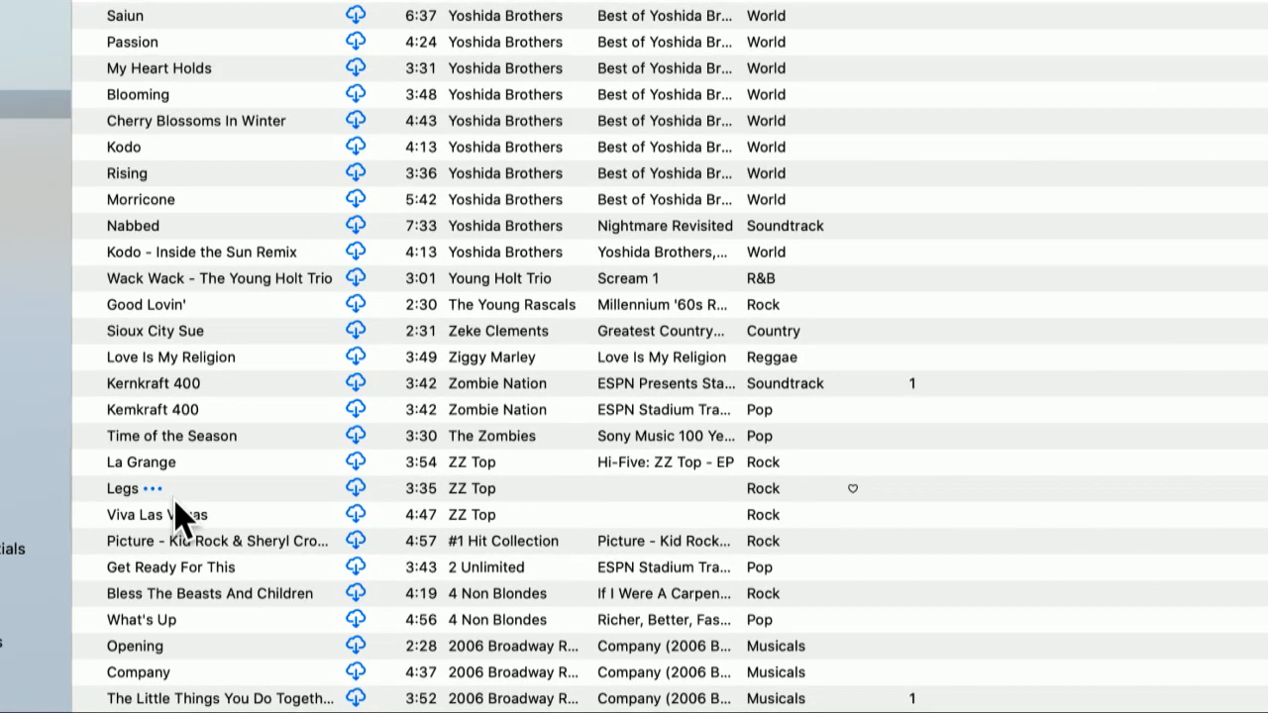
{"action": "mouse_move", "coordinate": [226, 545]}
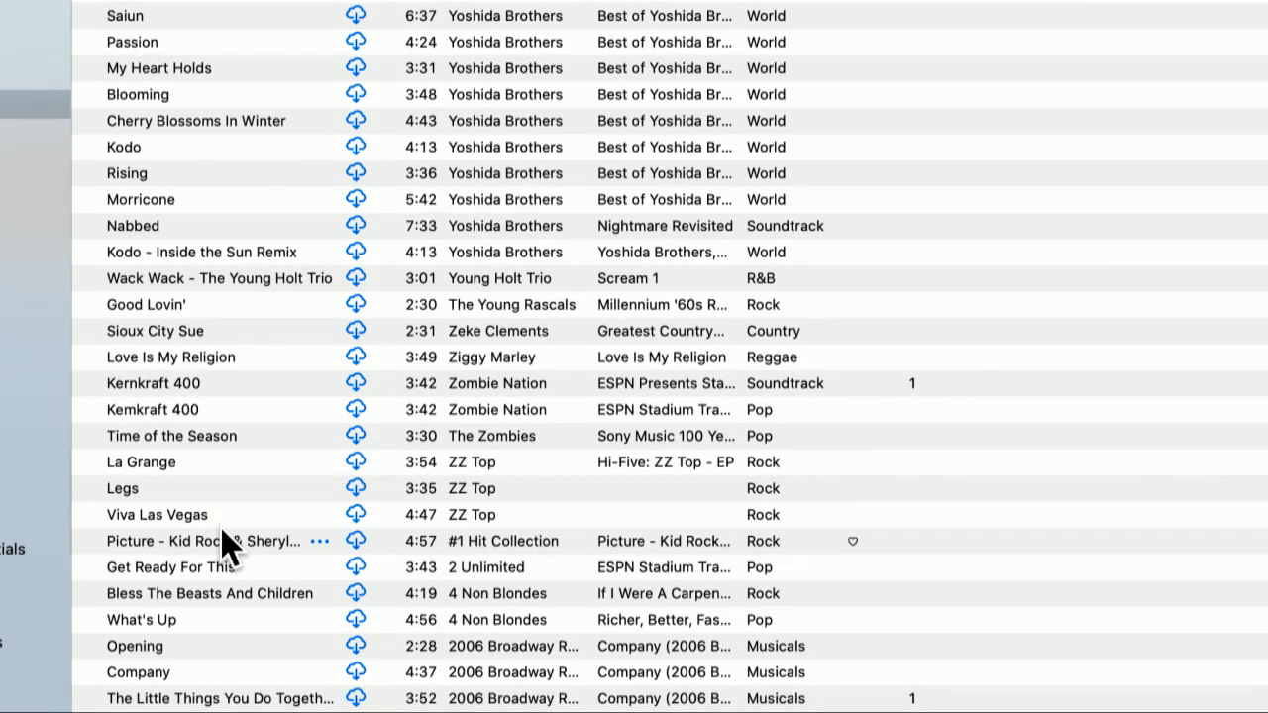
- Scroll to DoinTheTWiTv2, start it playing, then select Lab Theme
{"action": "right_click", "coordinate": [141, 461]}
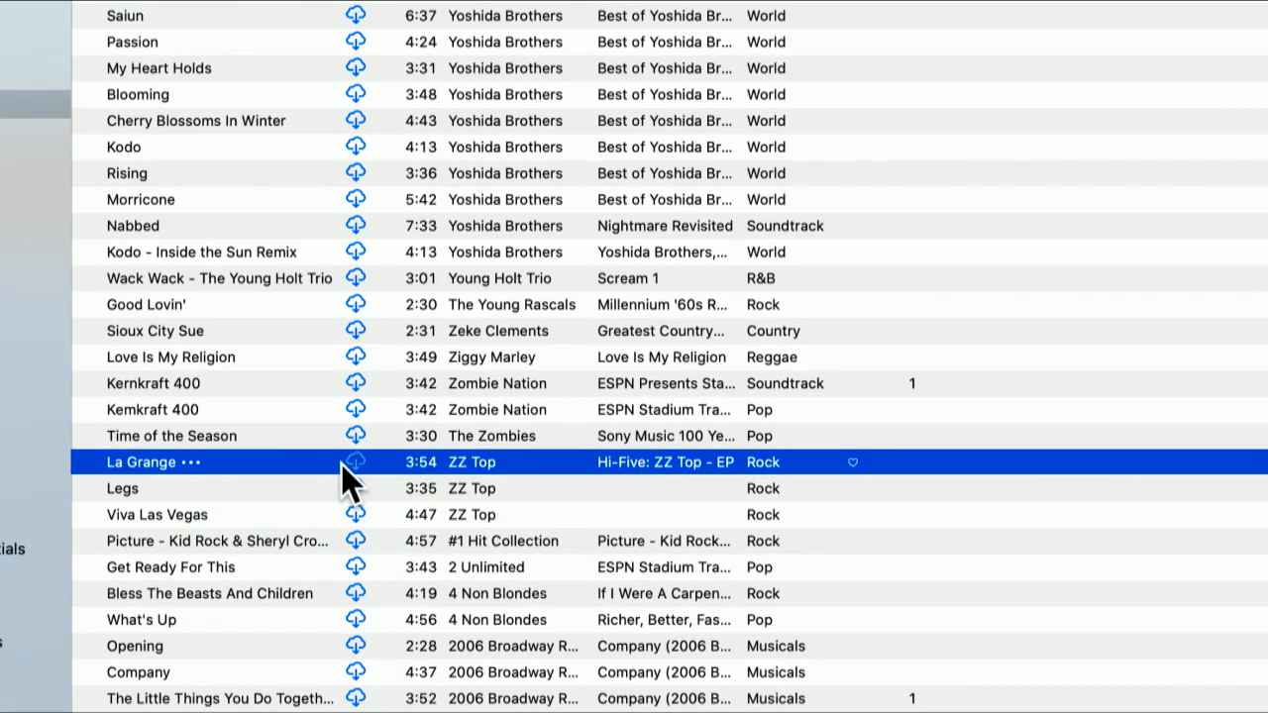
{"action": "mouse_move", "coordinate": [253, 539]}
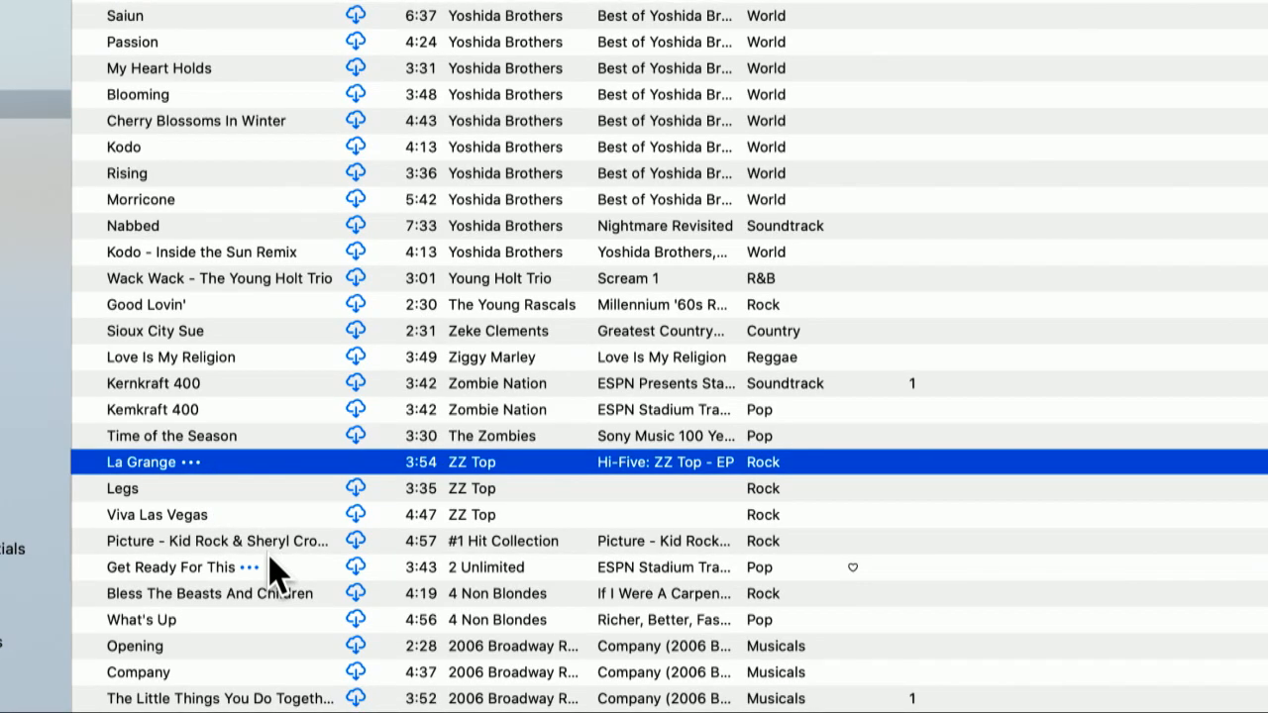
{"action": "scroll", "scroll_direction": "down", "scroll_amount": 3}
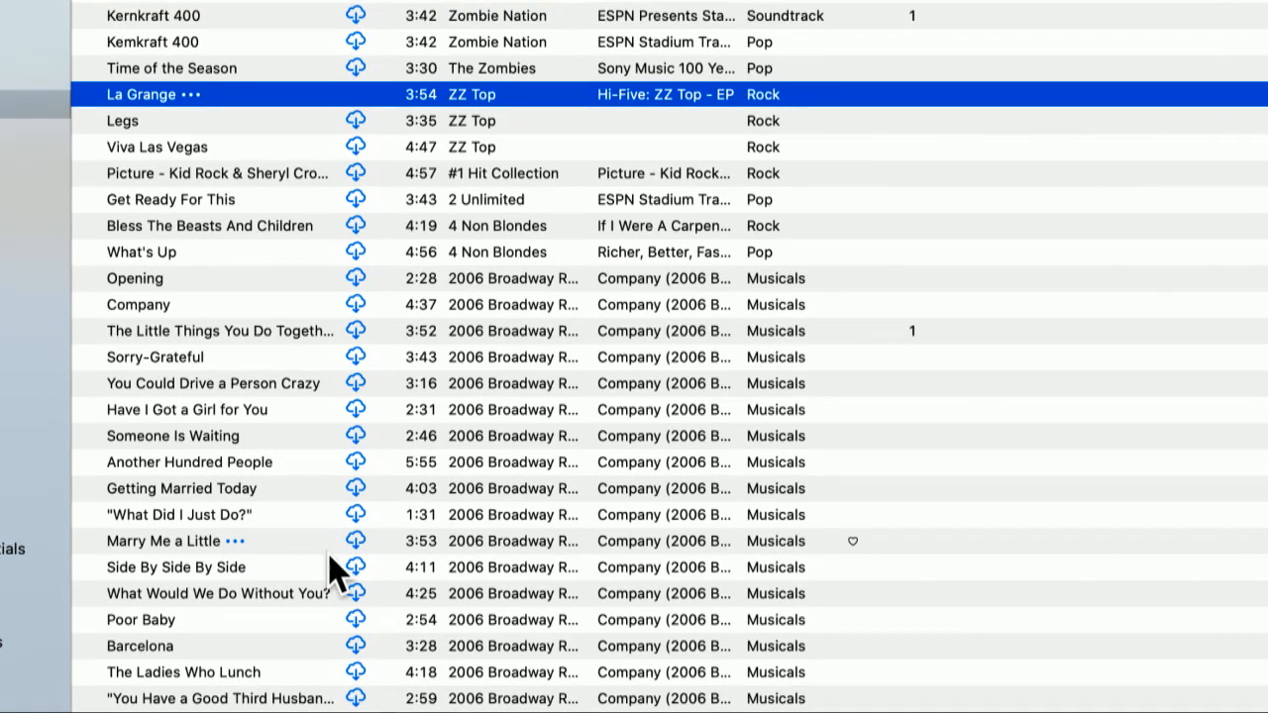
{"action": "scroll", "scroll_direction": "down", "scroll_amount": 3}
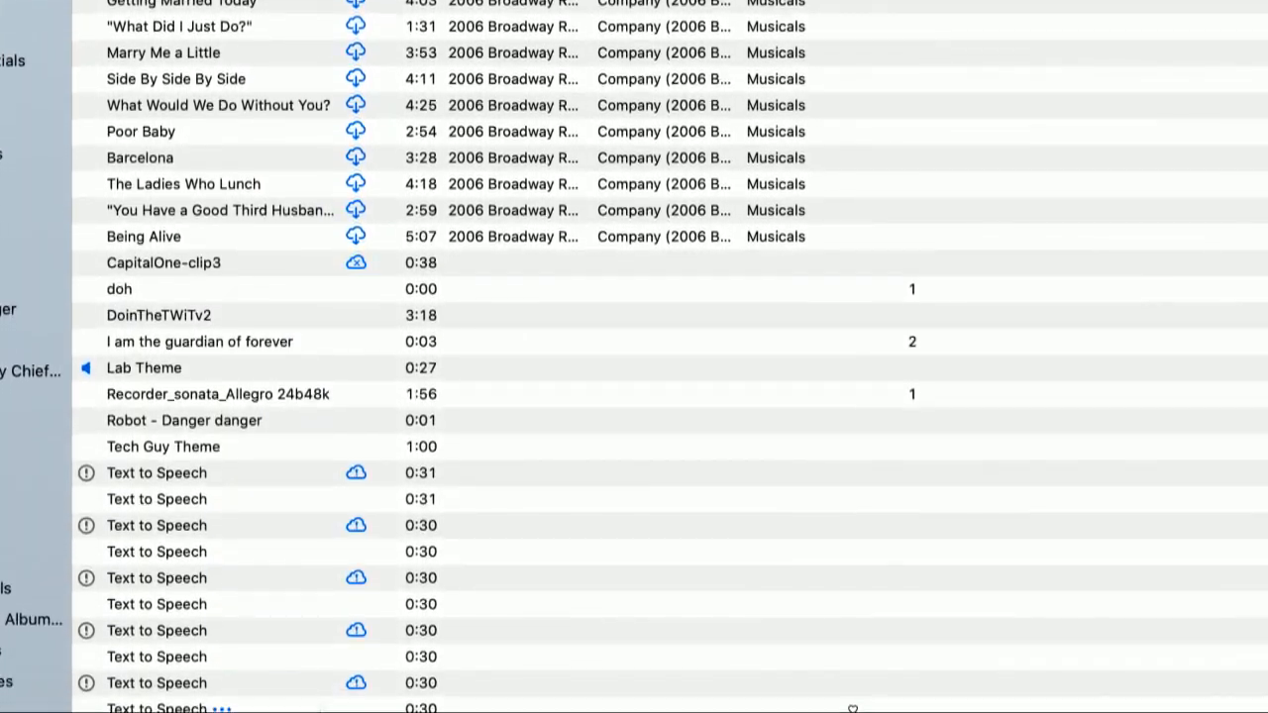
{"action": "scroll", "scroll_direction": "down", "scroll_amount": 3}
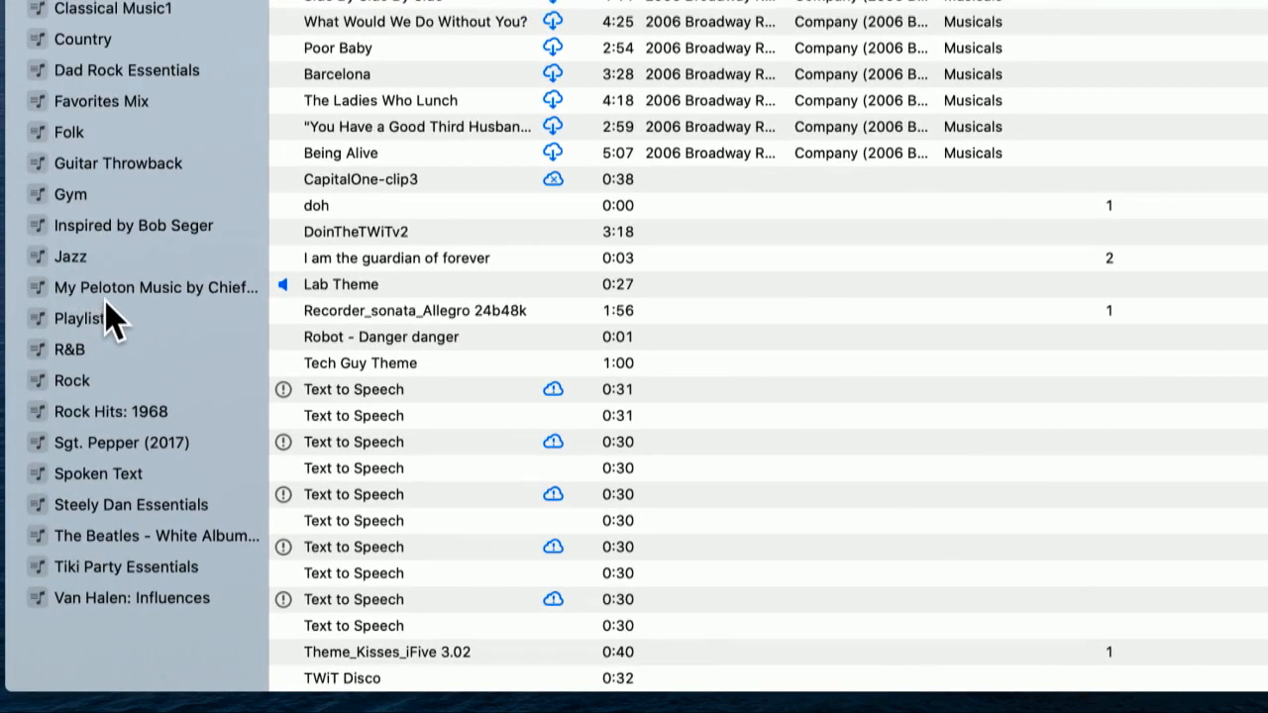
{"action": "mouse_move", "coordinate": [137, 315]}
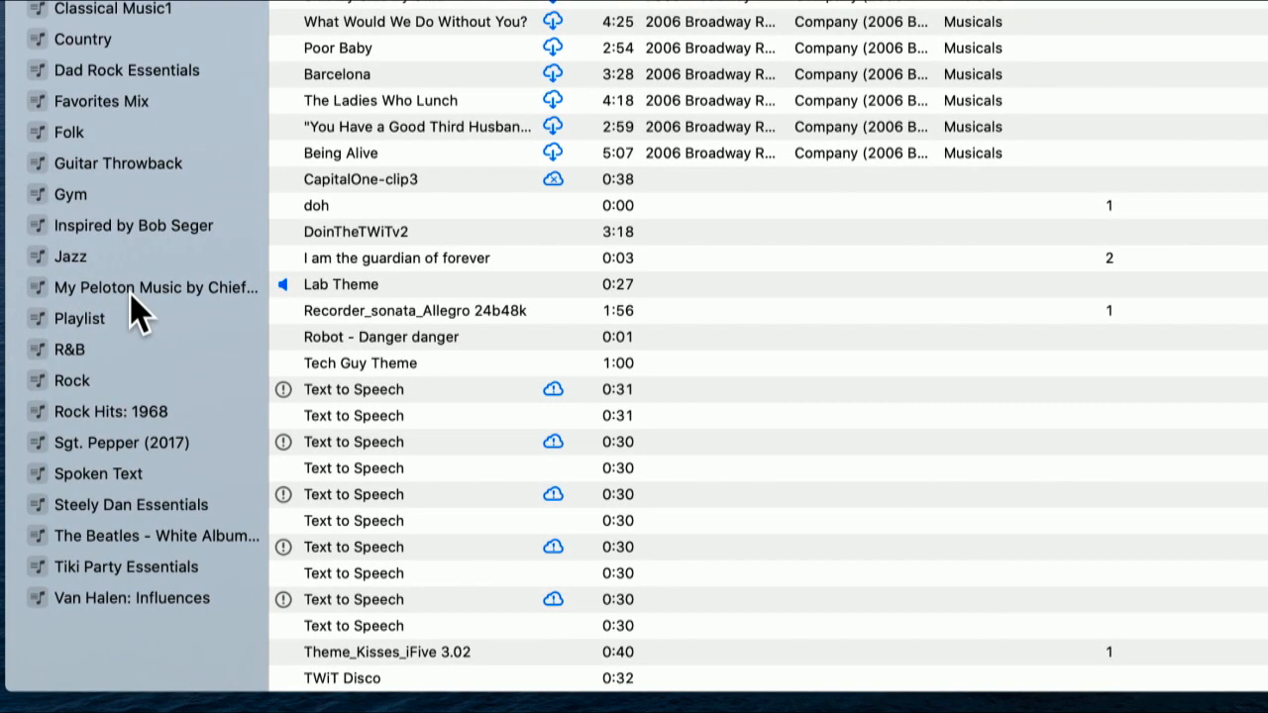
{"action": "mouse_move", "coordinate": [353, 442]}
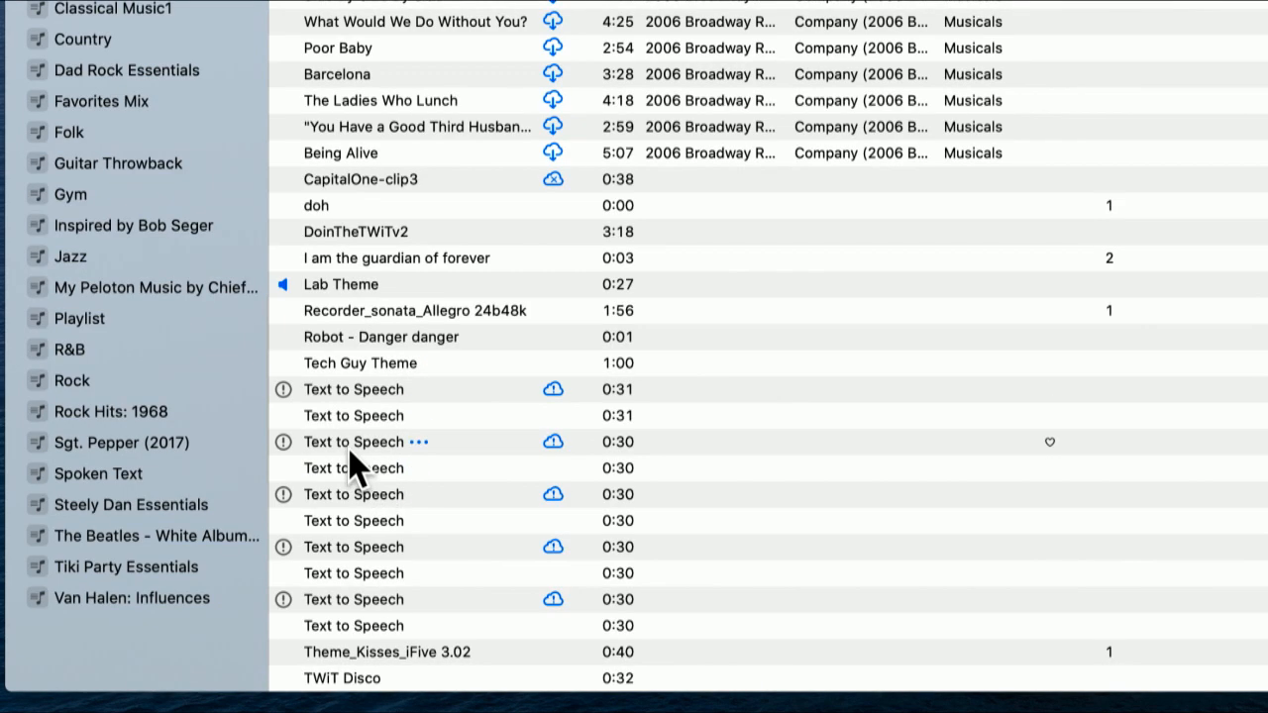
{"action": "mouse_move", "coordinate": [375, 374]}
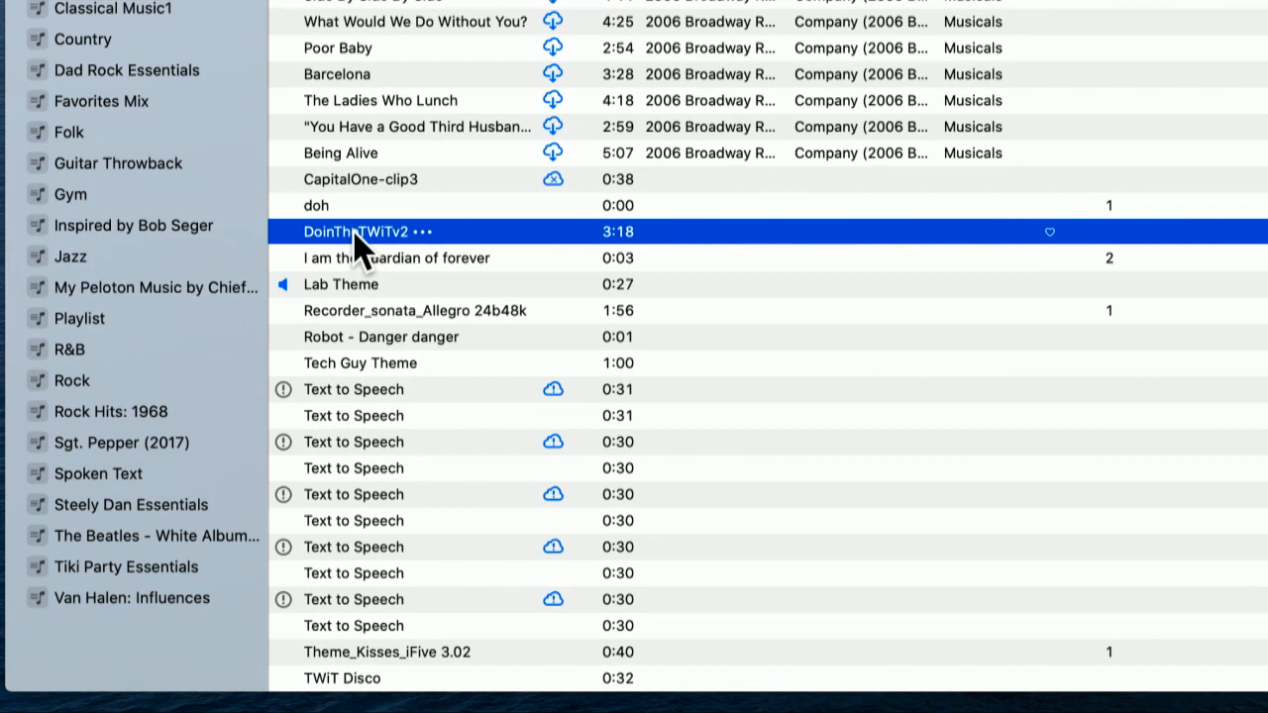
{"action": "double_click", "coordinate": [357, 229]}
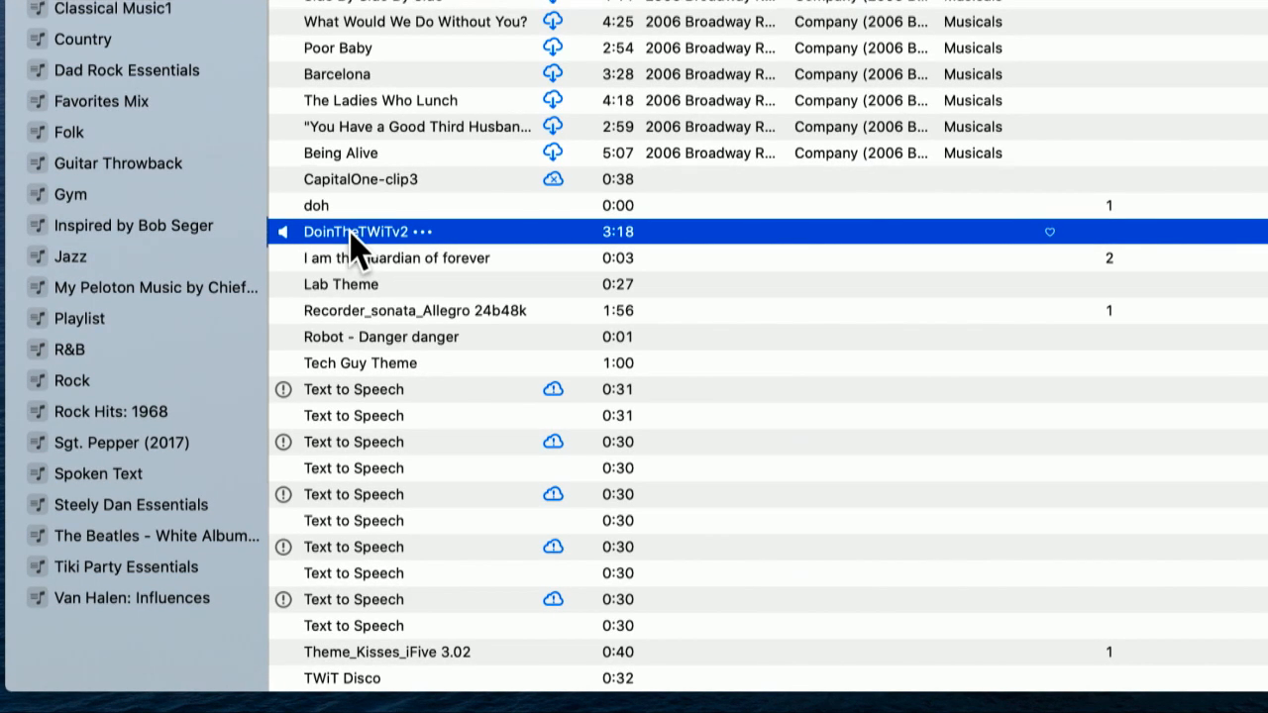
{"action": "mouse_move", "coordinate": [346, 293]}
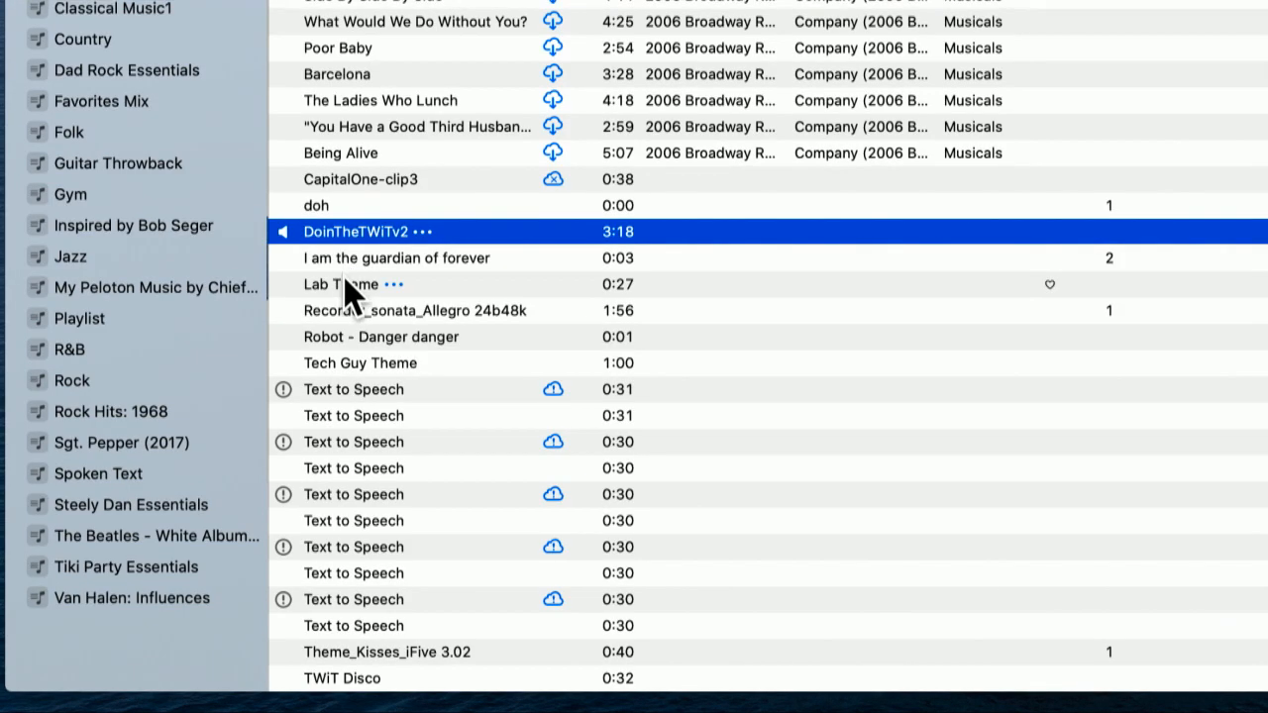
{"action": "left_click", "coordinate": [341, 285]}
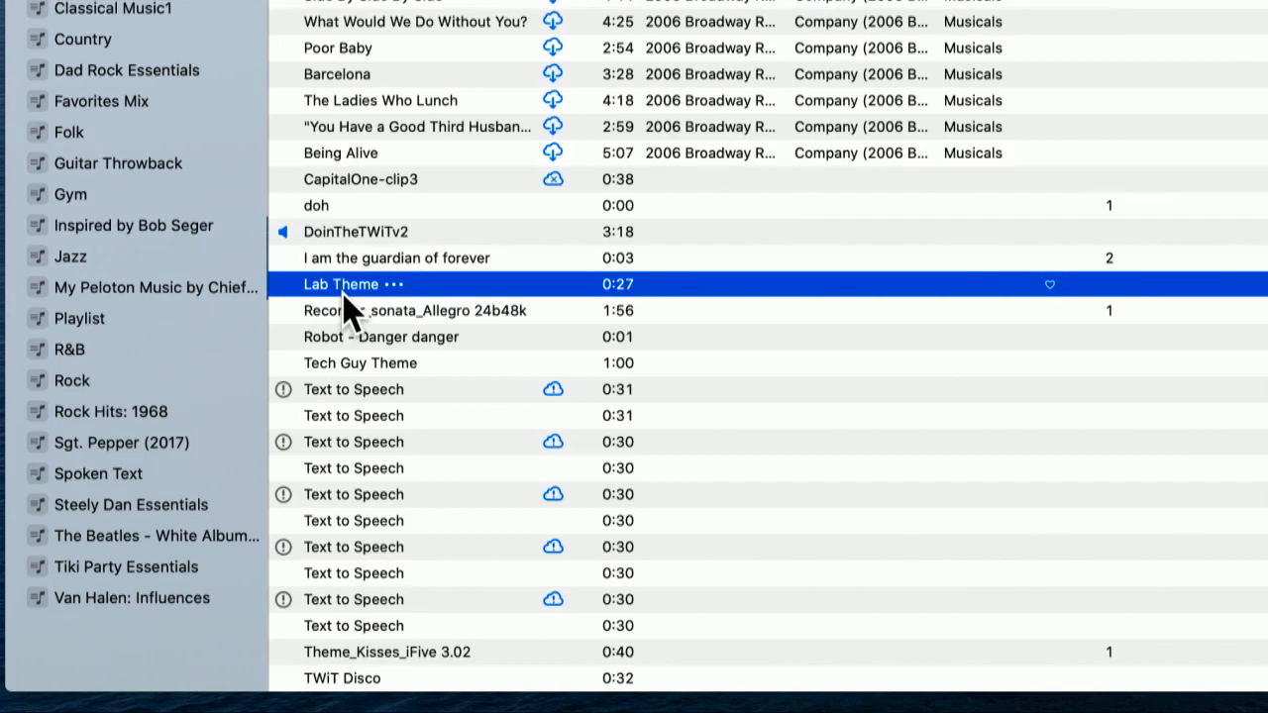
{"action": "mouse_move", "coordinate": [357, 388]}
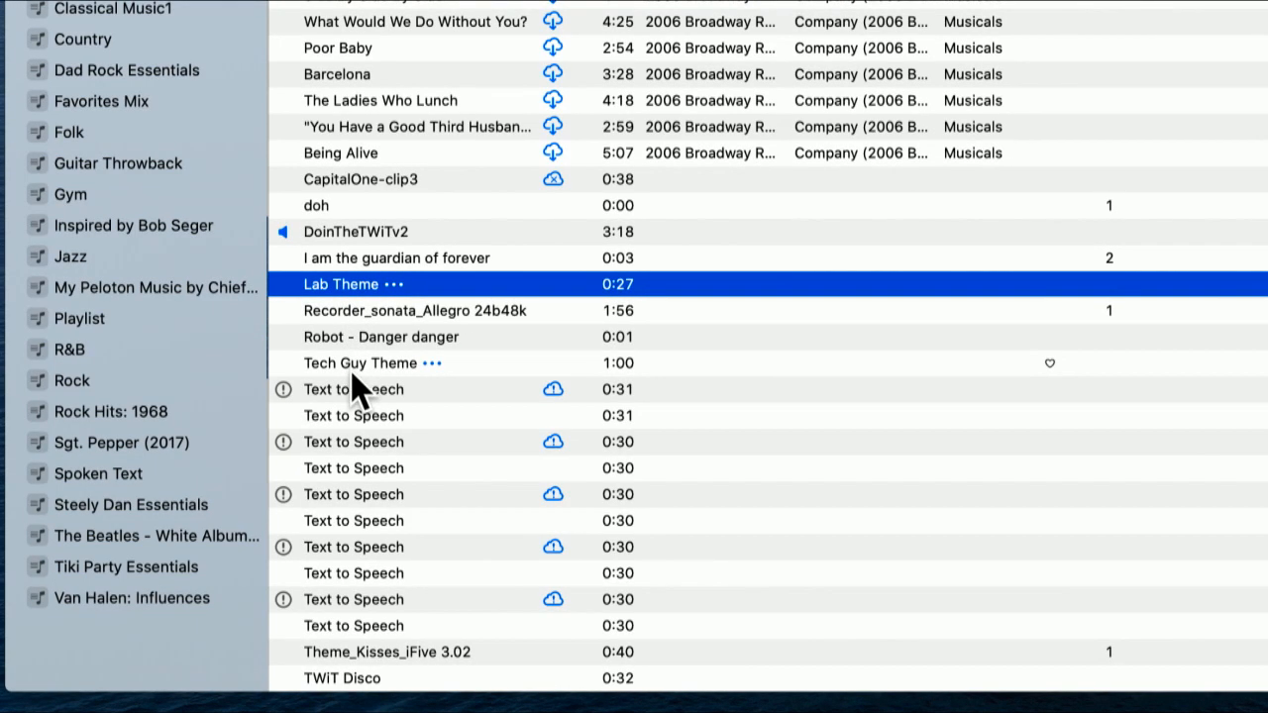
{"action": "mouse_move", "coordinate": [366, 274]}
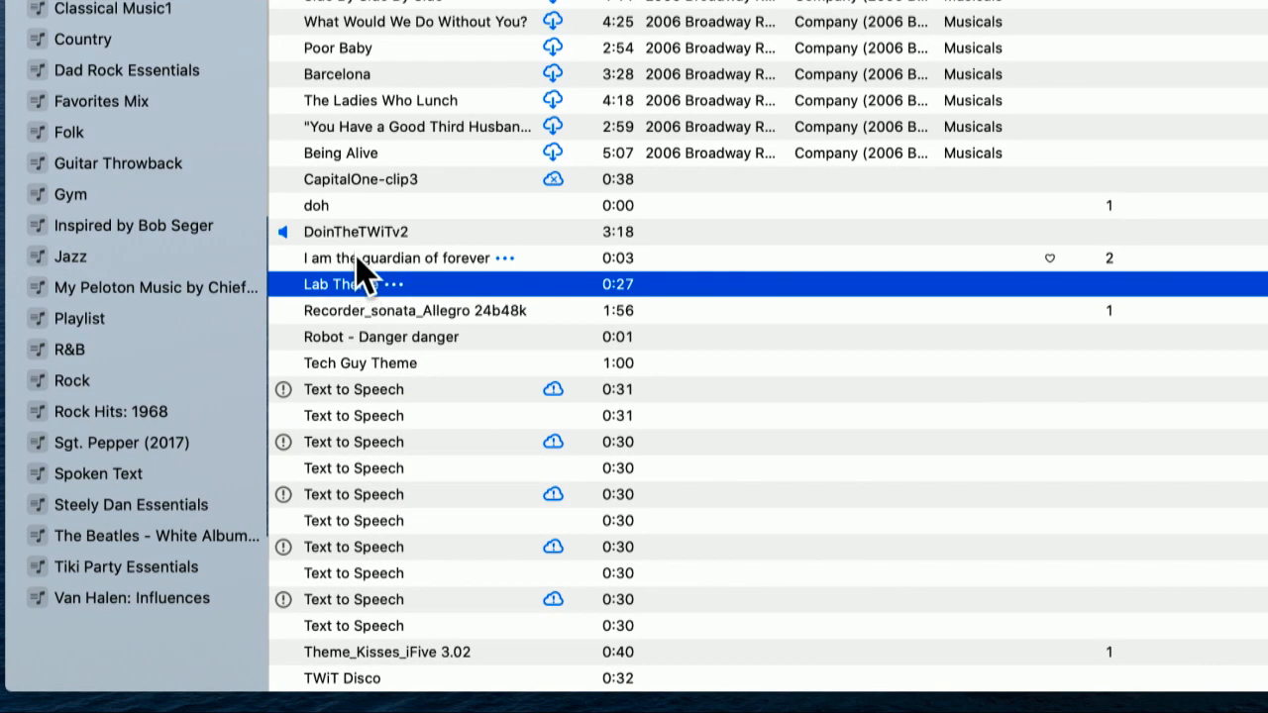
- Bring up the context actions for DoinTheTWiTv2
{"action": "right_click", "coordinate": [355, 230]}
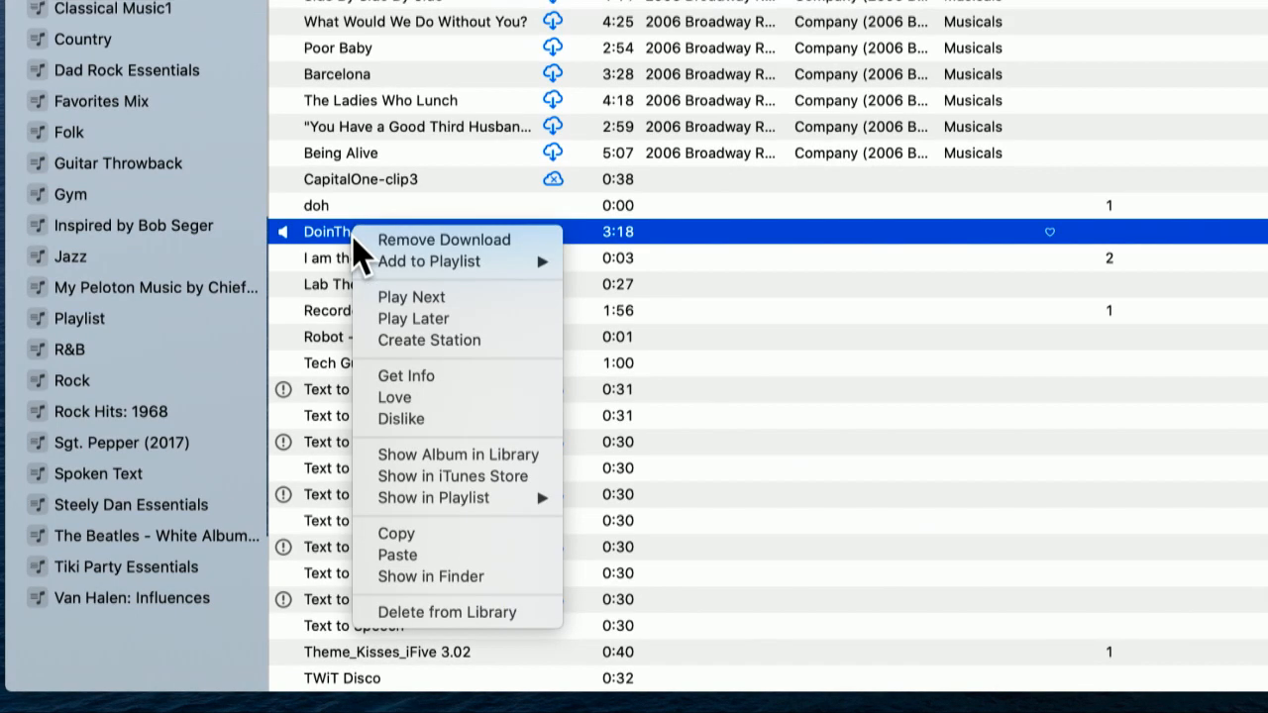
{"action": "mouse_move", "coordinate": [436, 240]}
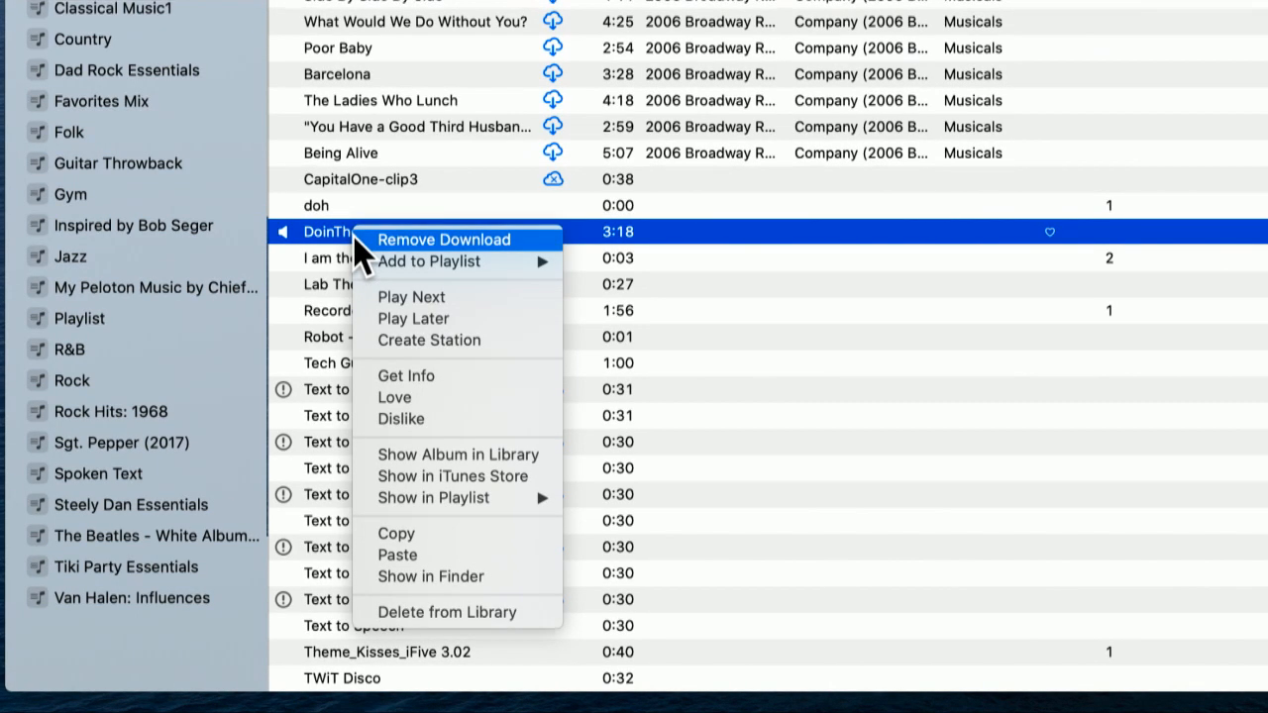
{"action": "mouse_move", "coordinate": [386, 380]}
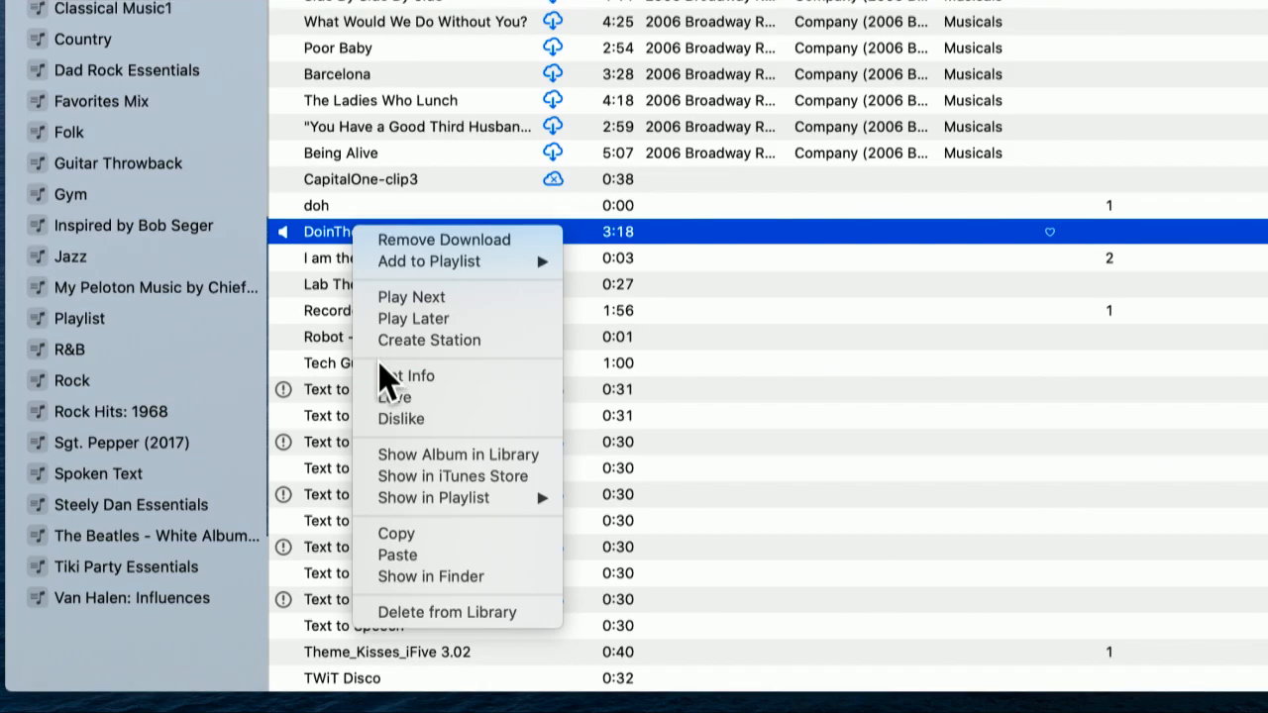
{"action": "mouse_move", "coordinate": [408, 377]}
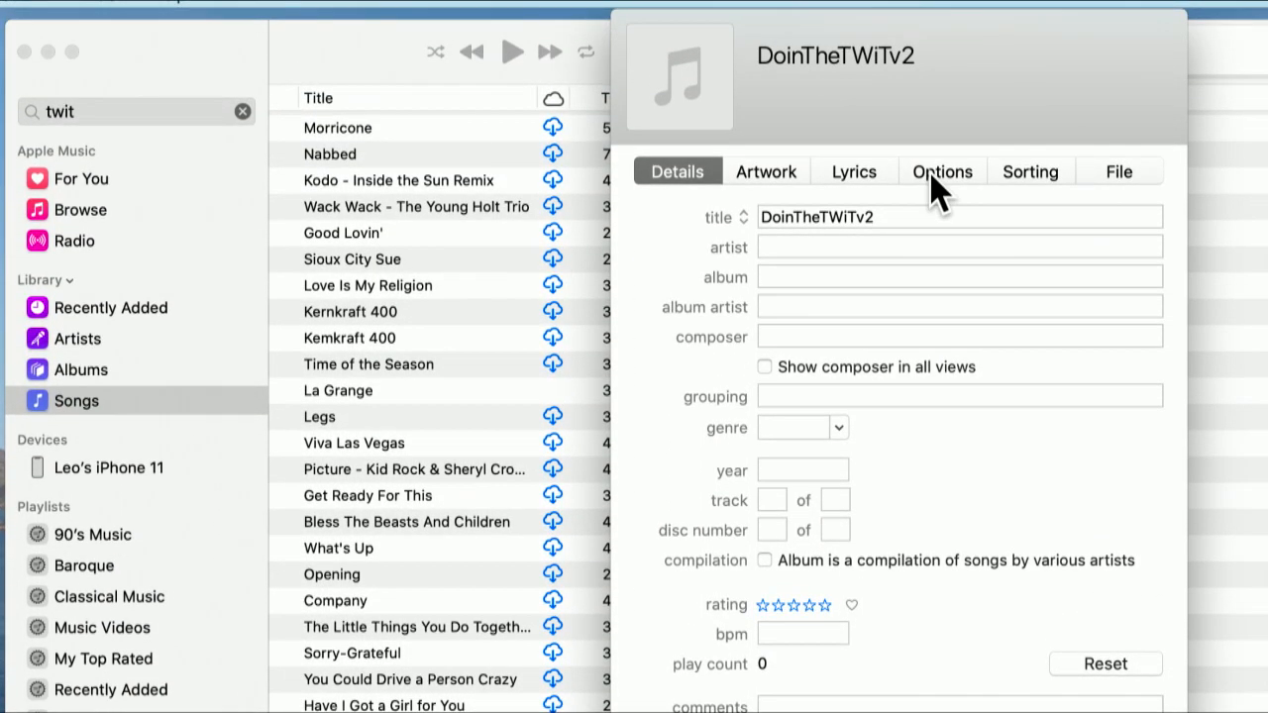
- On the Options tab, enable start and stop times with stop at 0:40 and confirm
{"action": "left_click", "coordinate": [939, 170]}
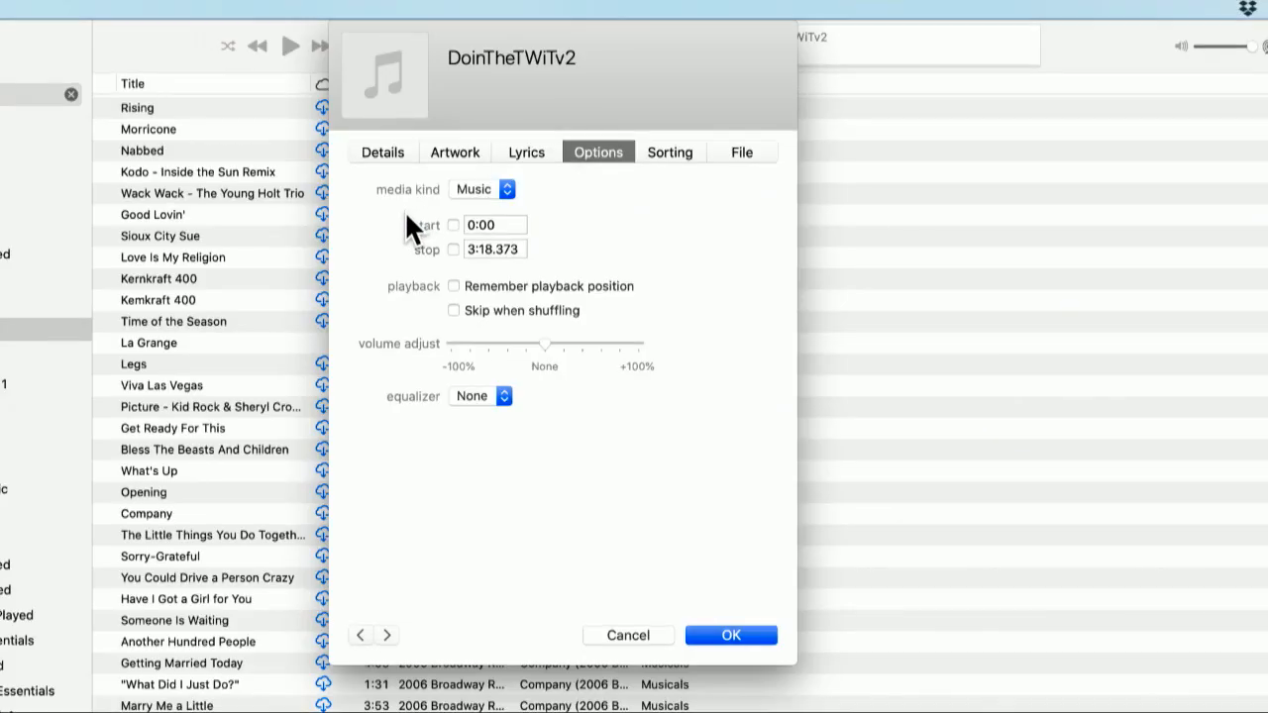
{"action": "left_click", "coordinate": [481, 190]}
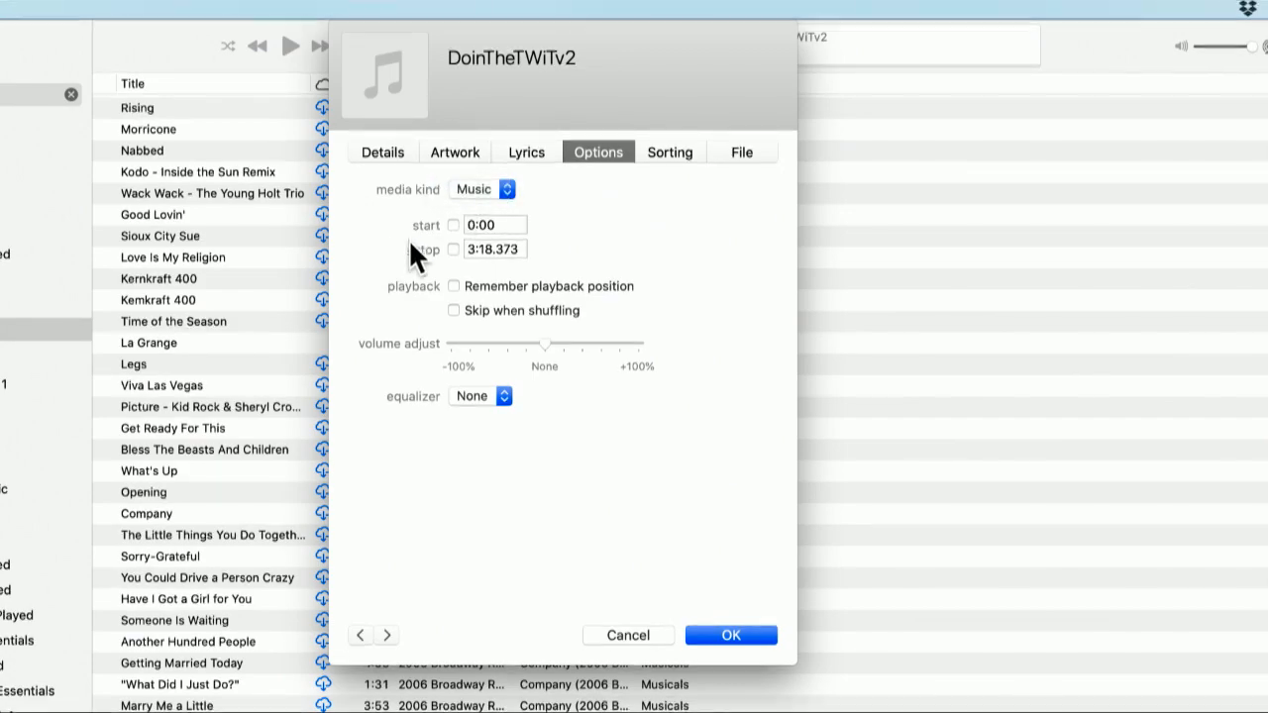
{"action": "left_click", "coordinate": [454, 226]}
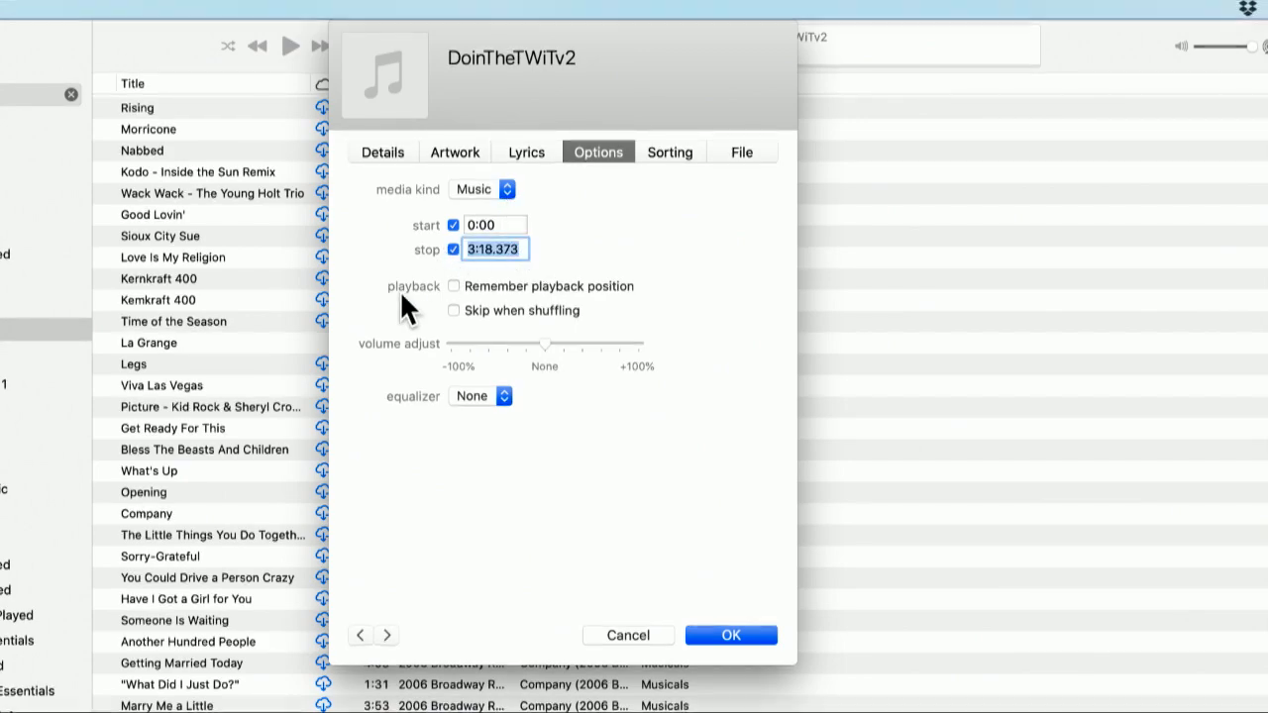
{"action": "mouse_move", "coordinate": [408, 309]}
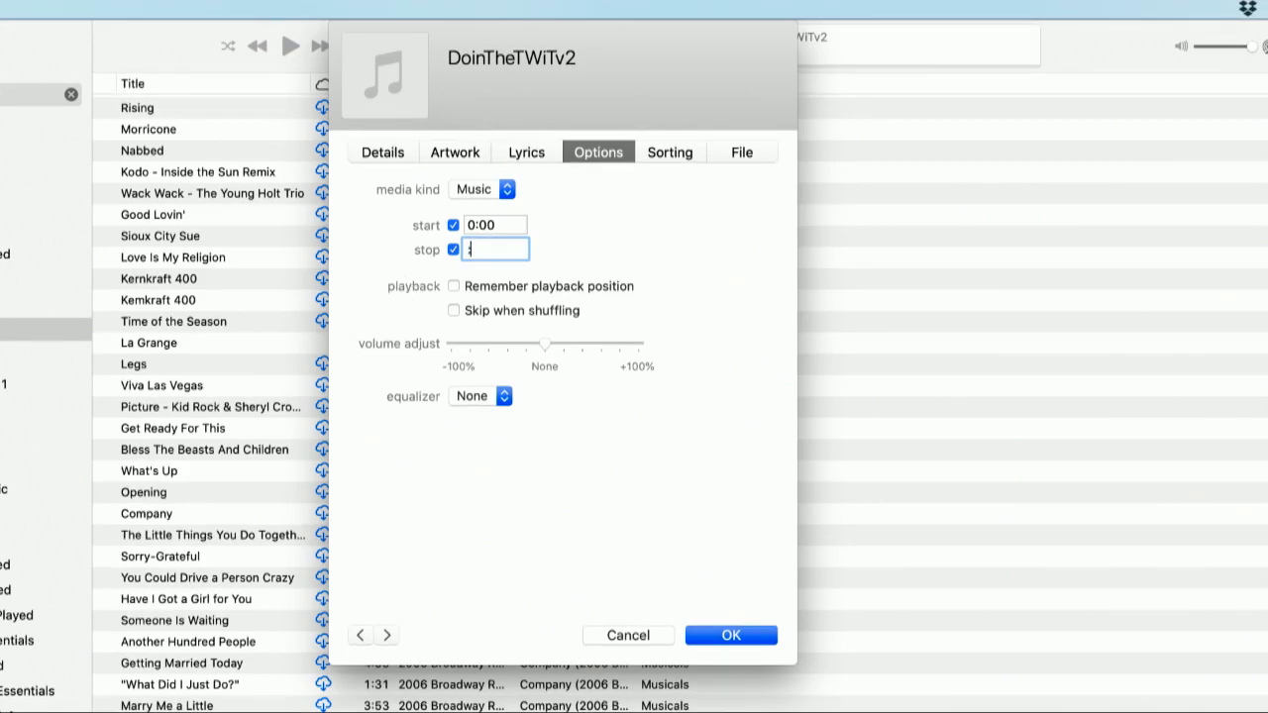
{"action": "type", "text": "0"}
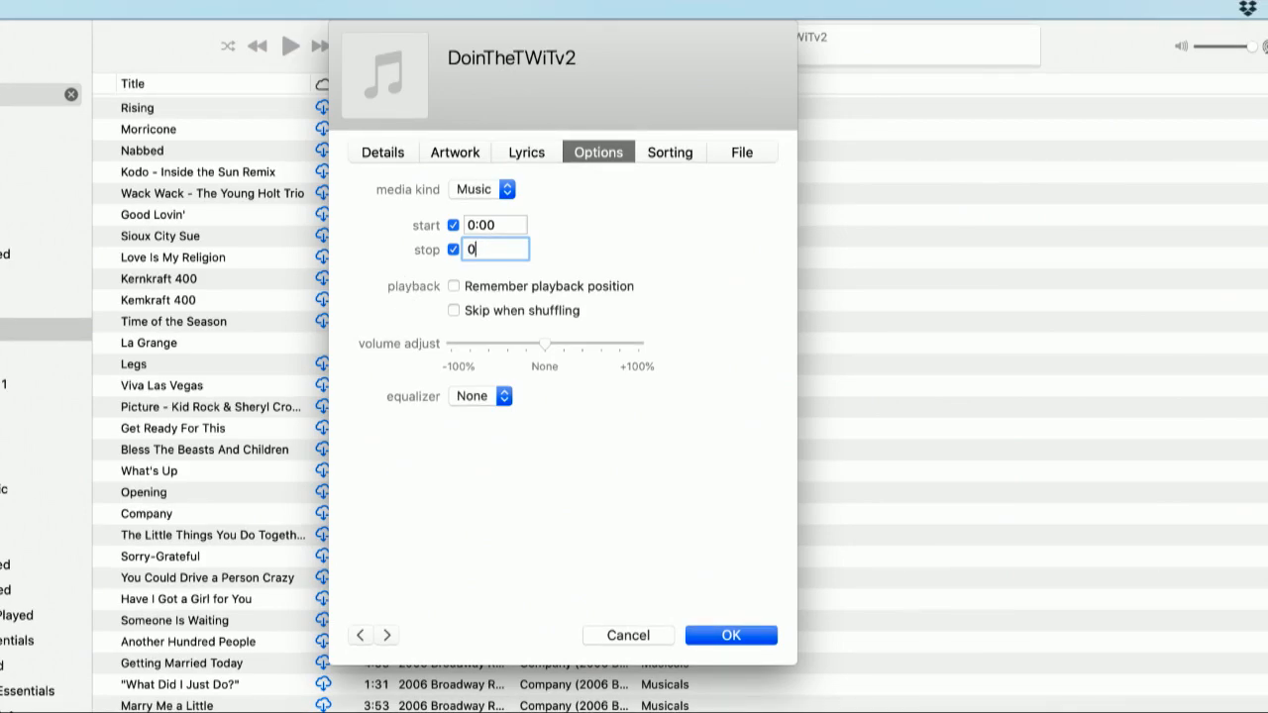
{"action": "type", "text": ":40"}
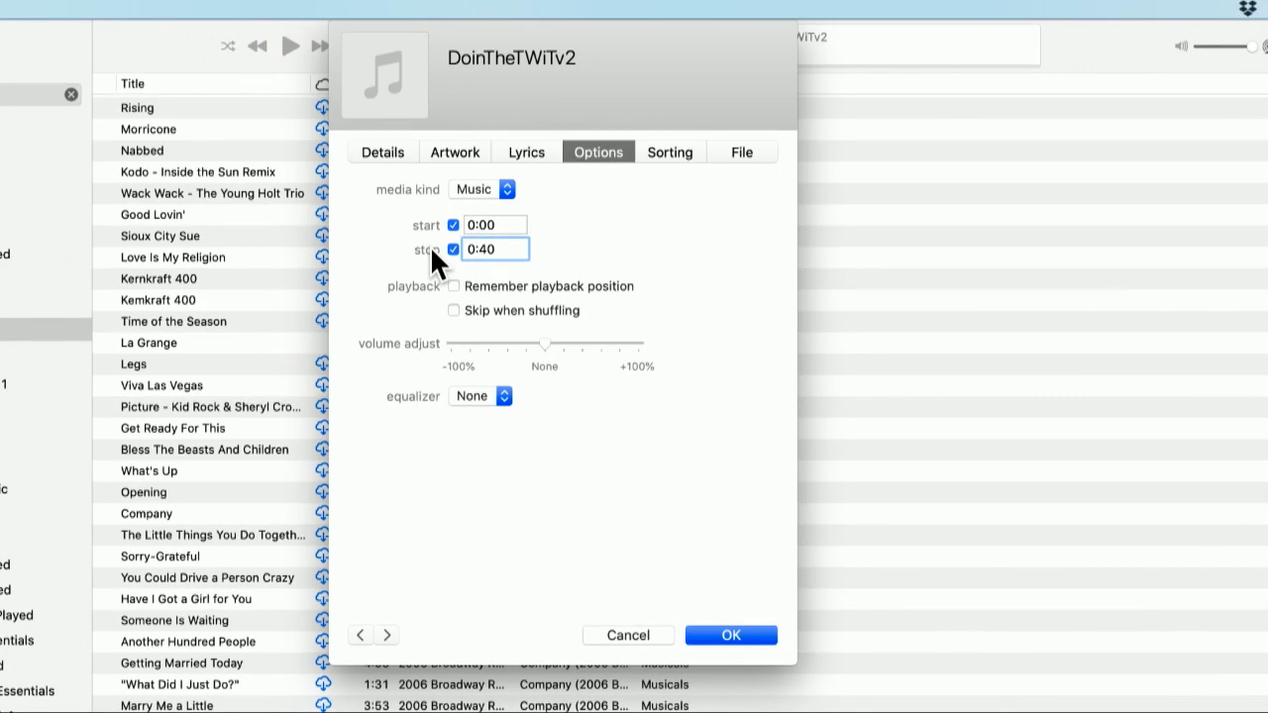
{"action": "mouse_move", "coordinate": [485, 346]}
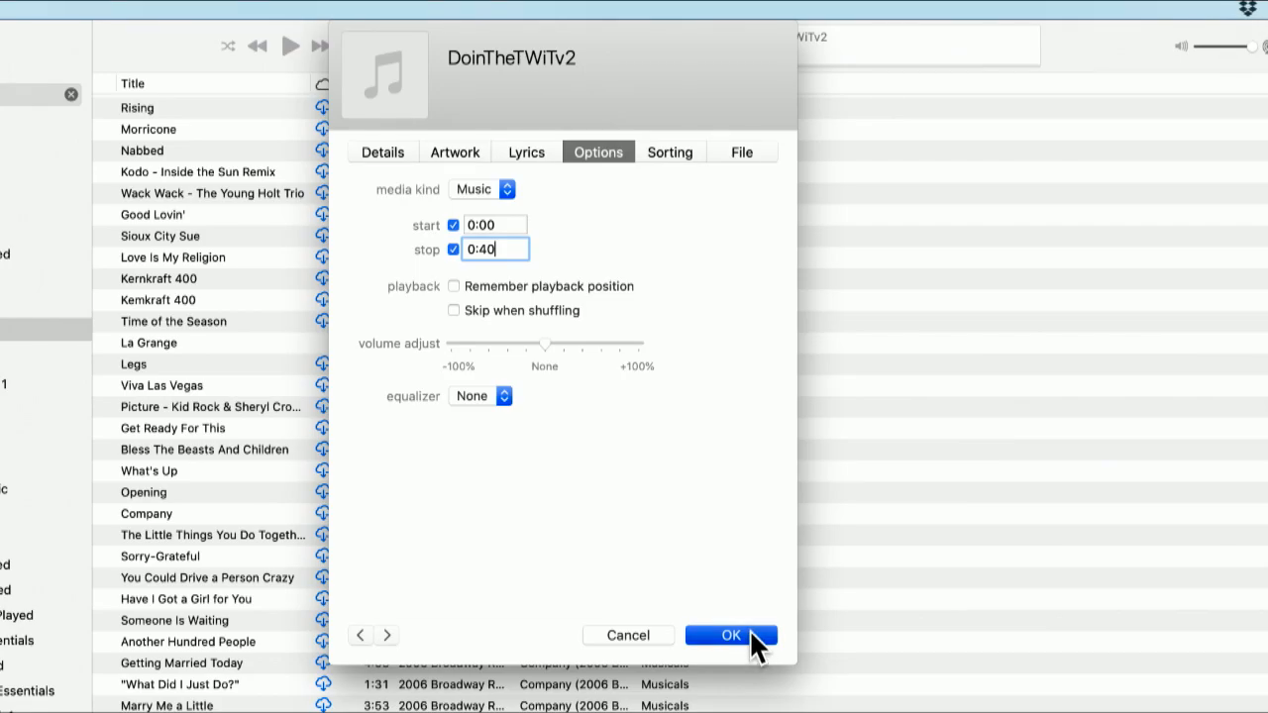
{"action": "left_click", "coordinate": [731, 634]}
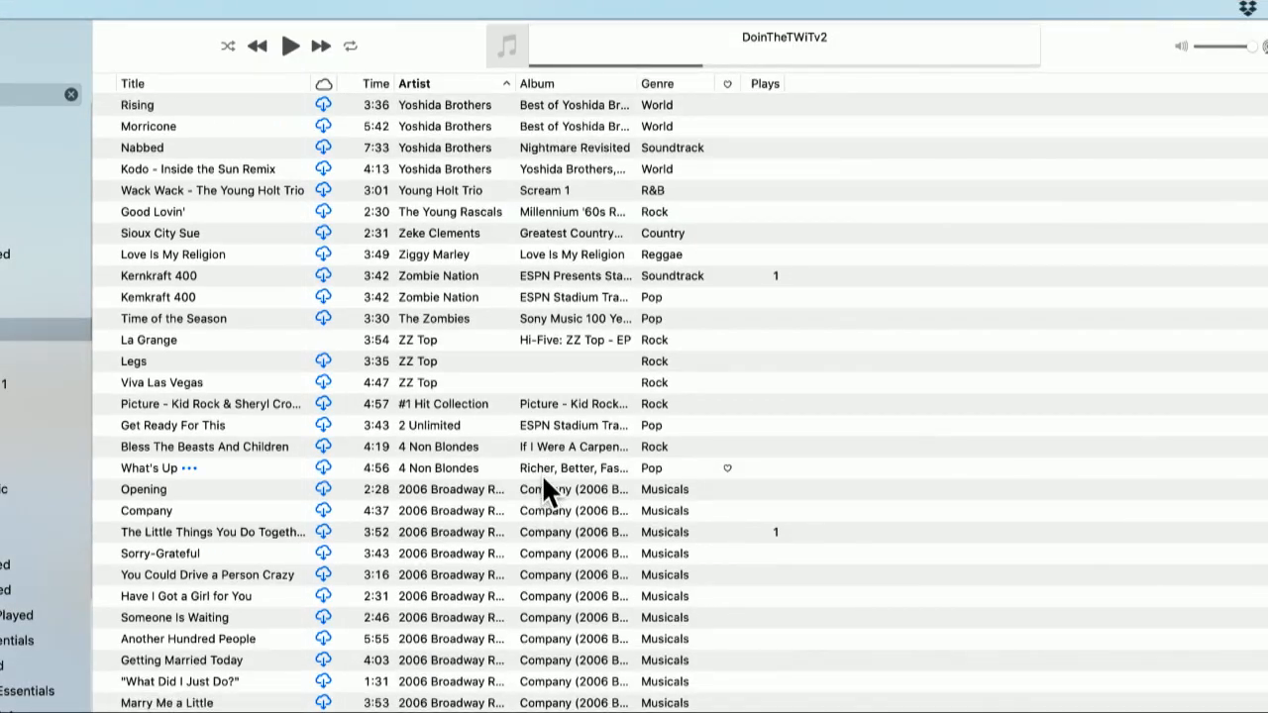
- Reach the File menu's Convert command for the selected DoinTheTWiTv2
{"action": "scroll", "scroll_direction": "up", "scroll_amount": 3}
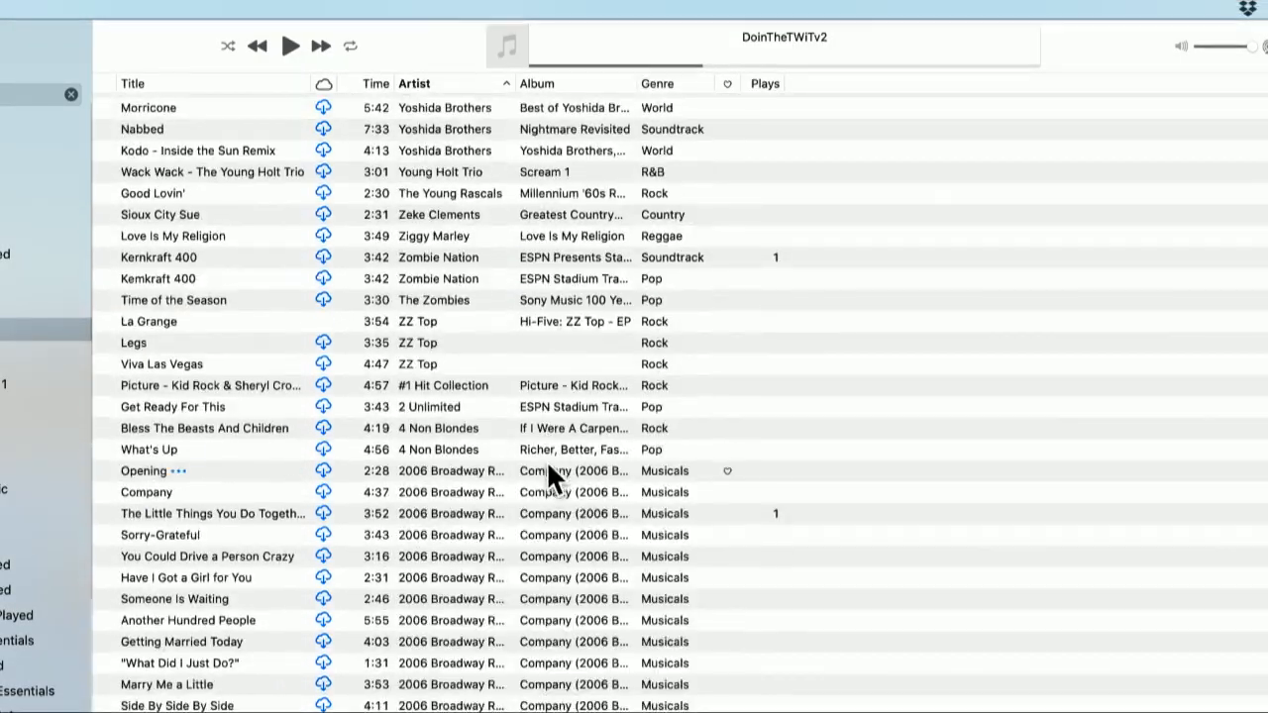
{"action": "scroll", "scroll_direction": "down", "scroll_amount": 3}
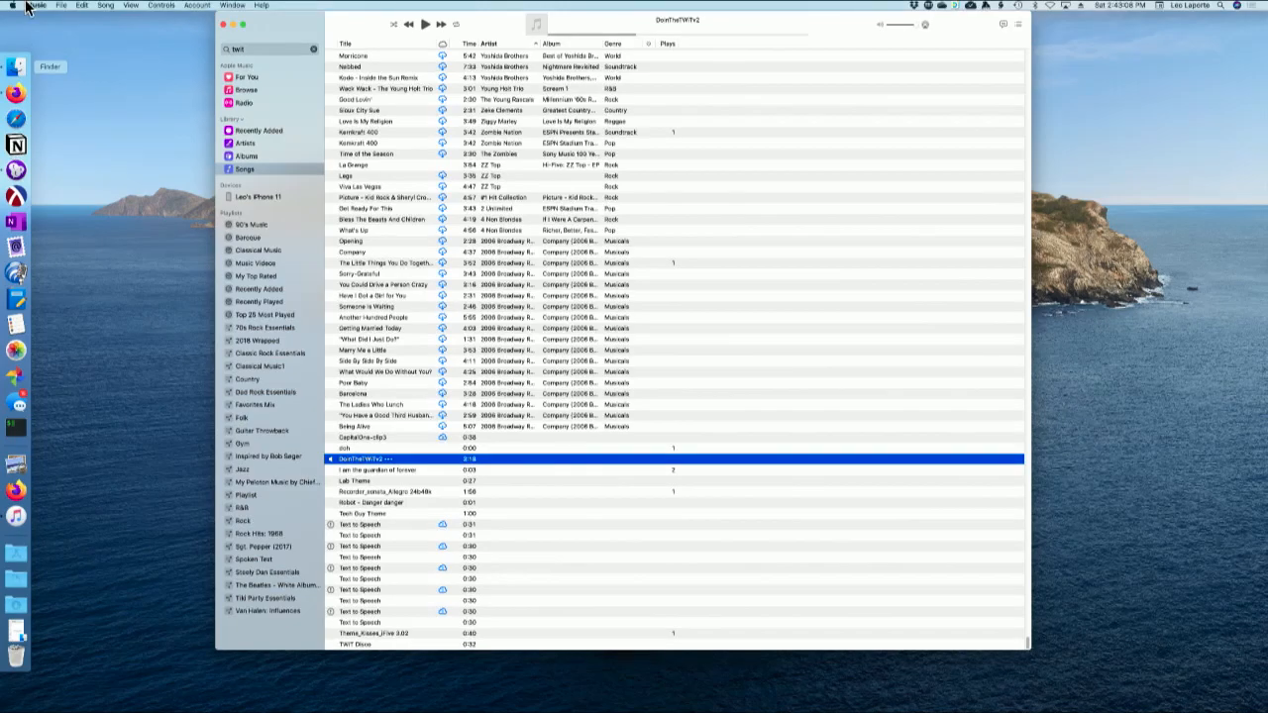
{"action": "left_click", "coordinate": [35, 4]}
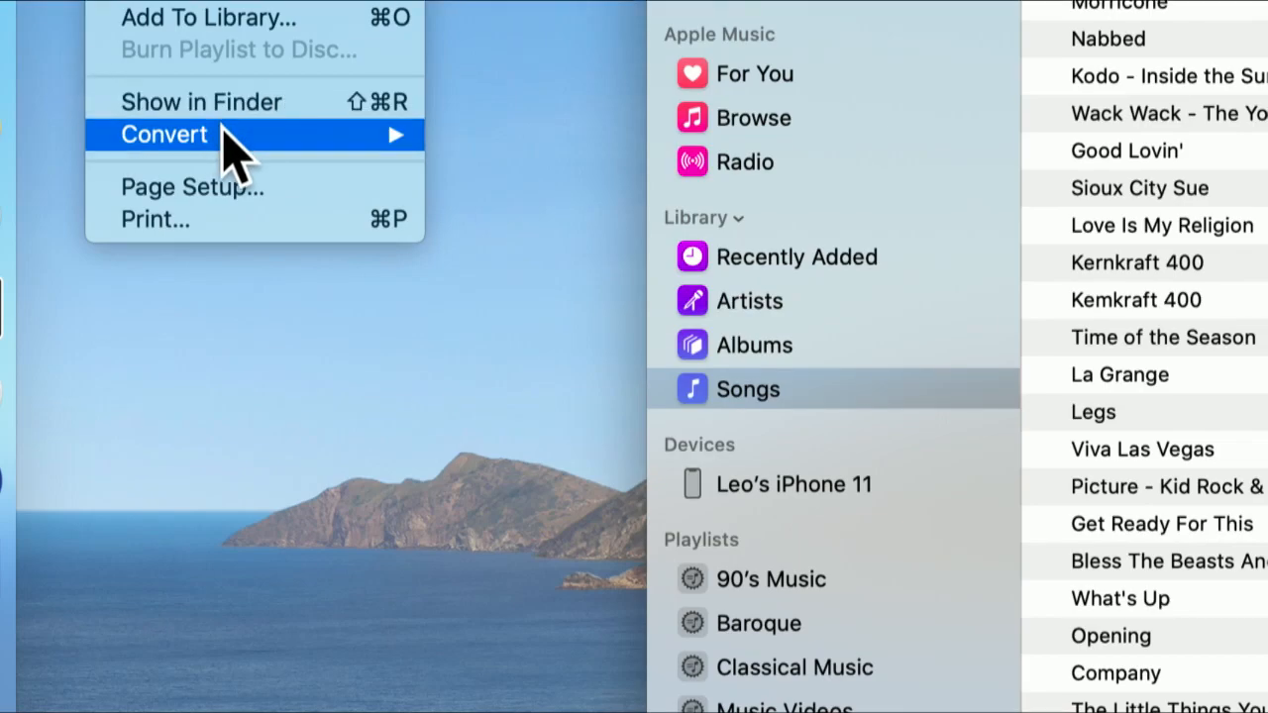
{"action": "mouse_move", "coordinate": [247, 135]}
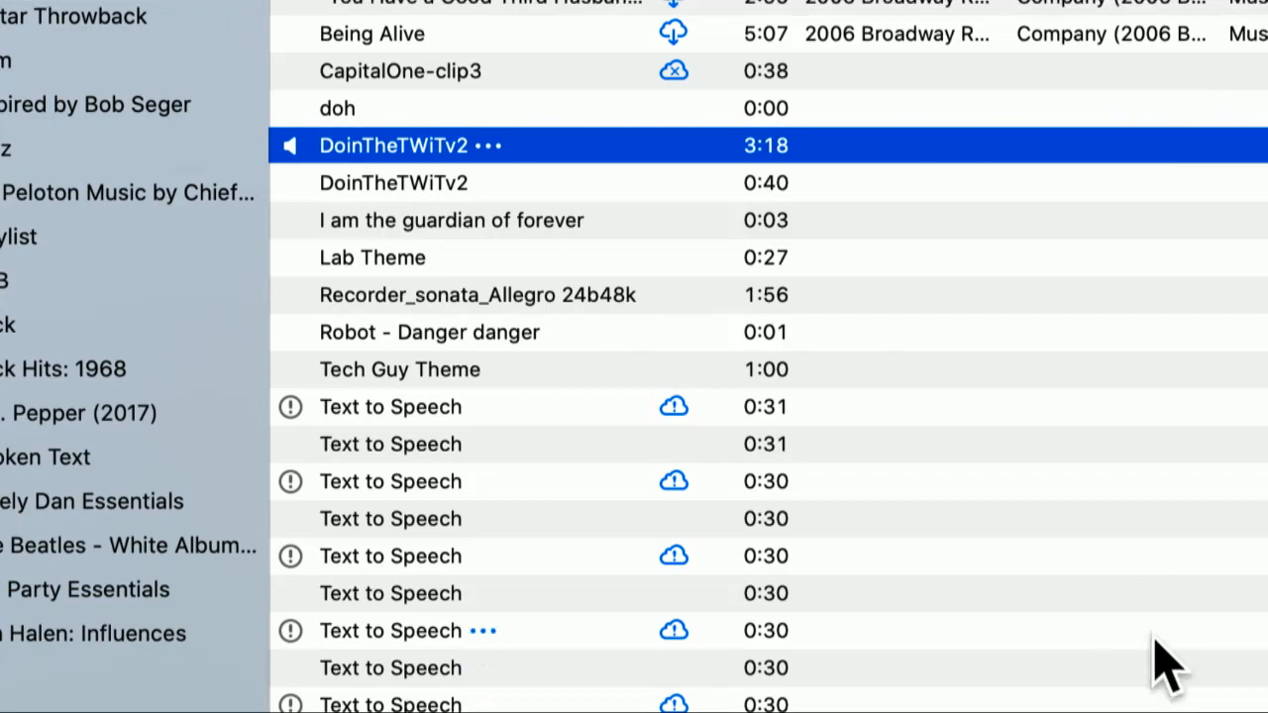
- Select the new 0:40 copy of DoinTheTWiTv2 beneath the 3:18 original
{"action": "double_click", "coordinate": [394, 145]}
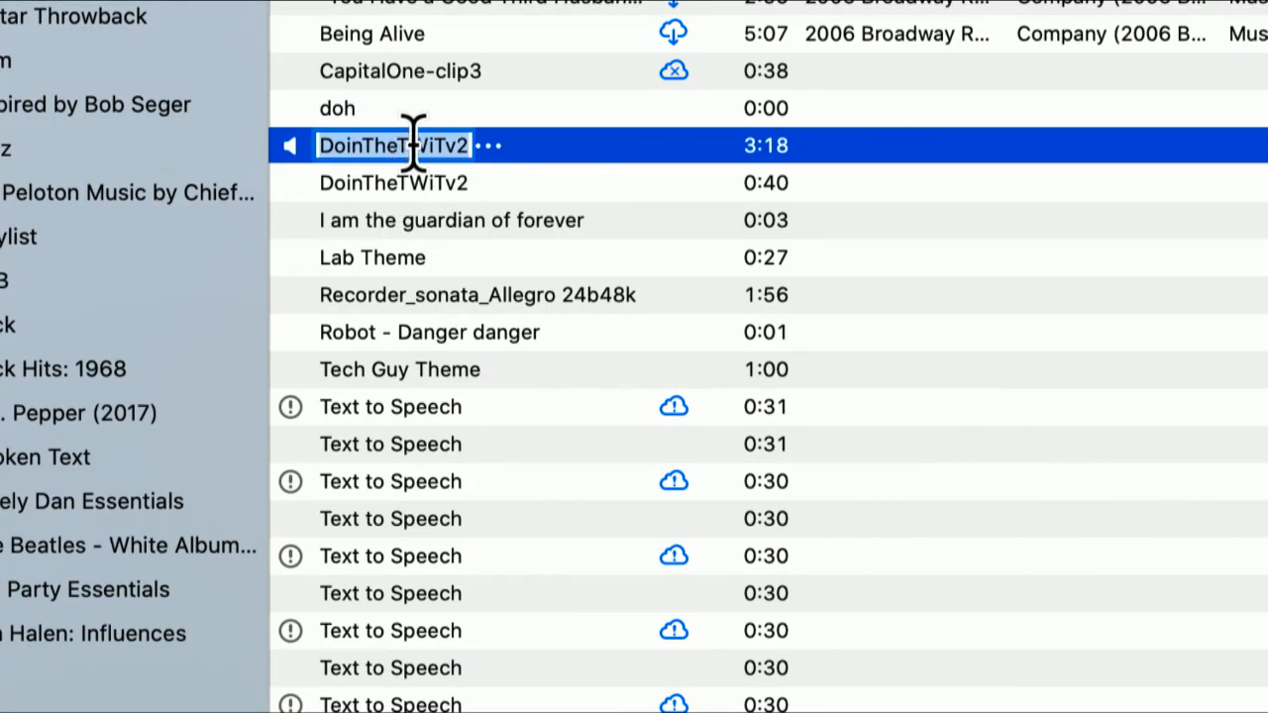
{"action": "left_click", "coordinate": [394, 182]}
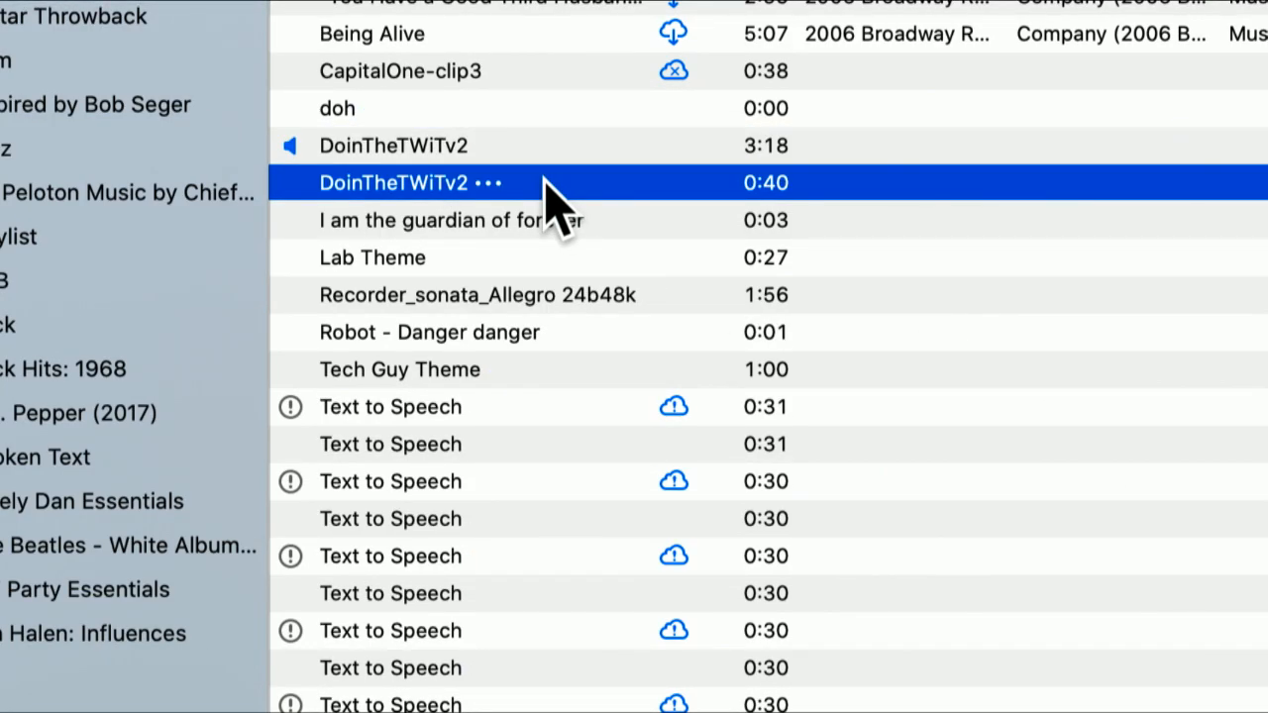
{"action": "mouse_move", "coordinate": [683, 214]}
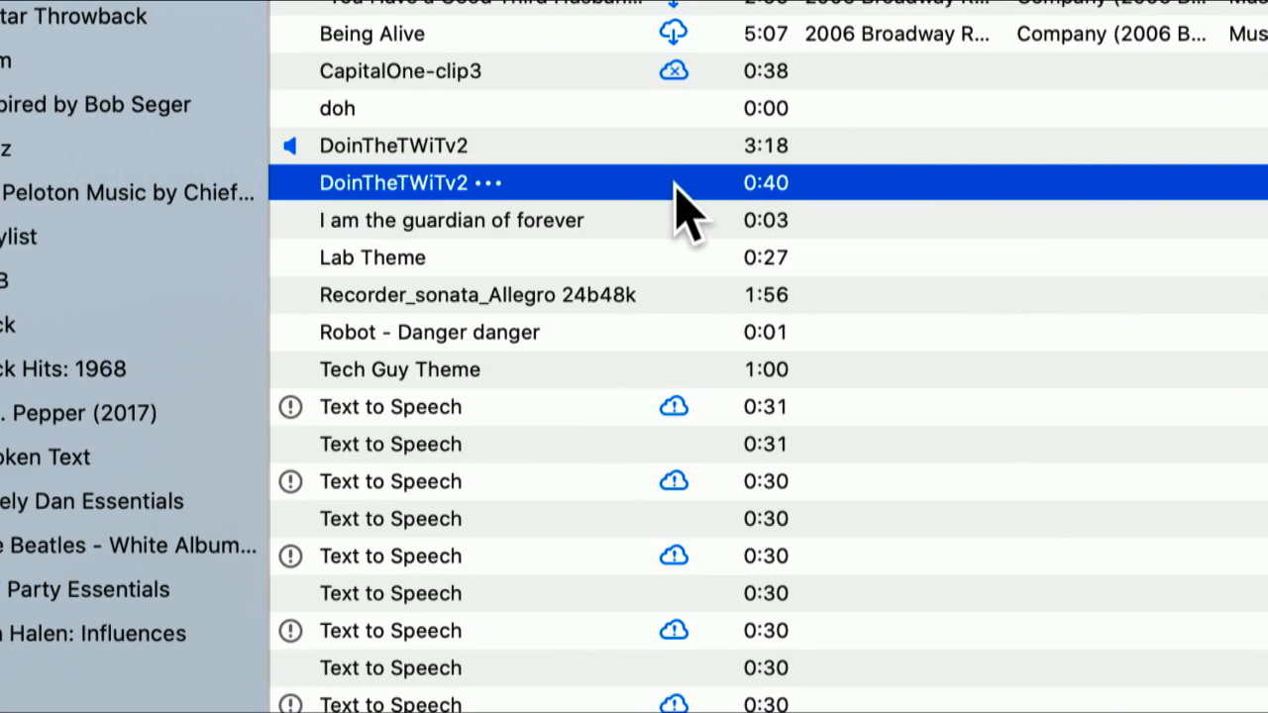
{"action": "mouse_move", "coordinate": [658, 214]}
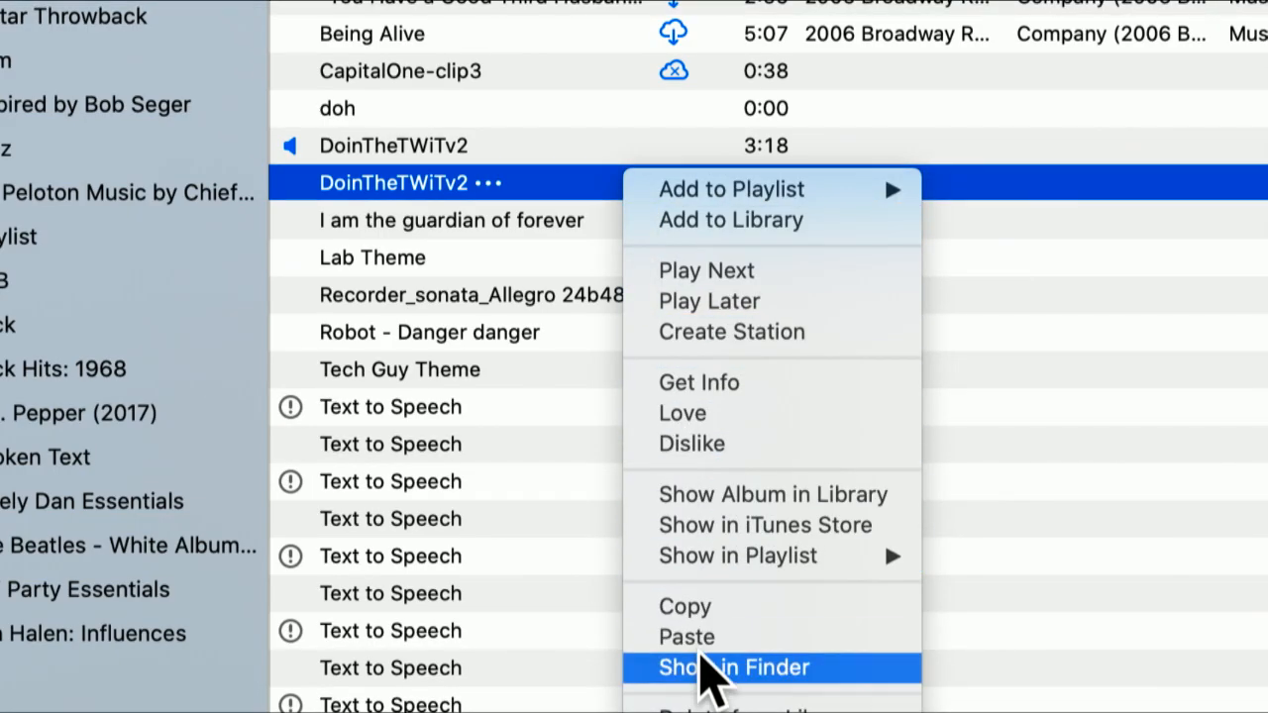
- Reveal the 0:40 copy in Finder and retype its name as TWiT Ringtone
{"action": "left_click", "coordinate": [733, 665]}
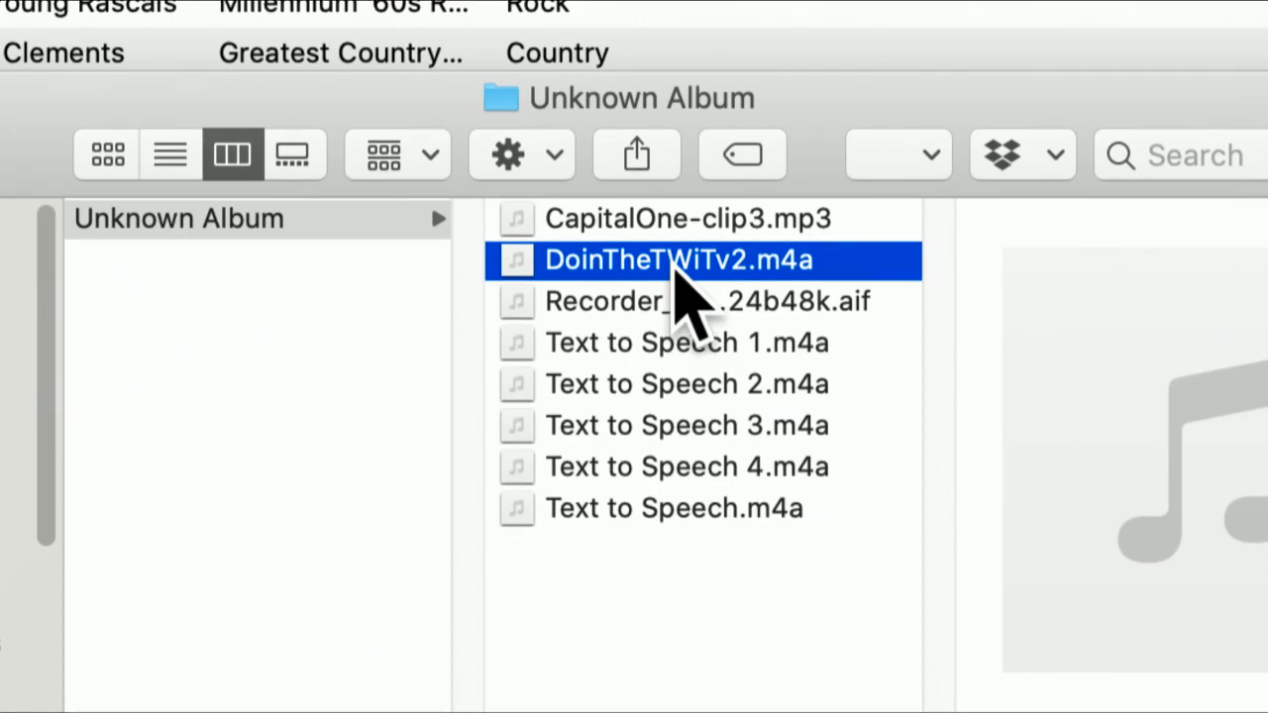
{"action": "double_click", "coordinate": [678, 261]}
{"action": "type", "text": "T"}
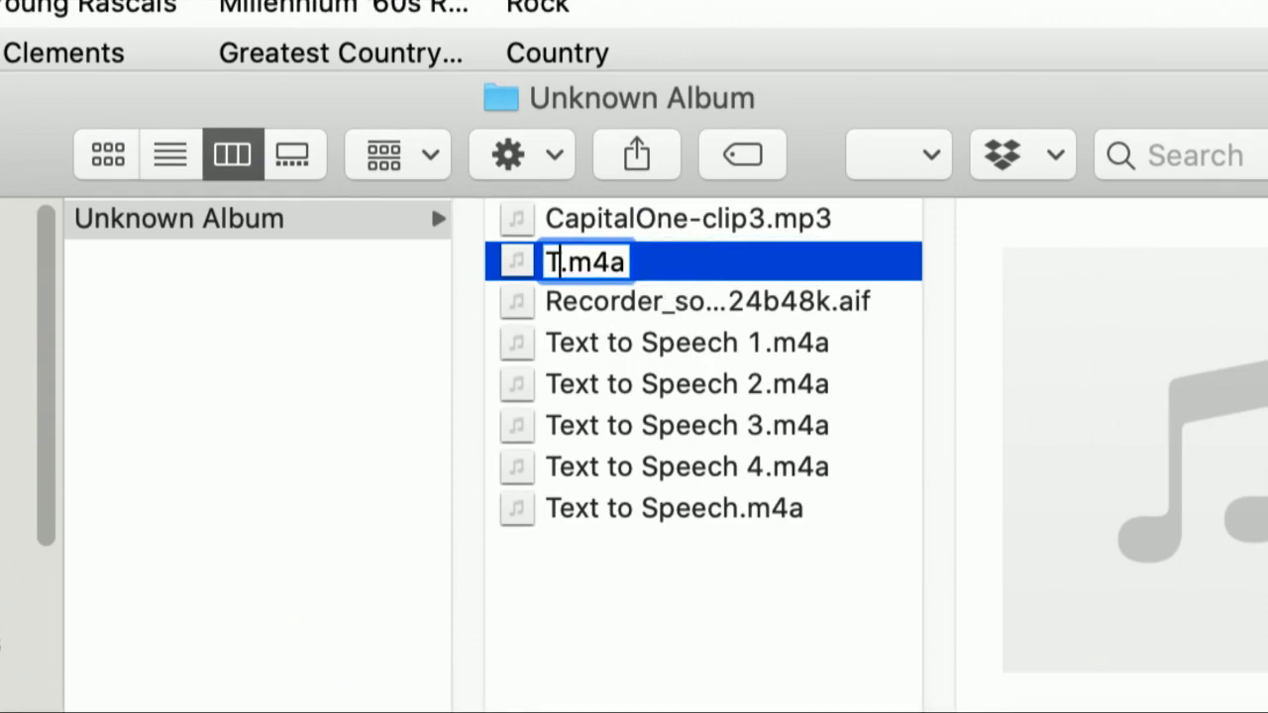
{"action": "type", "text": "WiT R"}
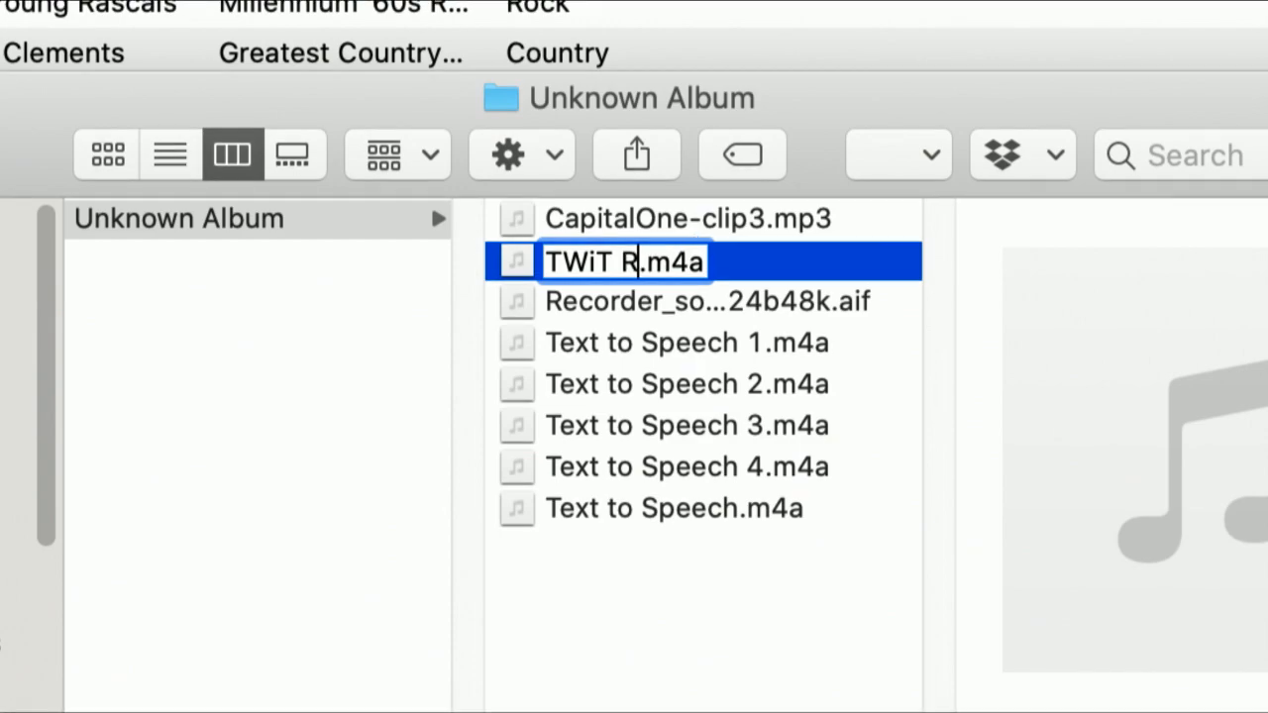
{"action": "type", "text": "igtone"}
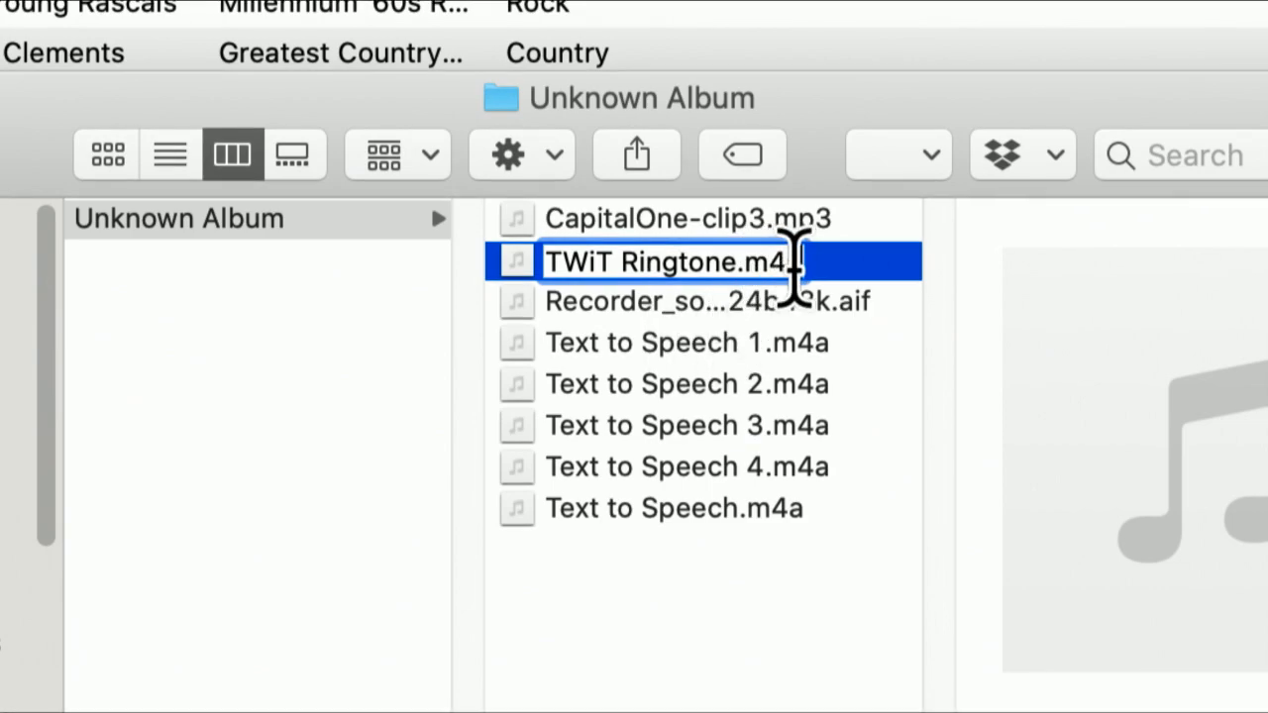
{"action": "mouse_move", "coordinate": [693, 357]}
{"action": "type", "text": "r"}
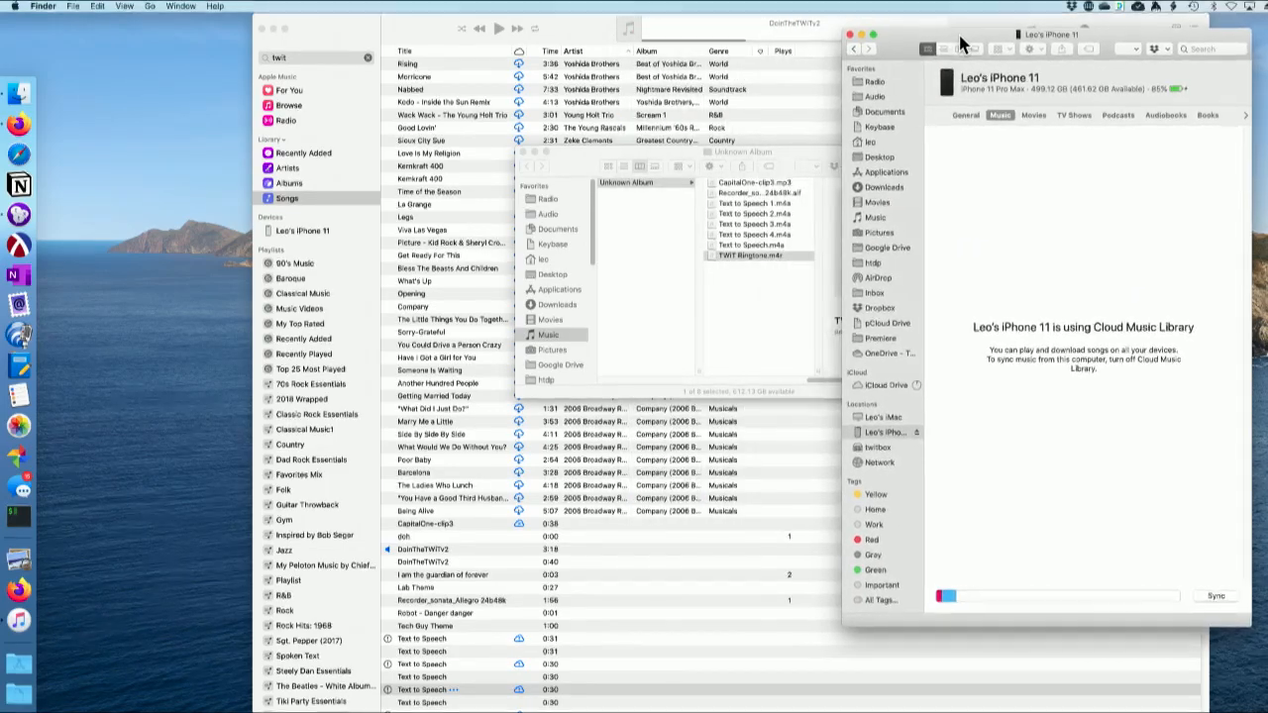
- Drag TWiT Ringtone.m4r onto the iPhone 11 in Finder, then close the album folder window
{"action": "left_click", "coordinate": [761, 256]}
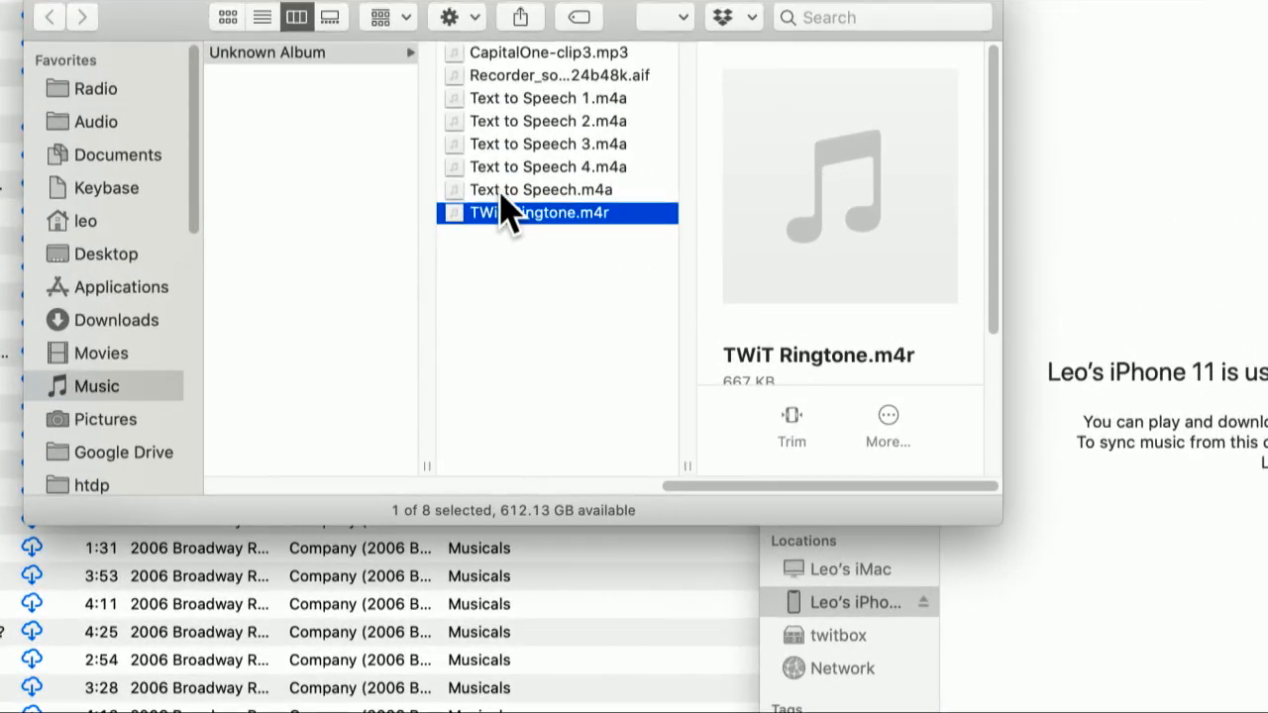
{"action": "left_click_drag", "start_coordinate": [539, 214], "coordinate": [1020, 188]}
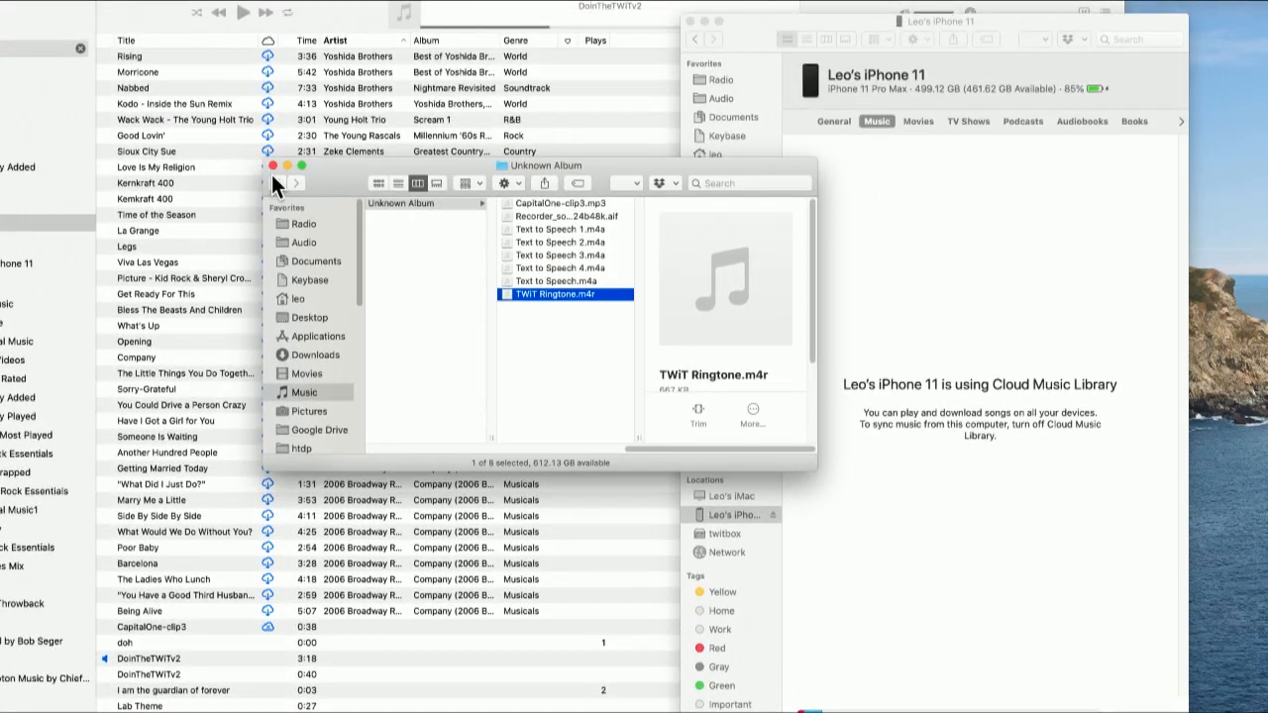
{"action": "left_click", "coordinate": [273, 166]}
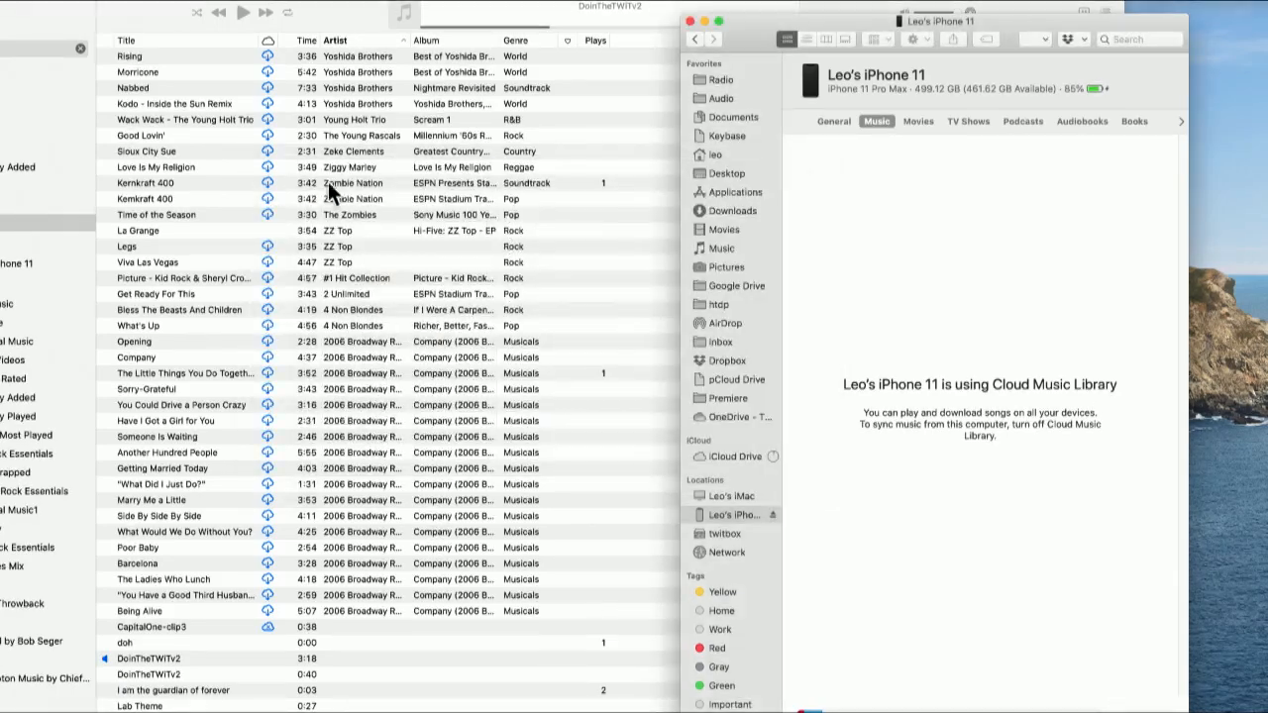